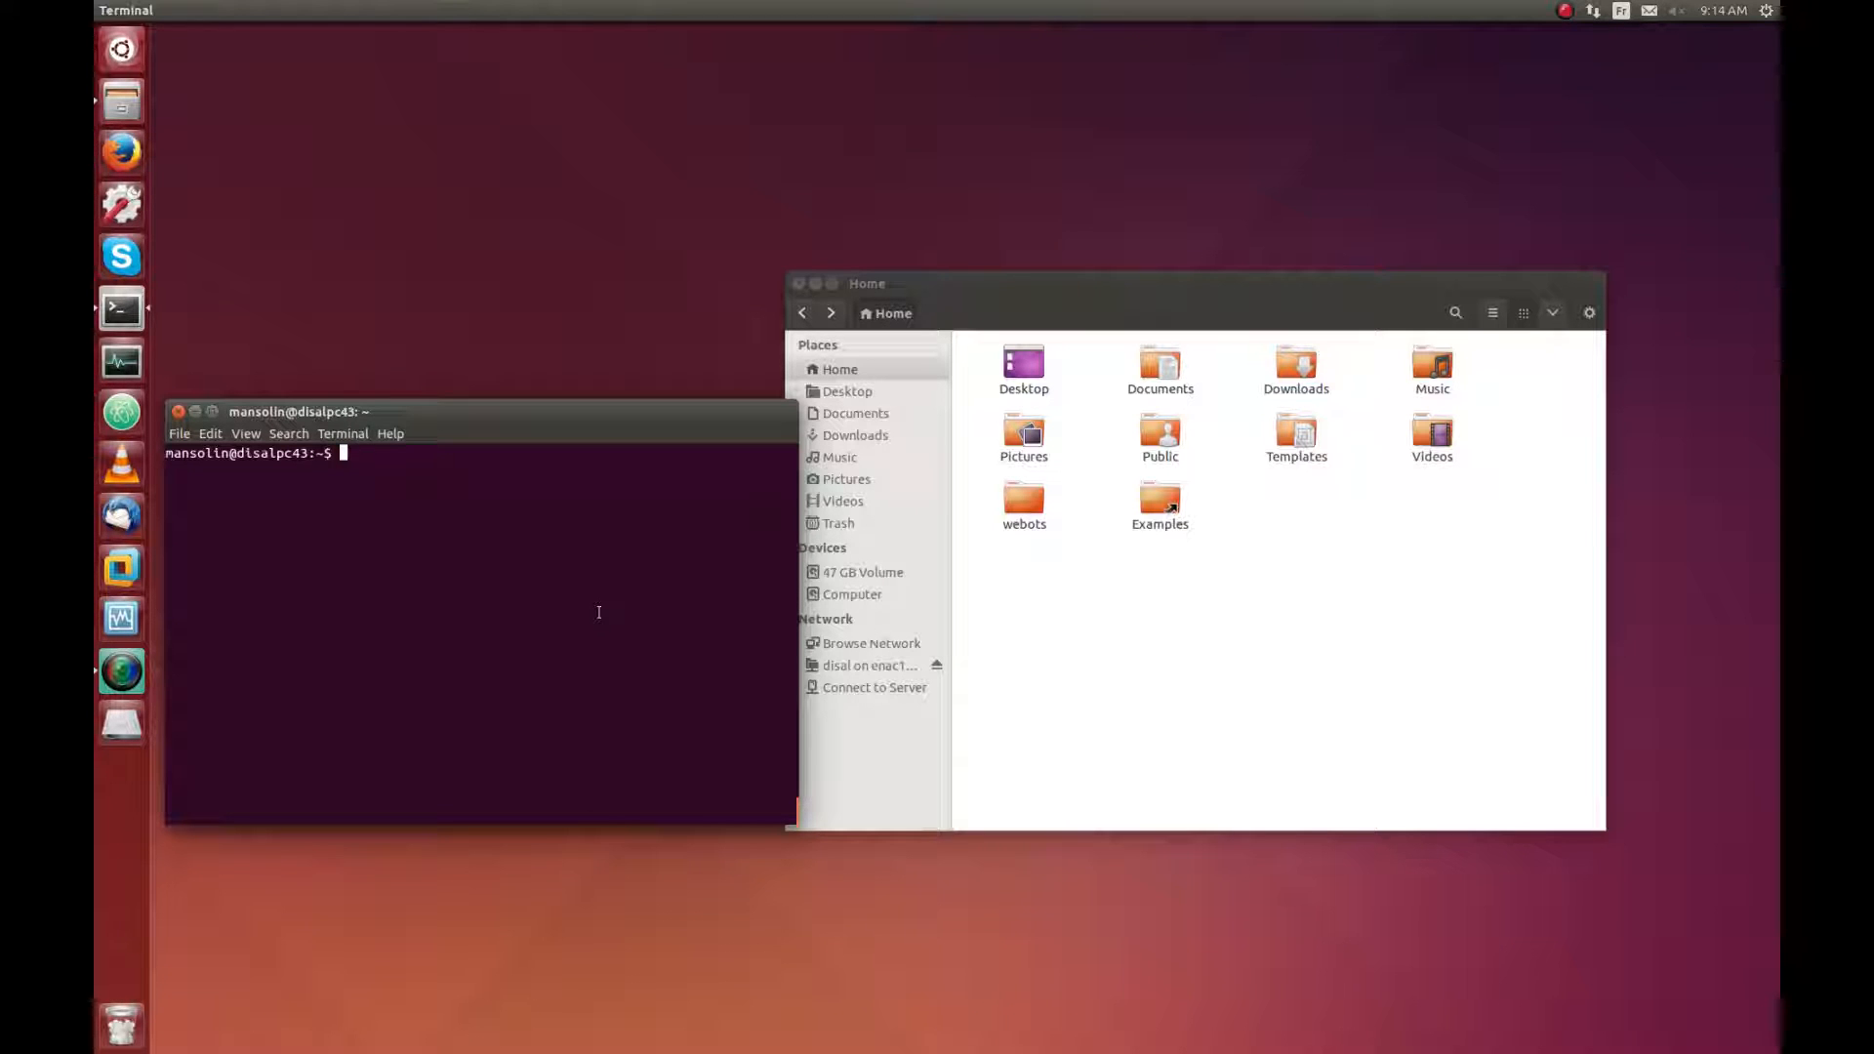
Step: Create catkin_ws/src, initialise the workspace there, and return to the catkin_ws root
text(mkdir)
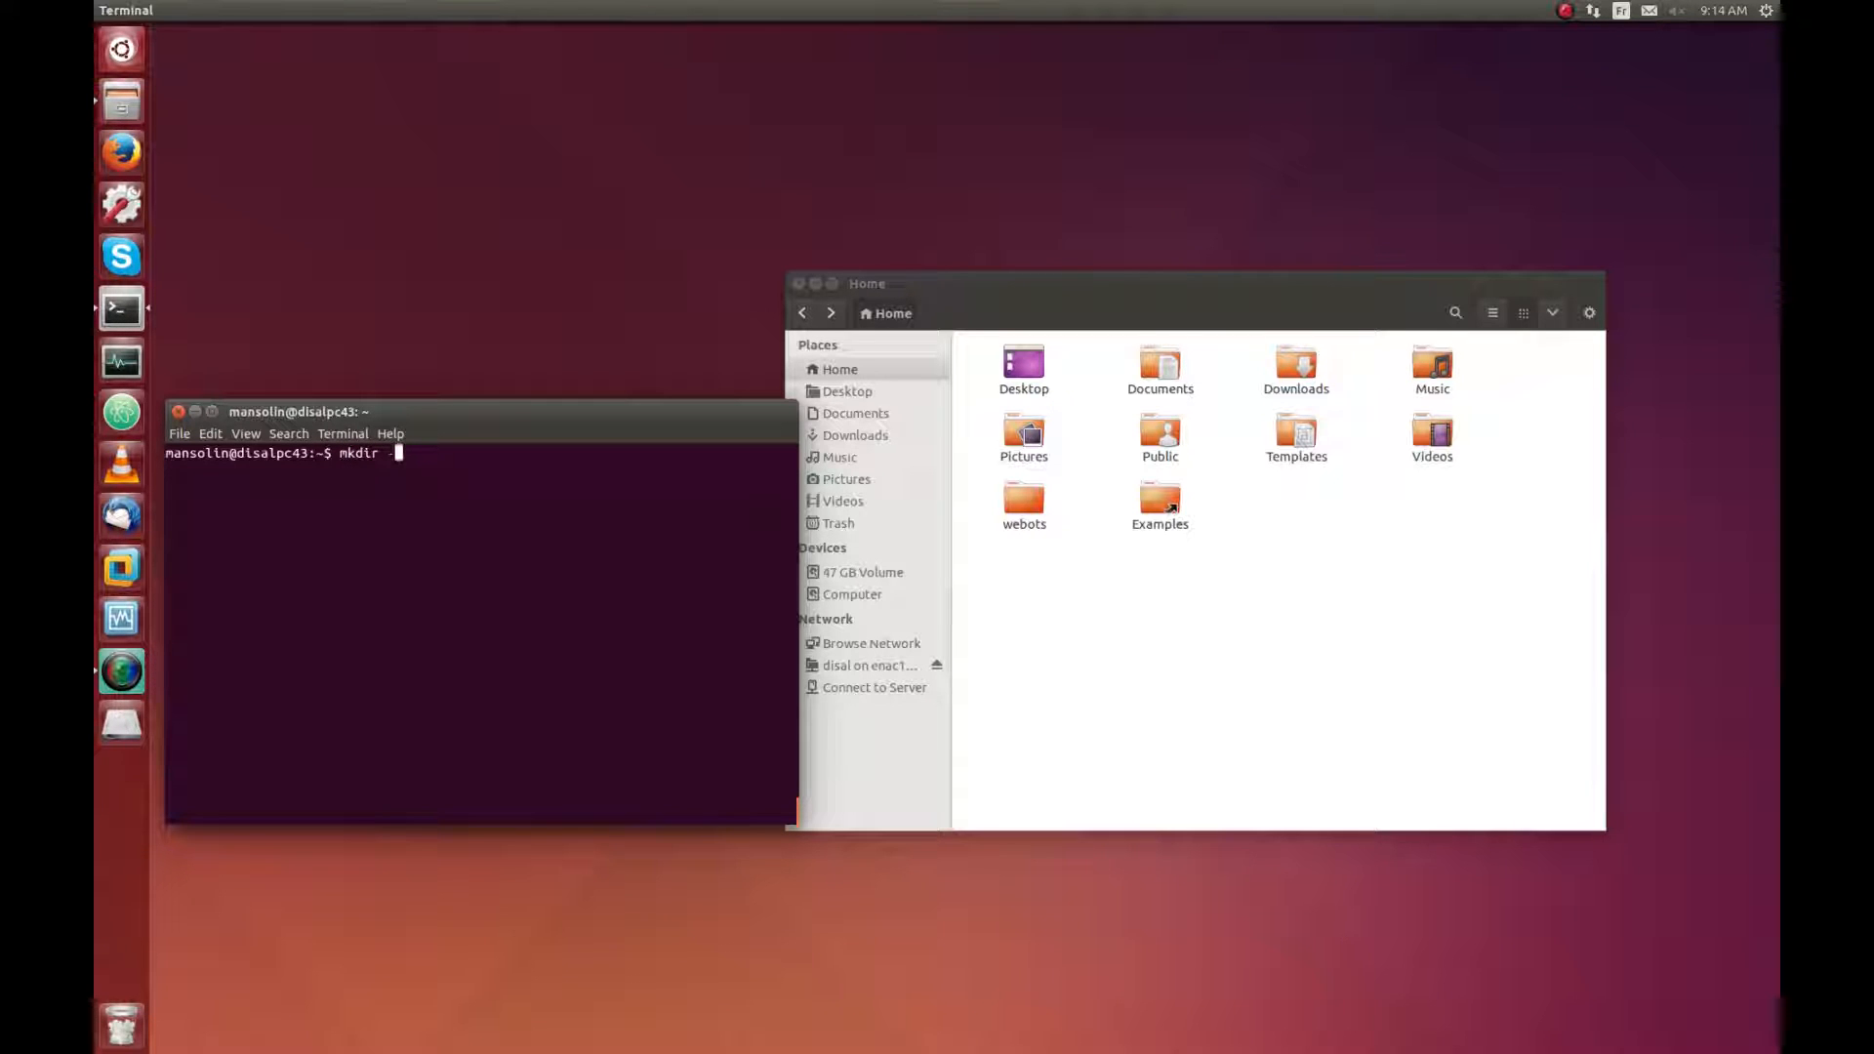
text(-p catkin_ws/sr)
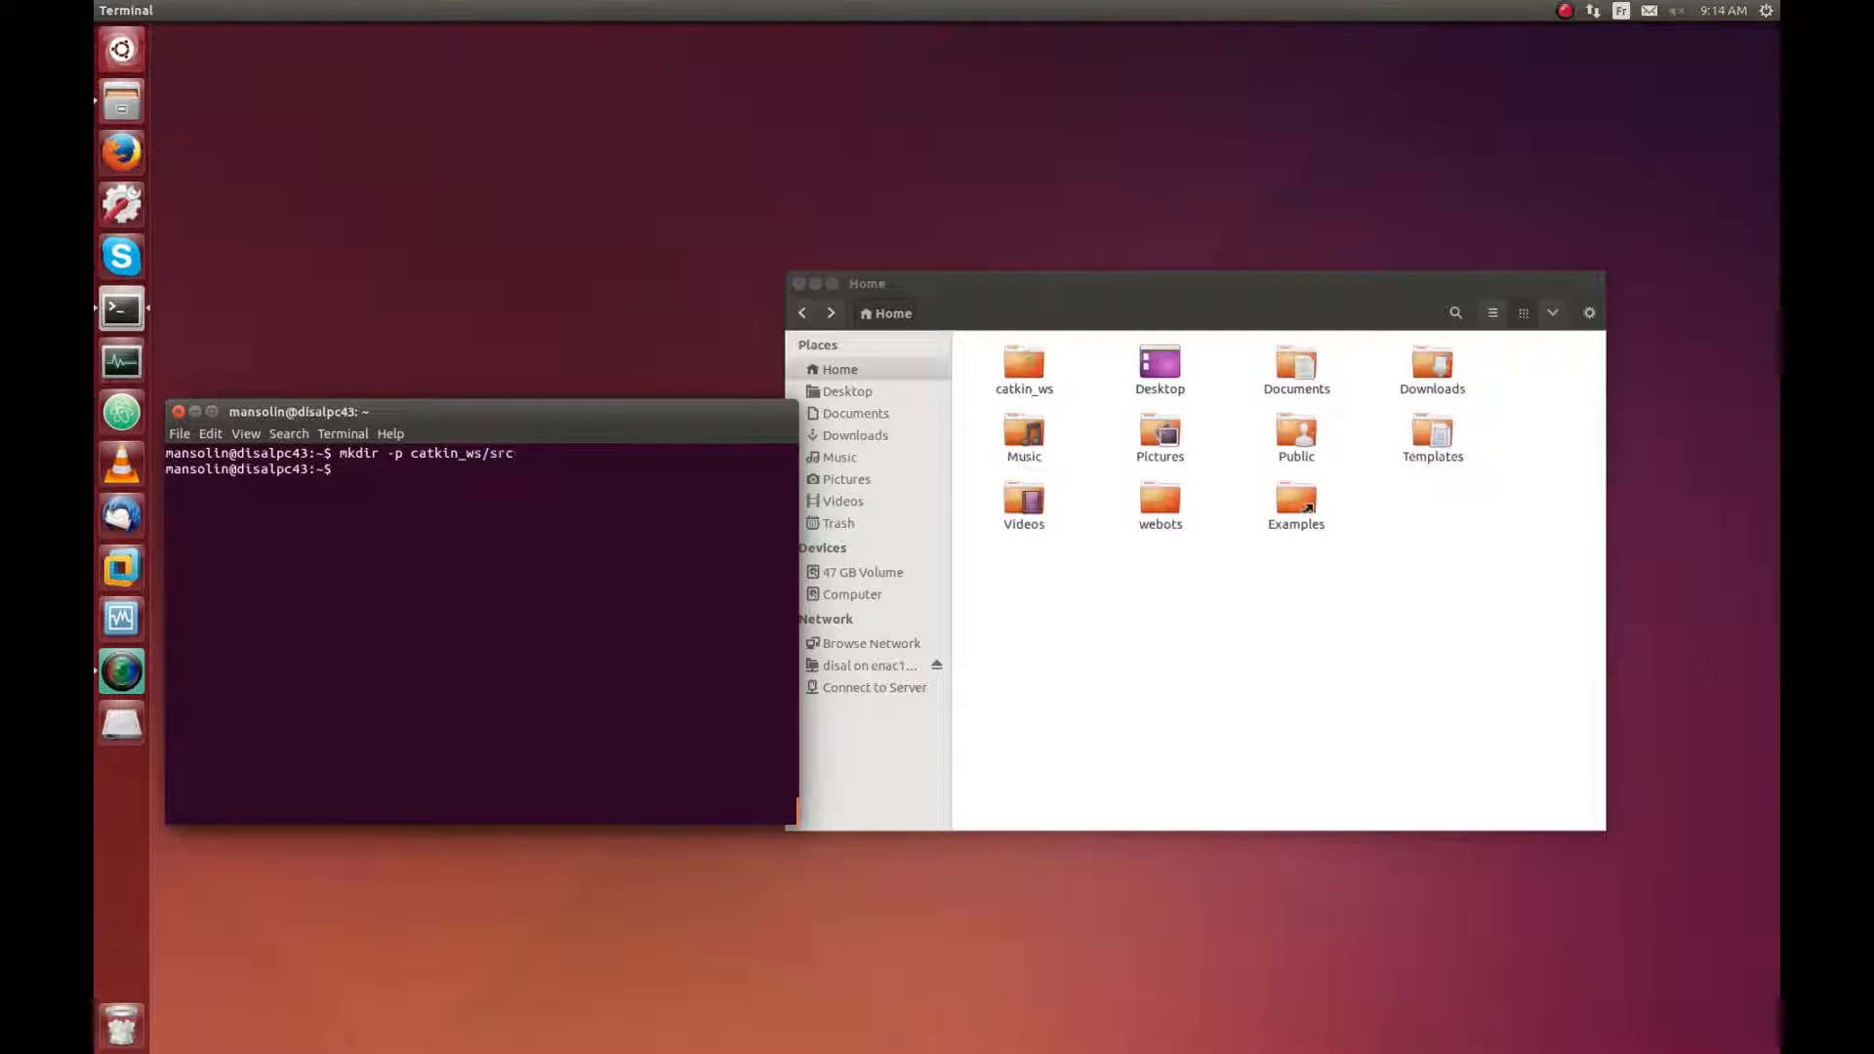
text(cd catkin)
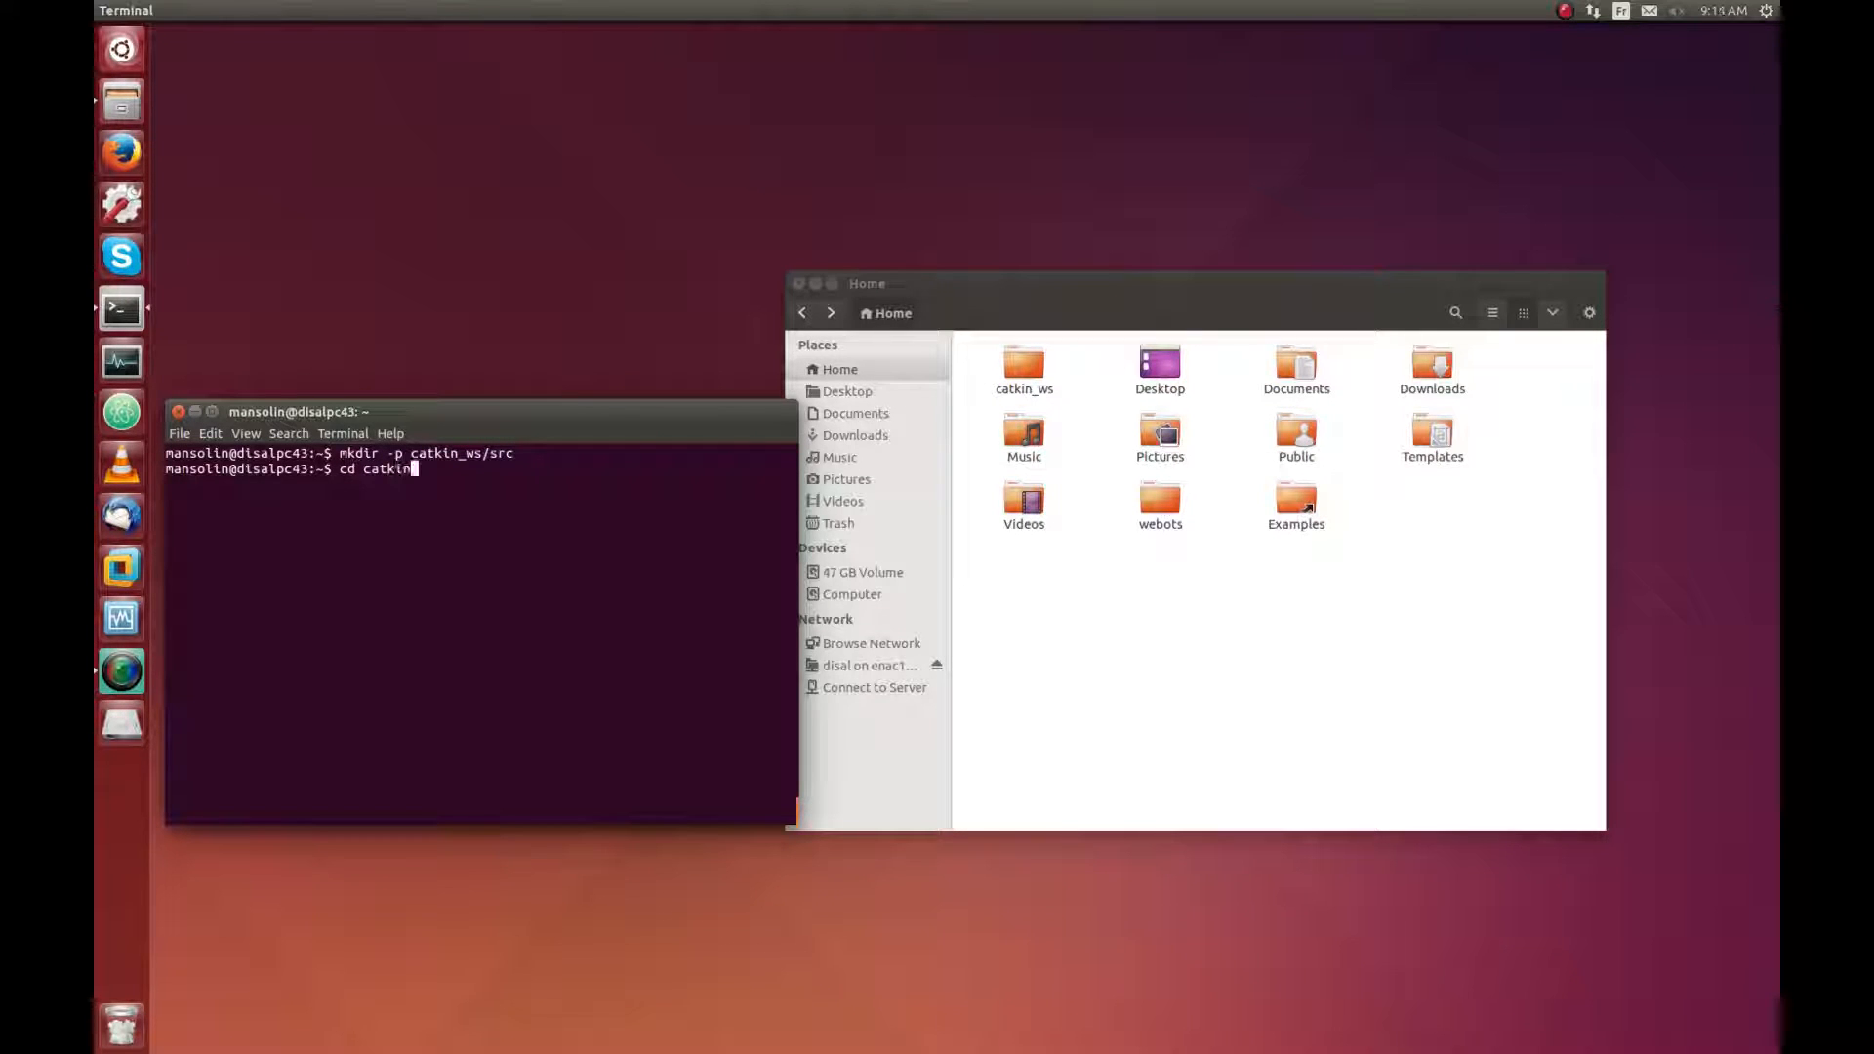
text(_ws/src)
text(catkin_init_workspa)
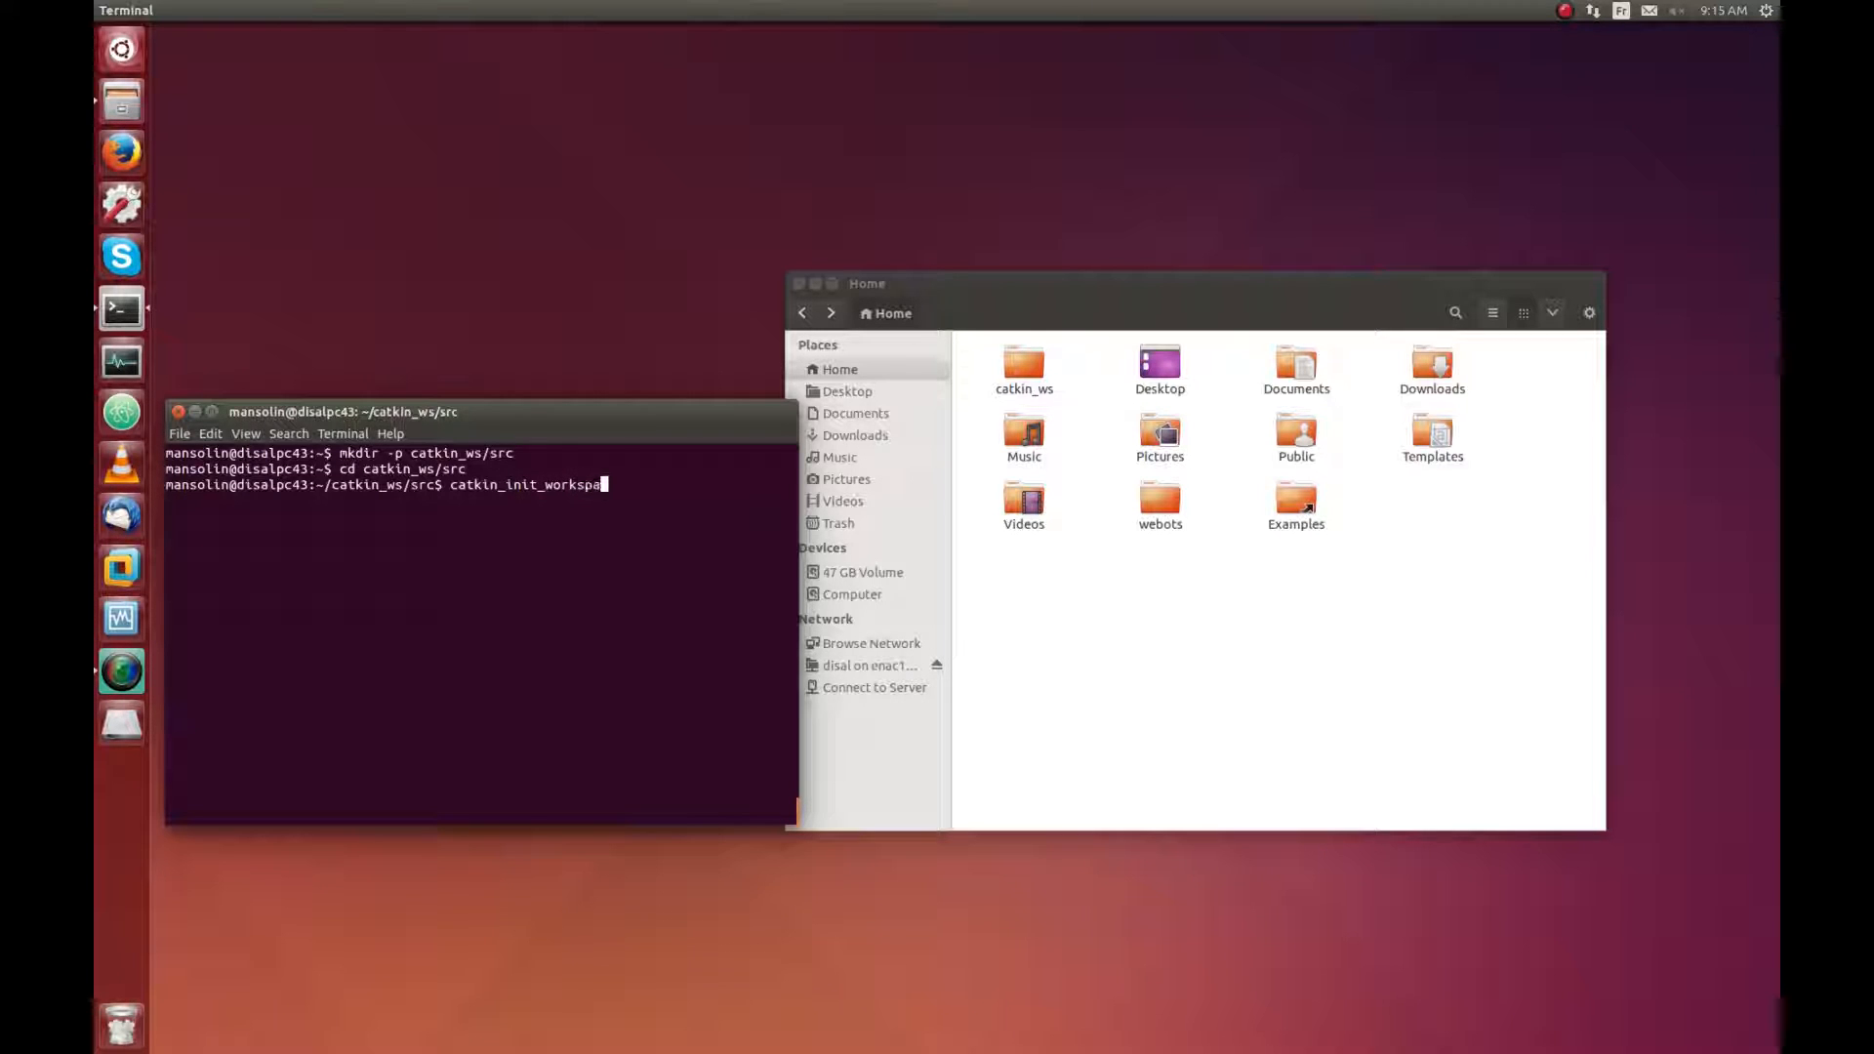
key(Return)
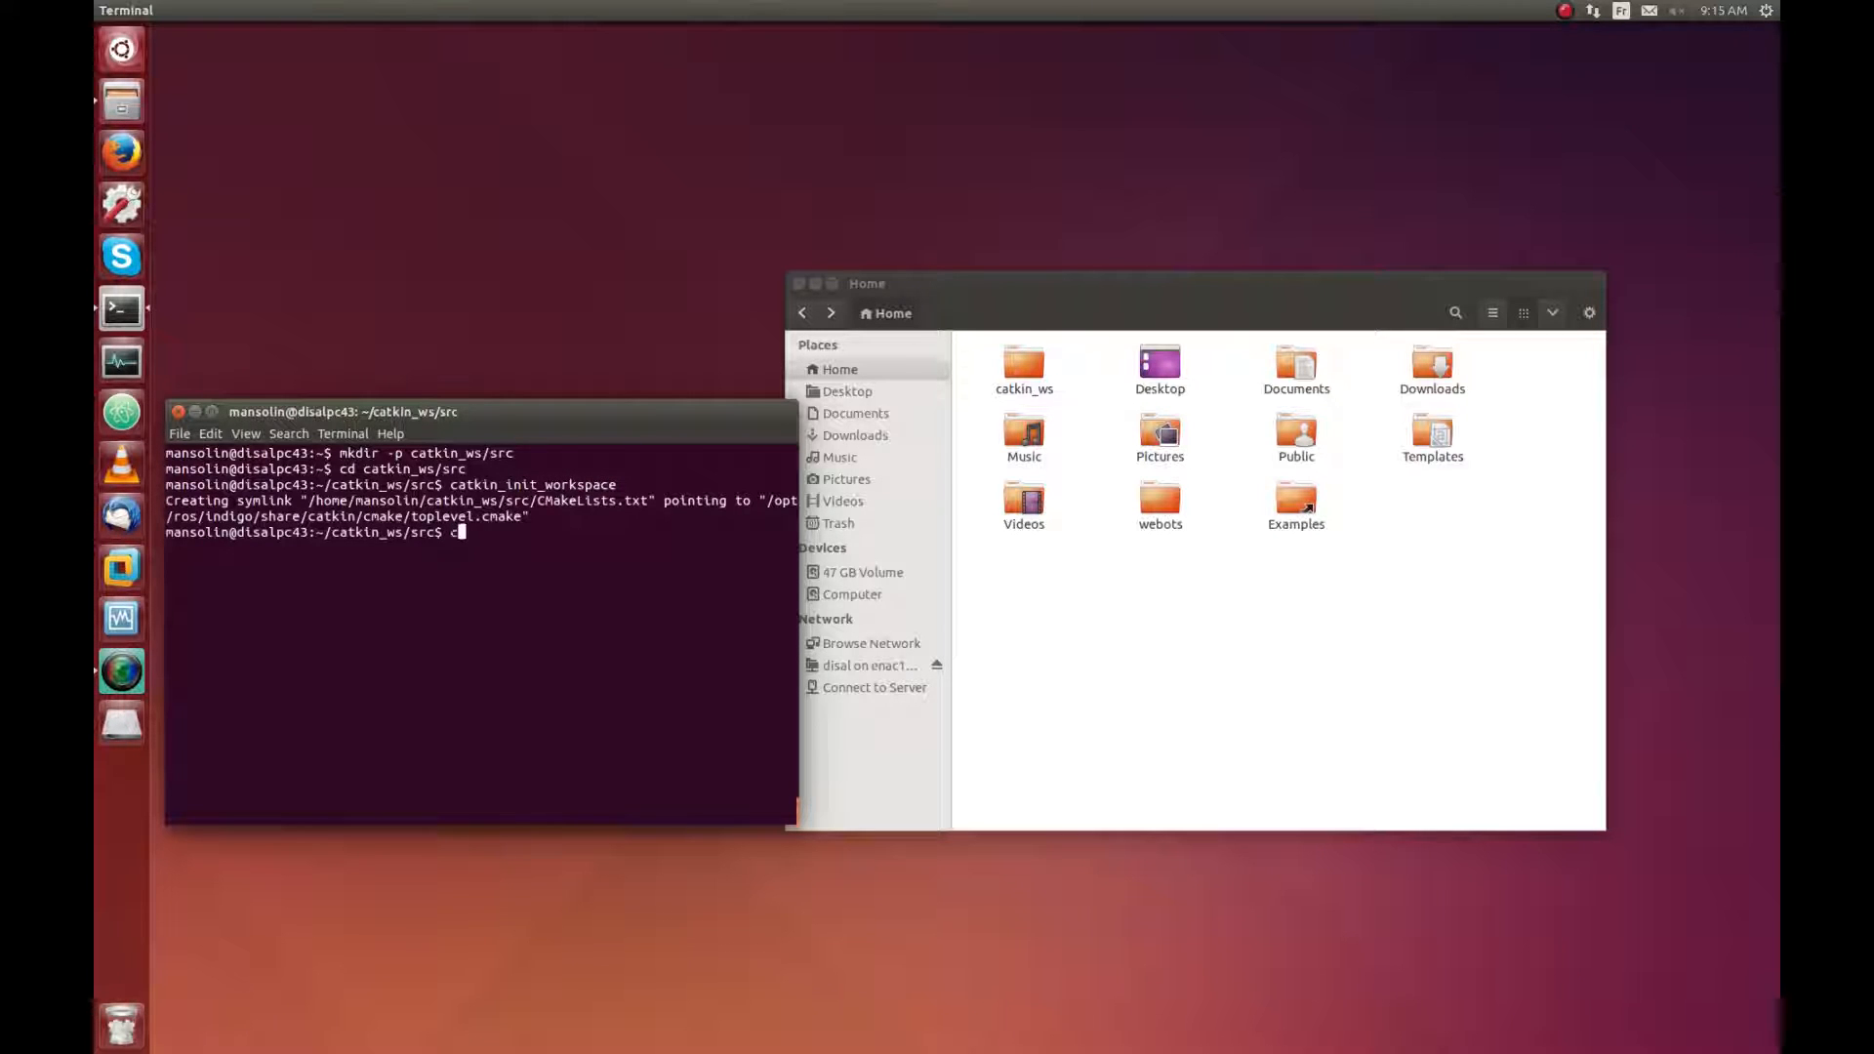
text(cd ..)
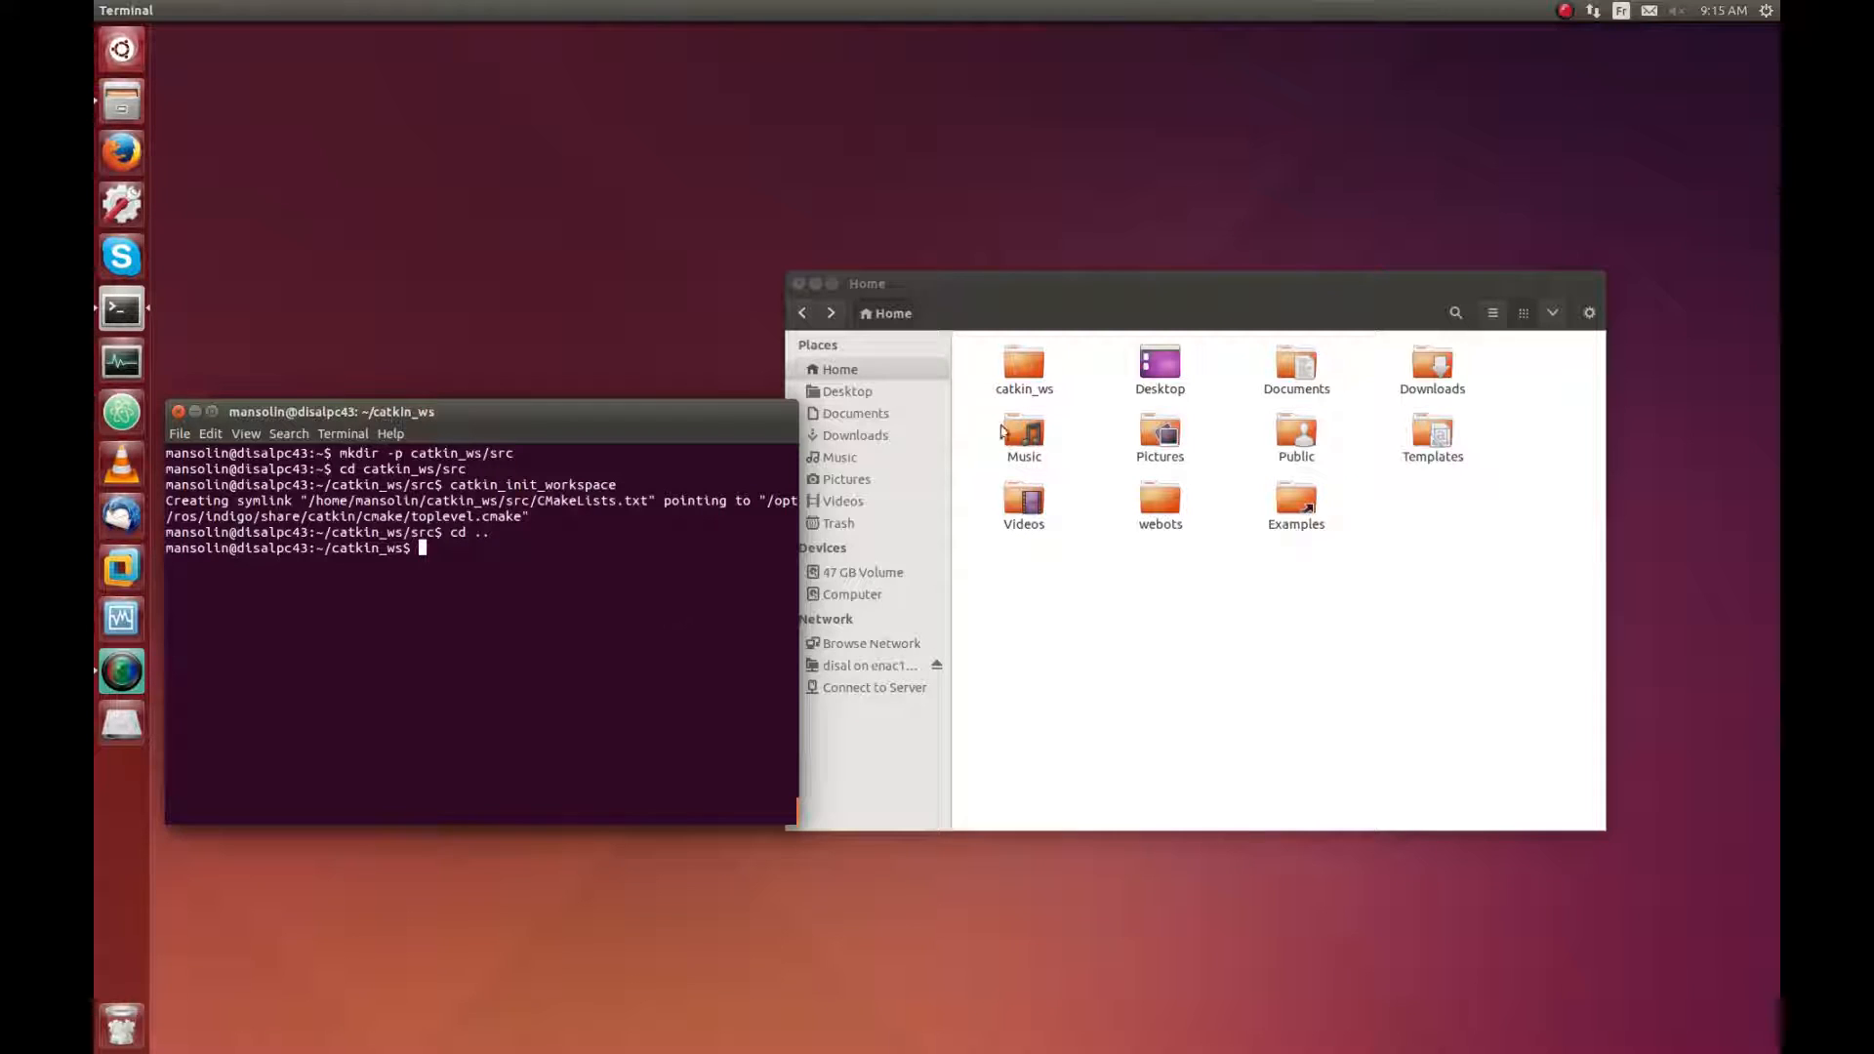
Step: Copy the webots_ros folder from webots/projects/languages/ros into catkin_ws/src
click(1021, 366)
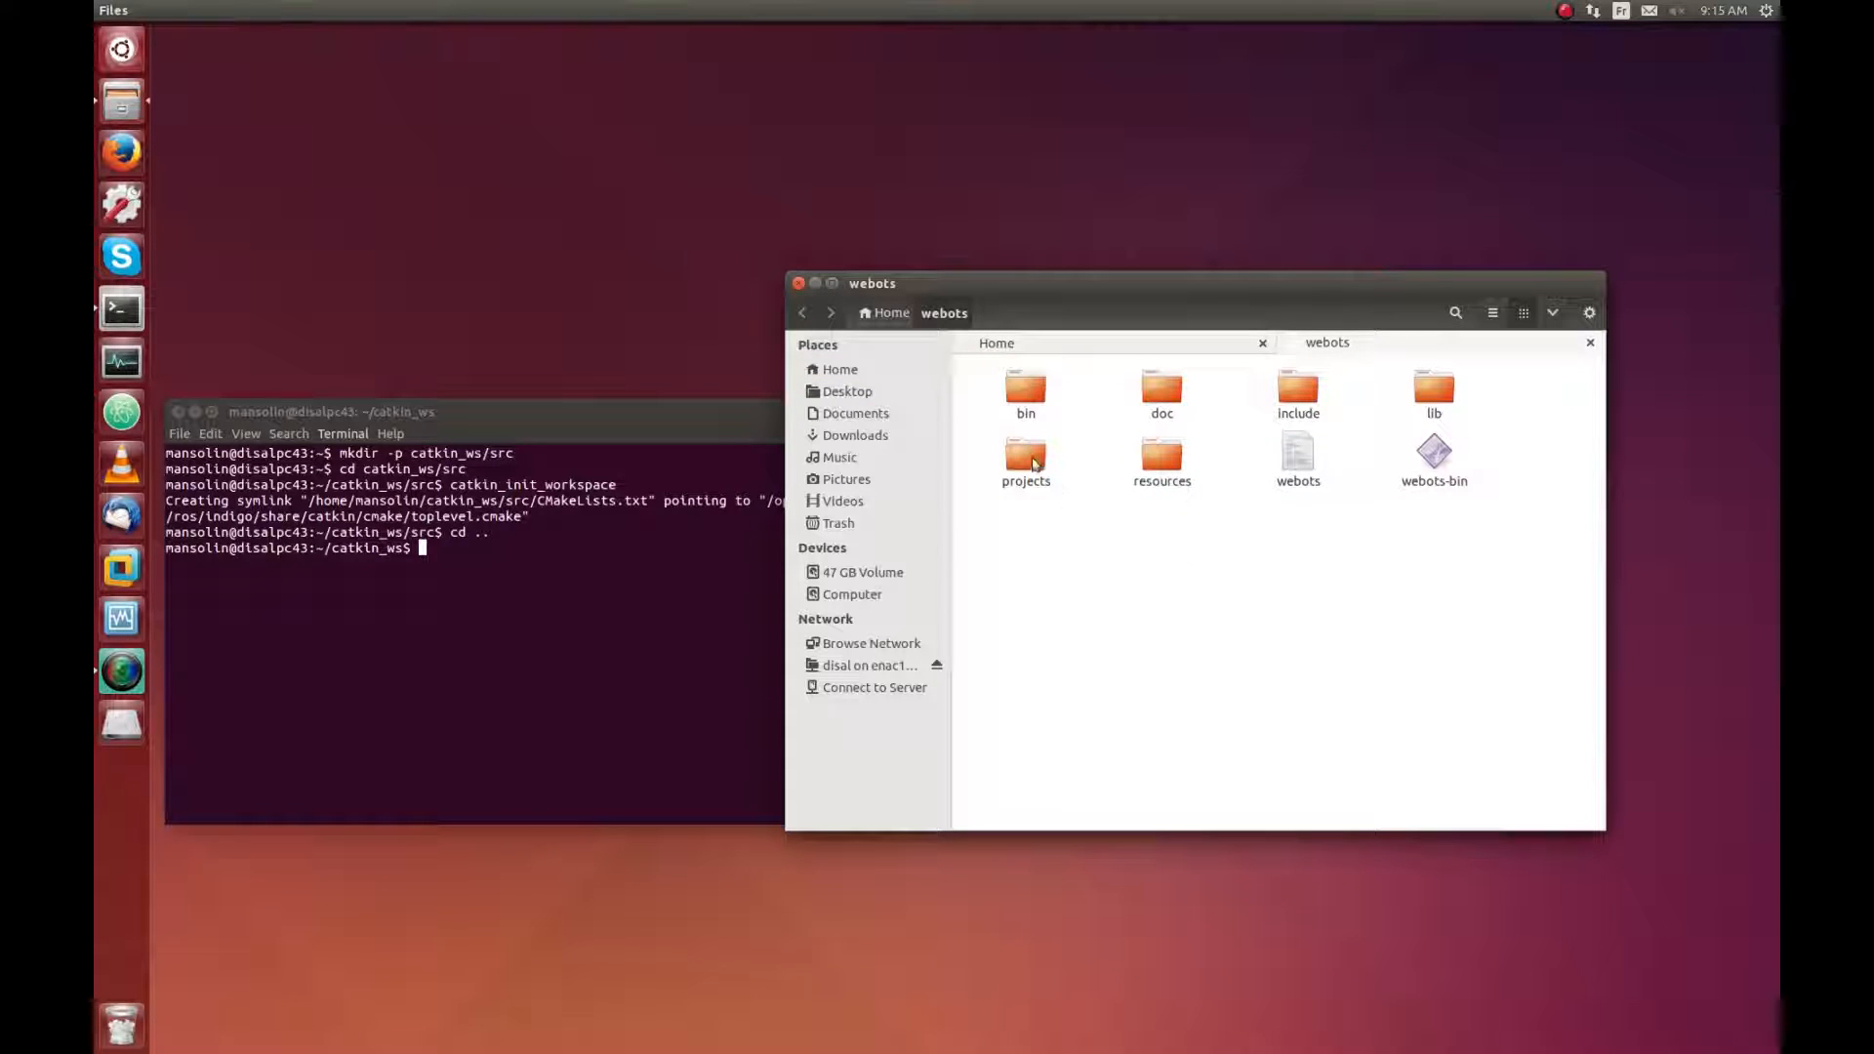
double_click(1025, 465)
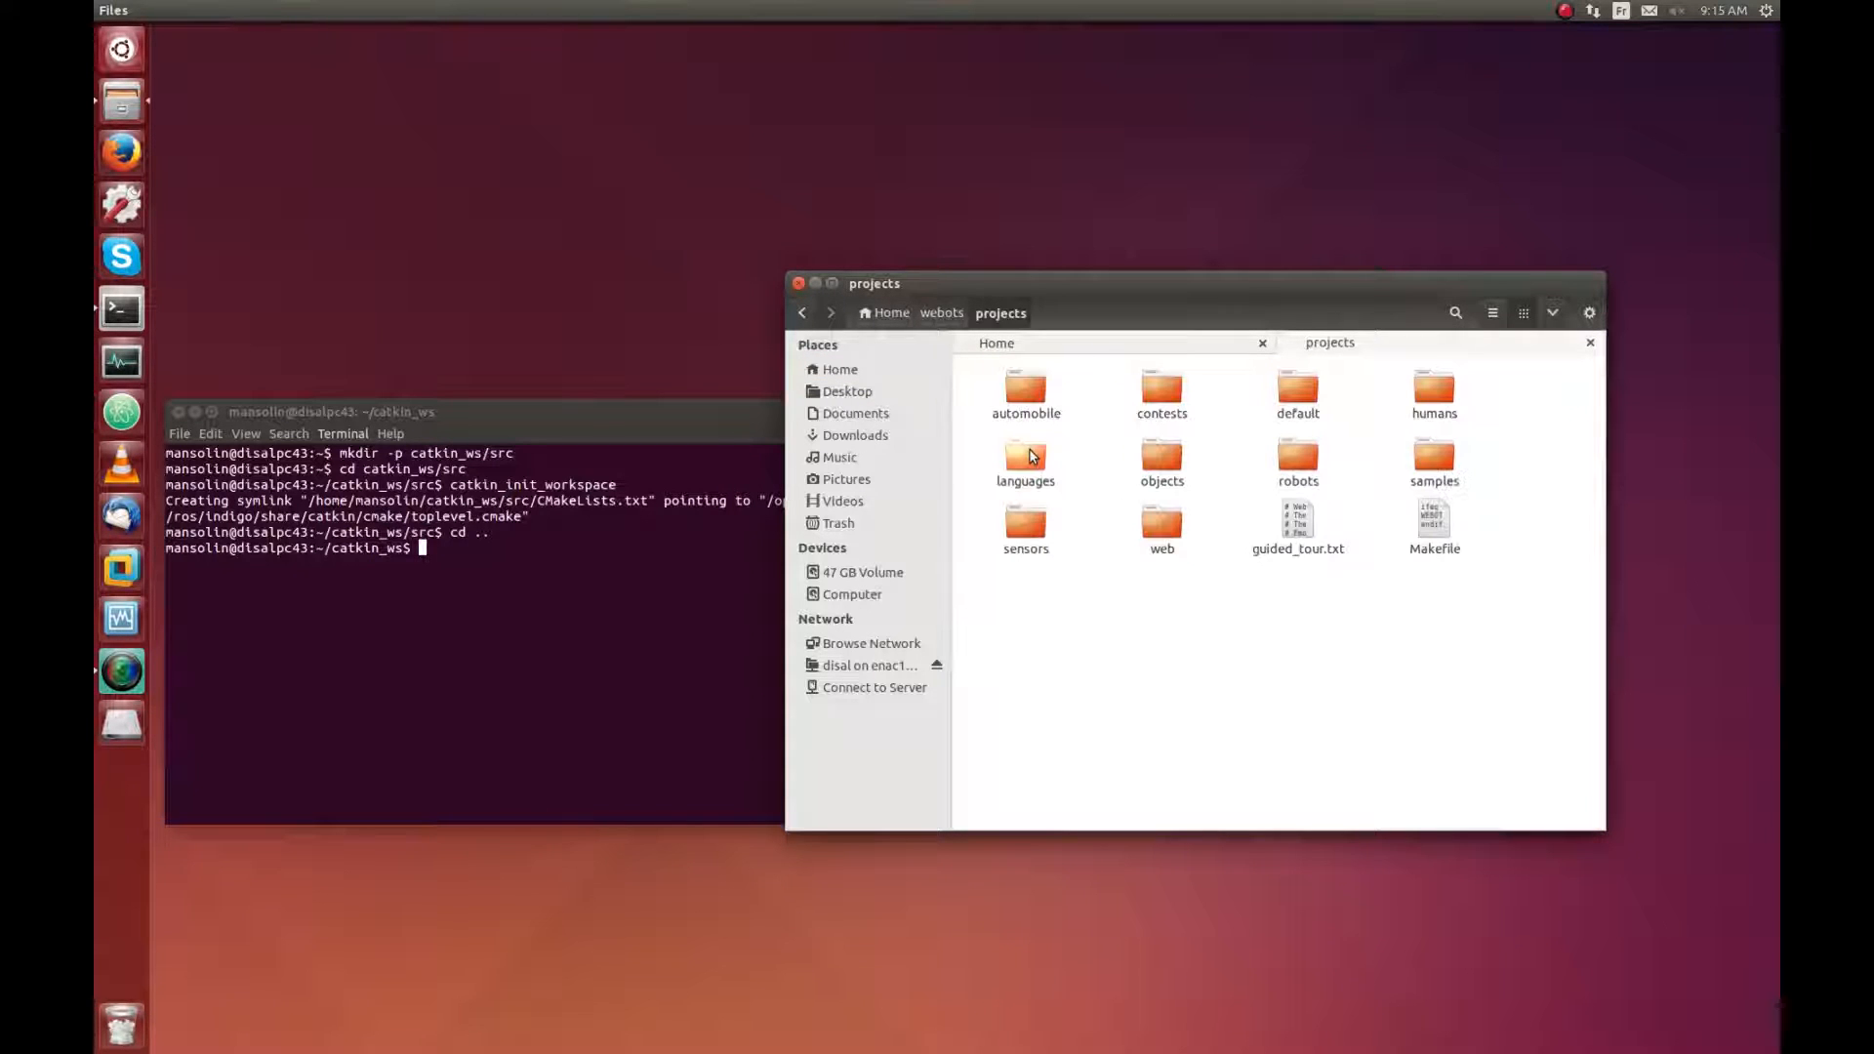
double_click(1025, 457)
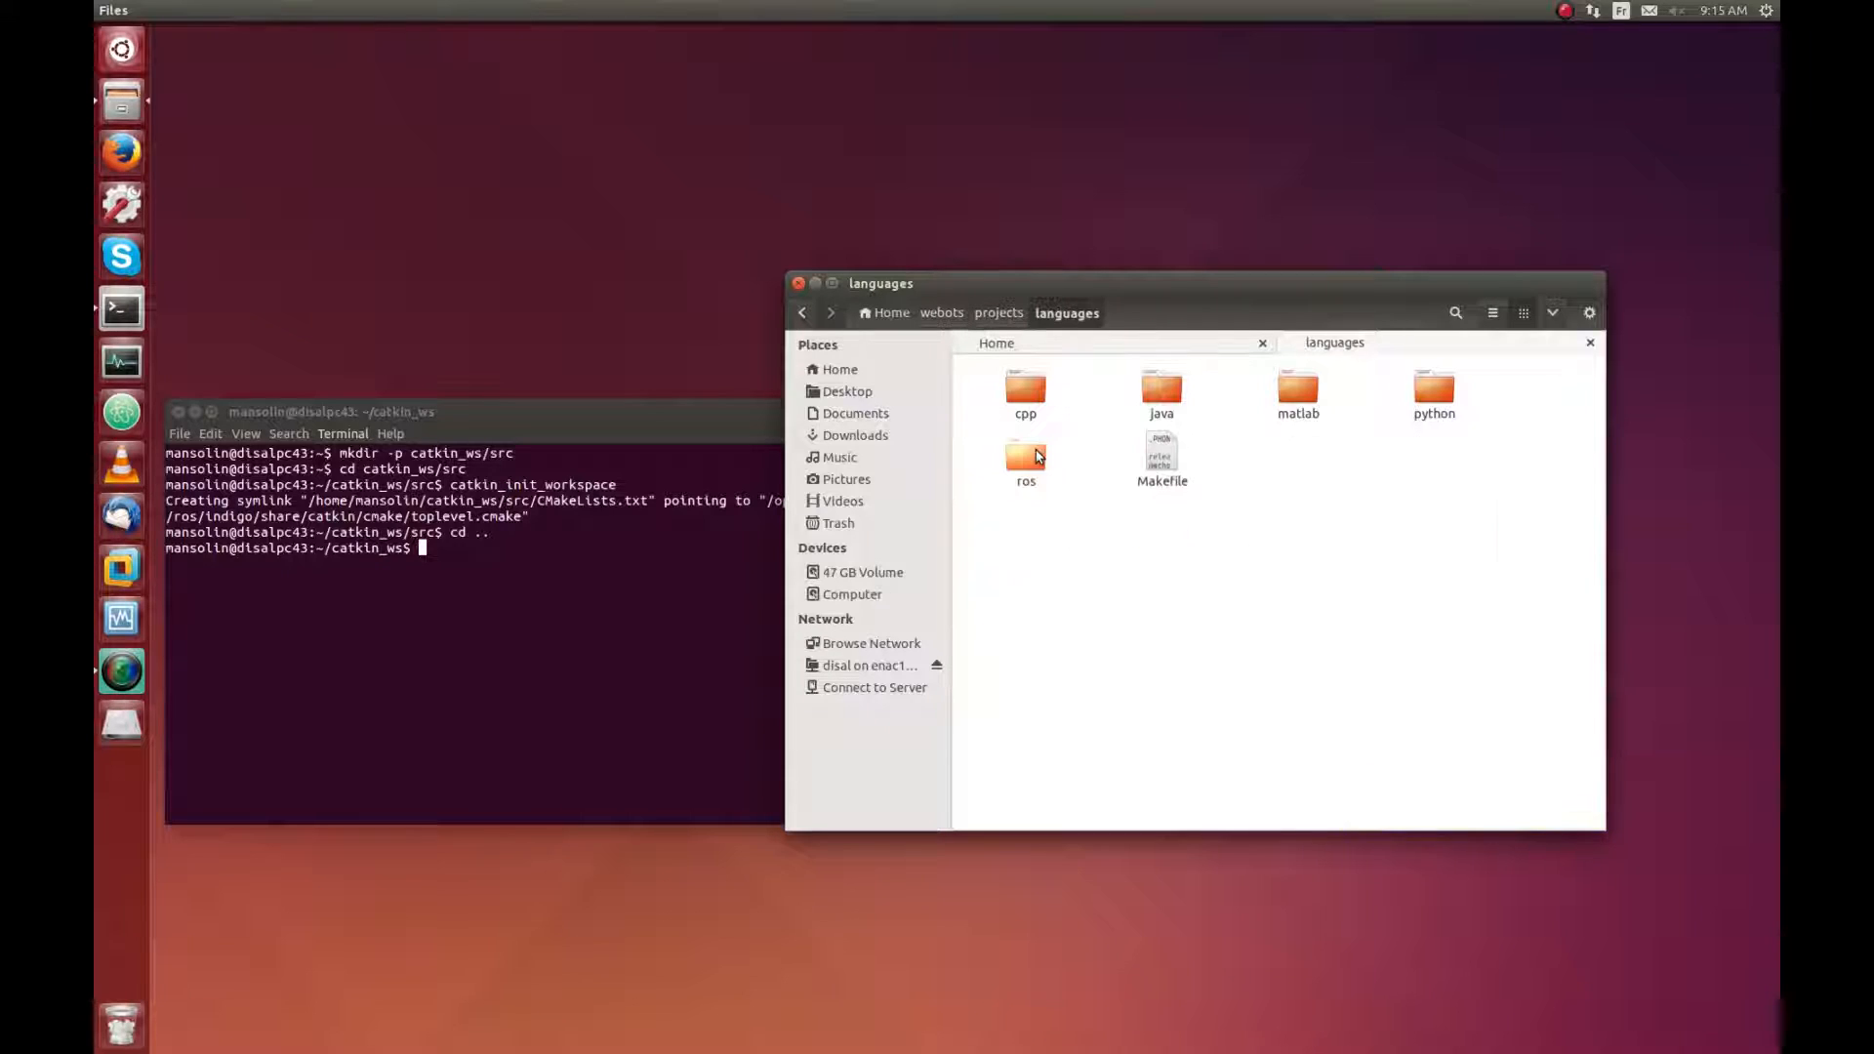
double_click(1025, 461)
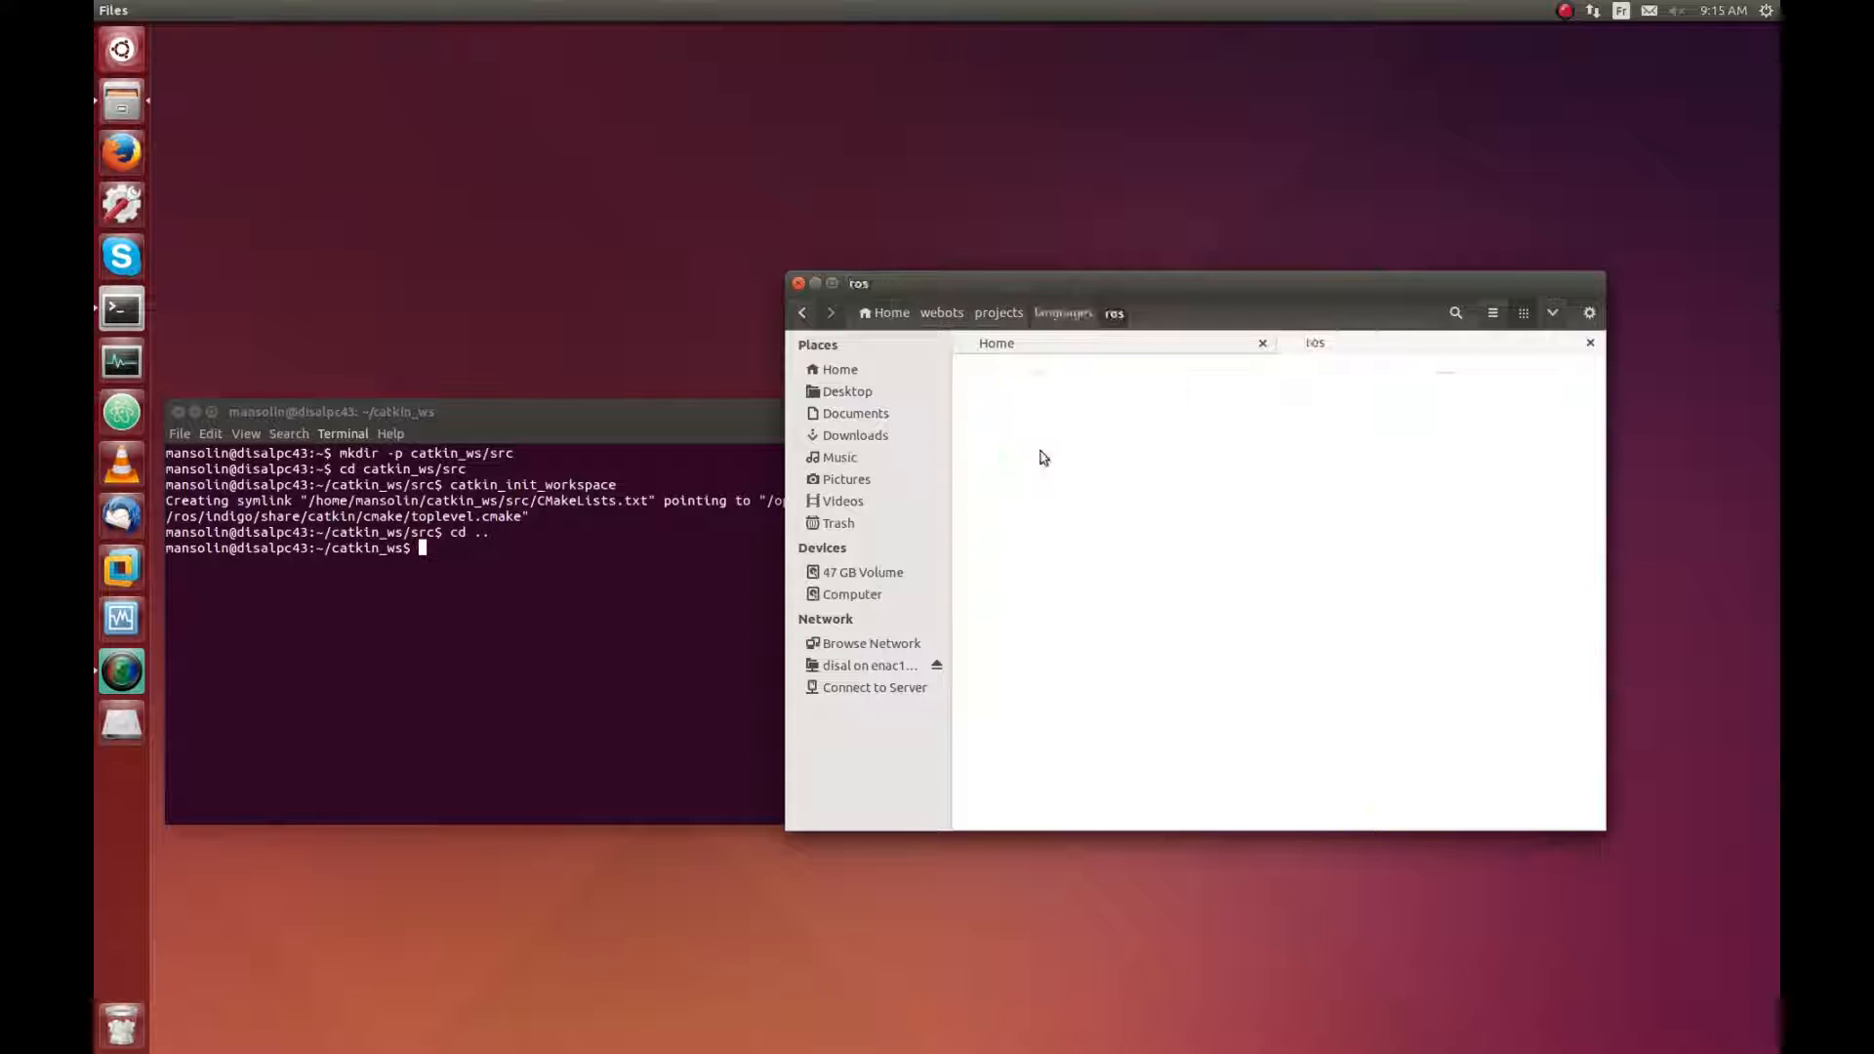
click(1158, 392)
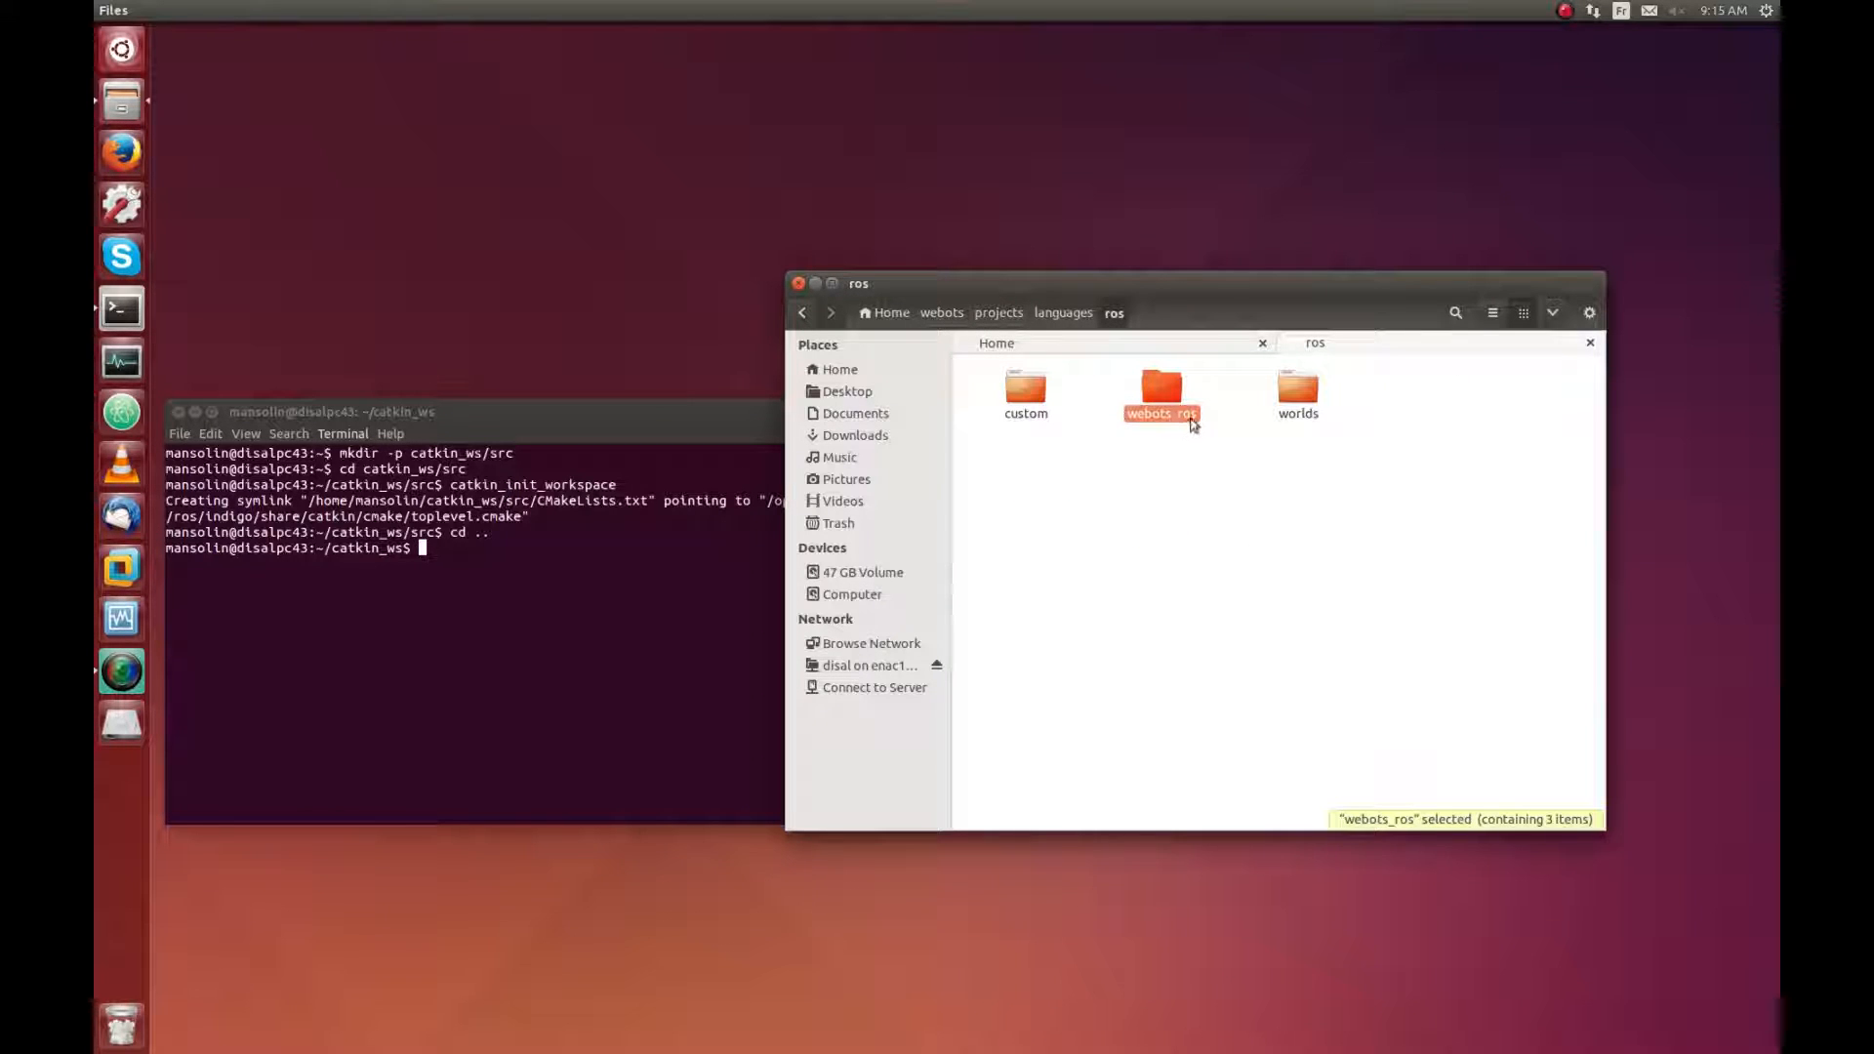
right_click(1158, 394)
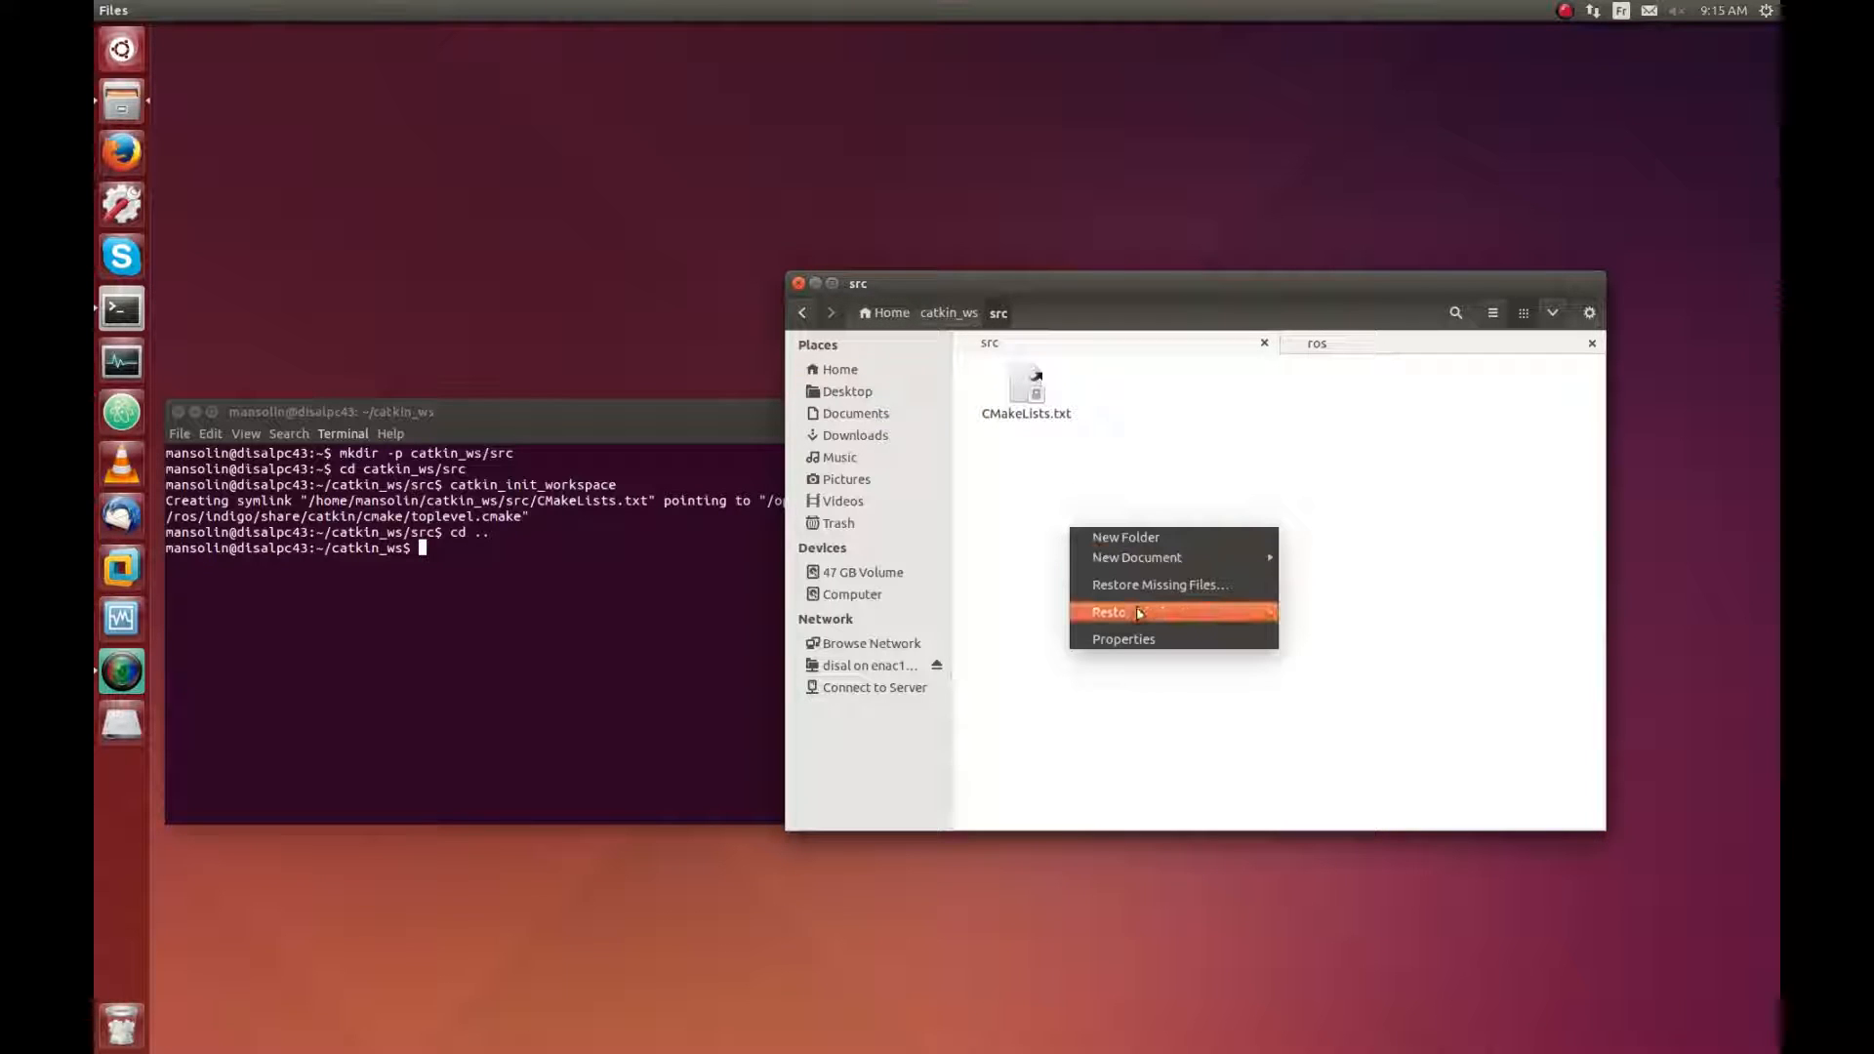
click(1107, 611)
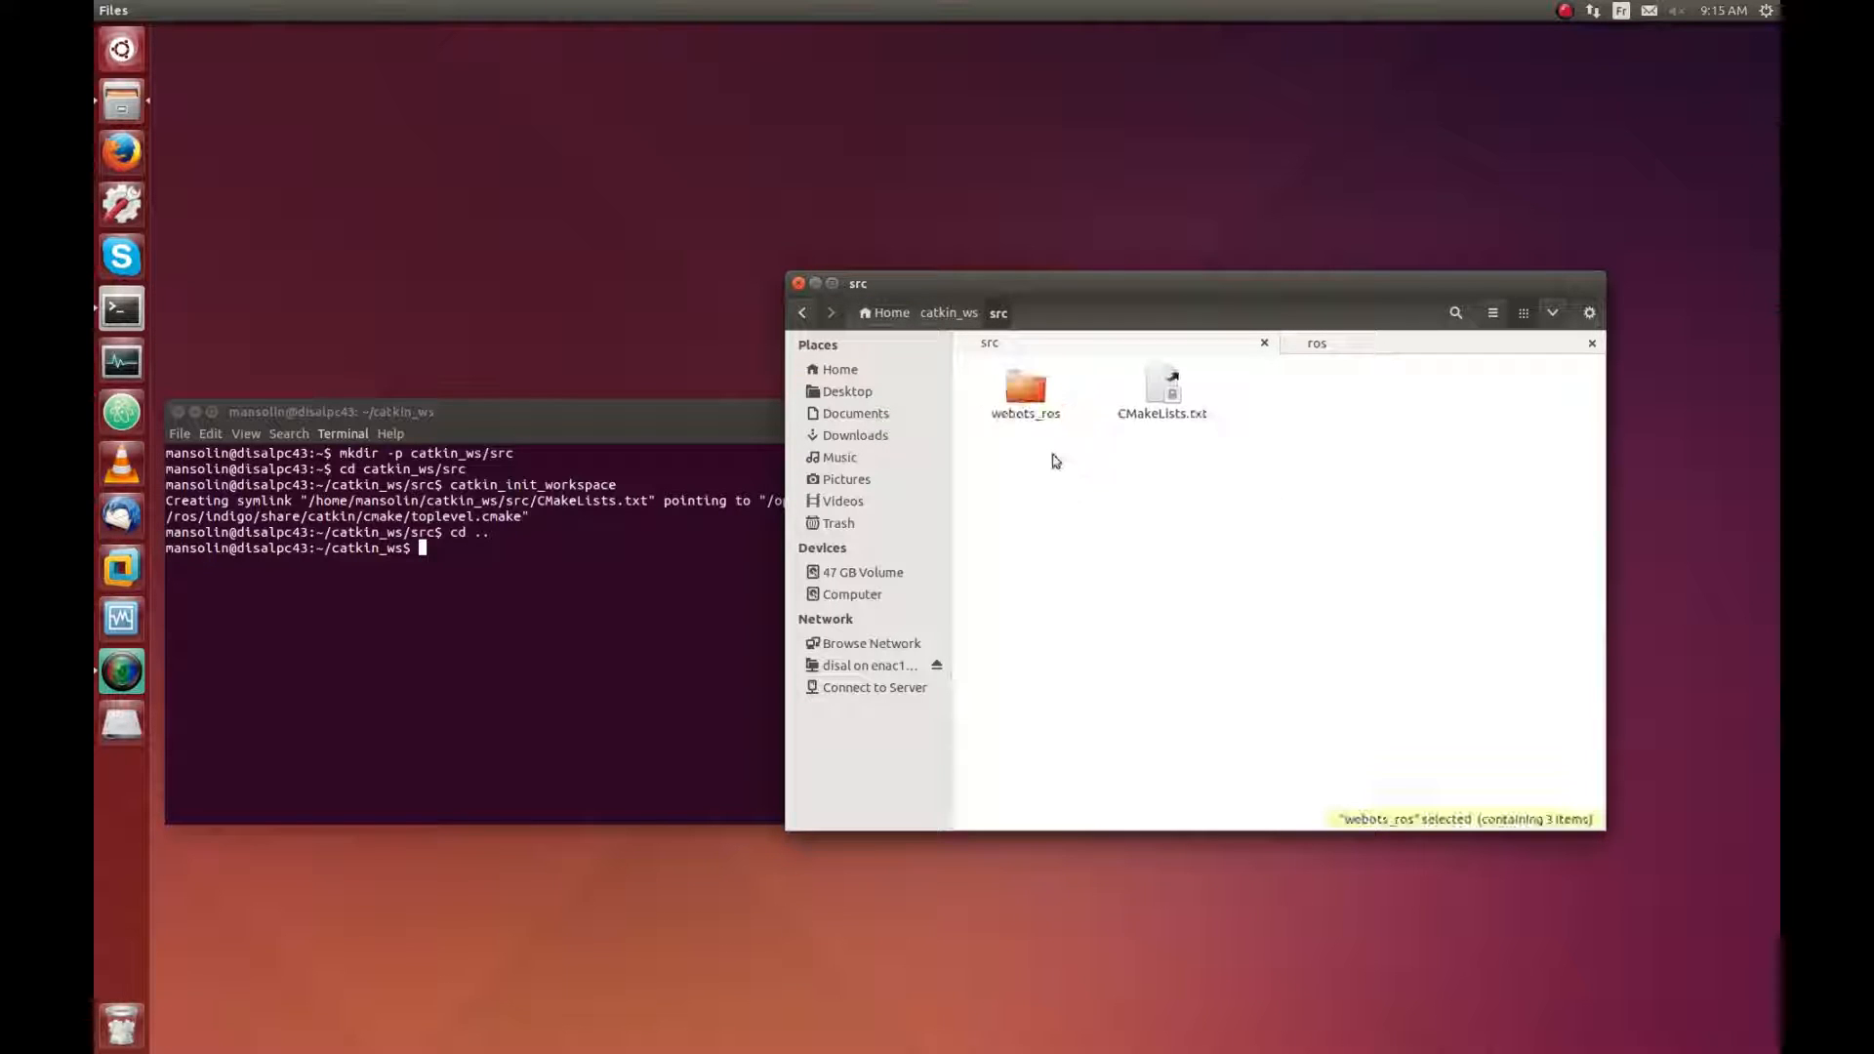
Step: Inspect the copied webots_ros package contents, including package.xml
double_click(1025, 393)
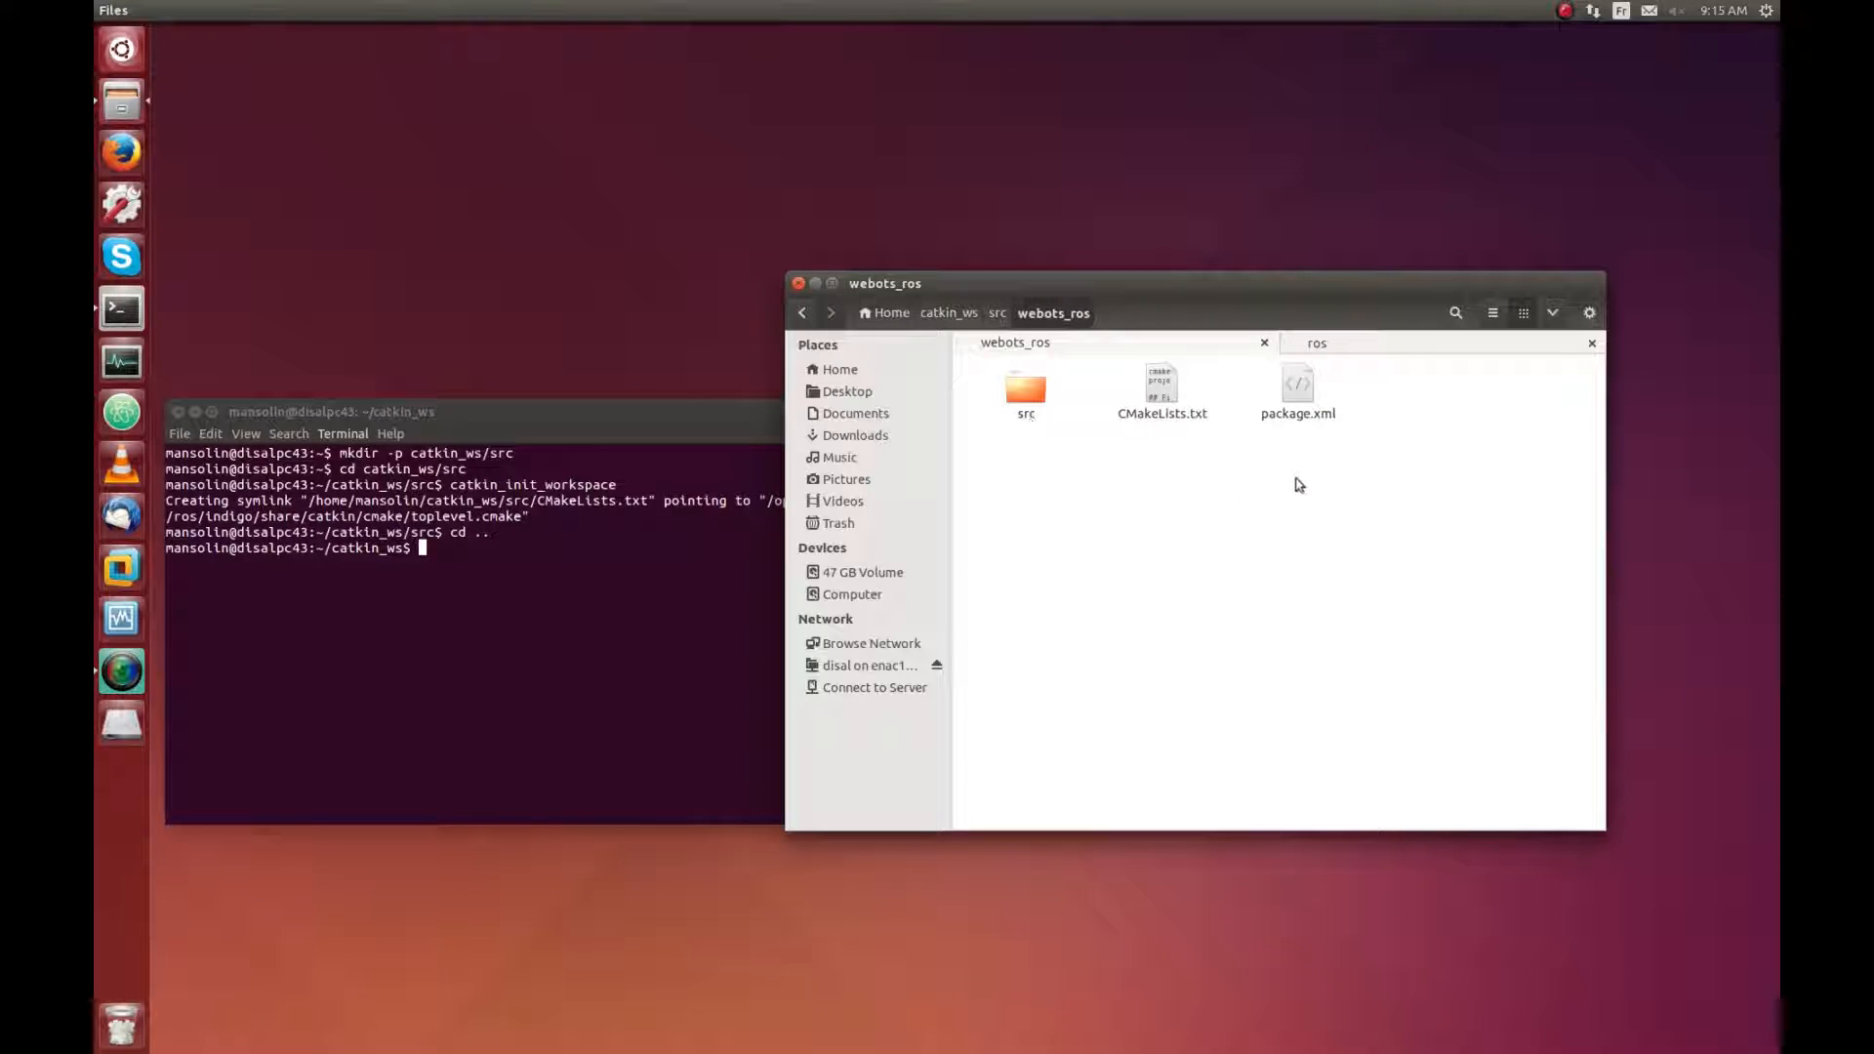
click(1299, 393)
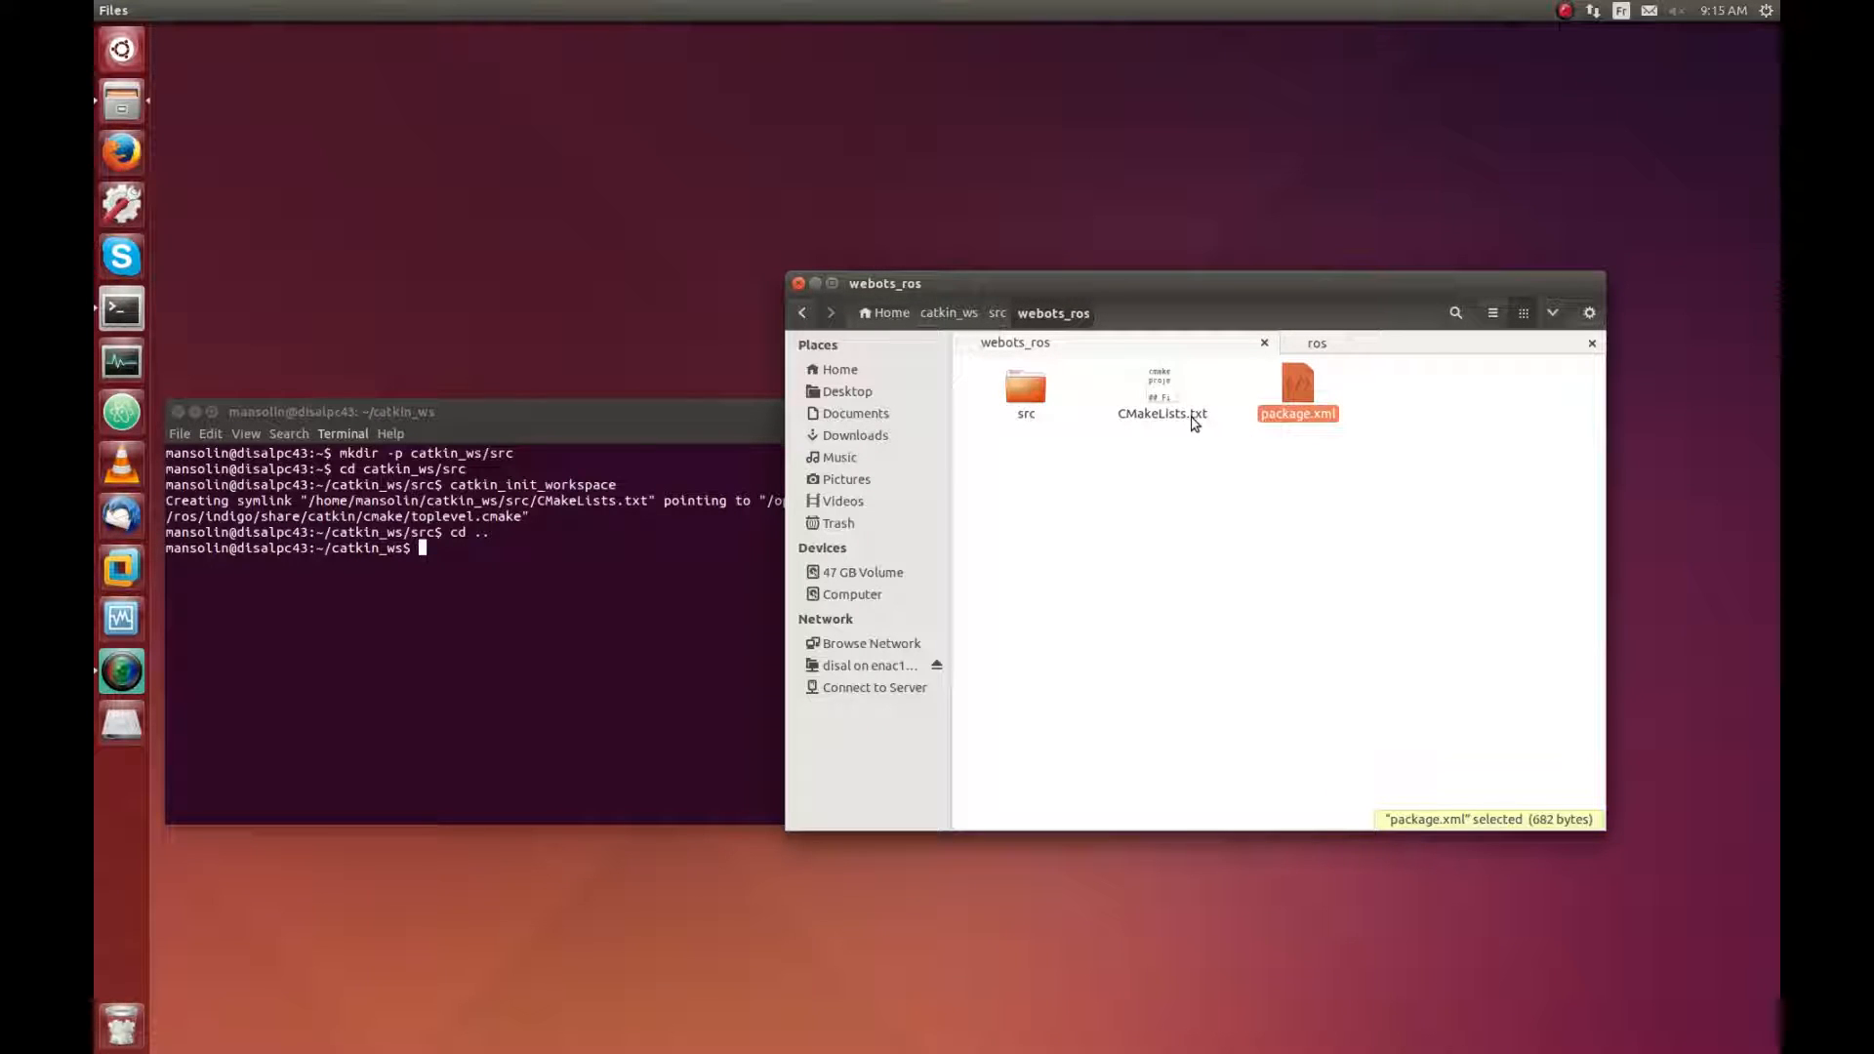
click(1025, 388)
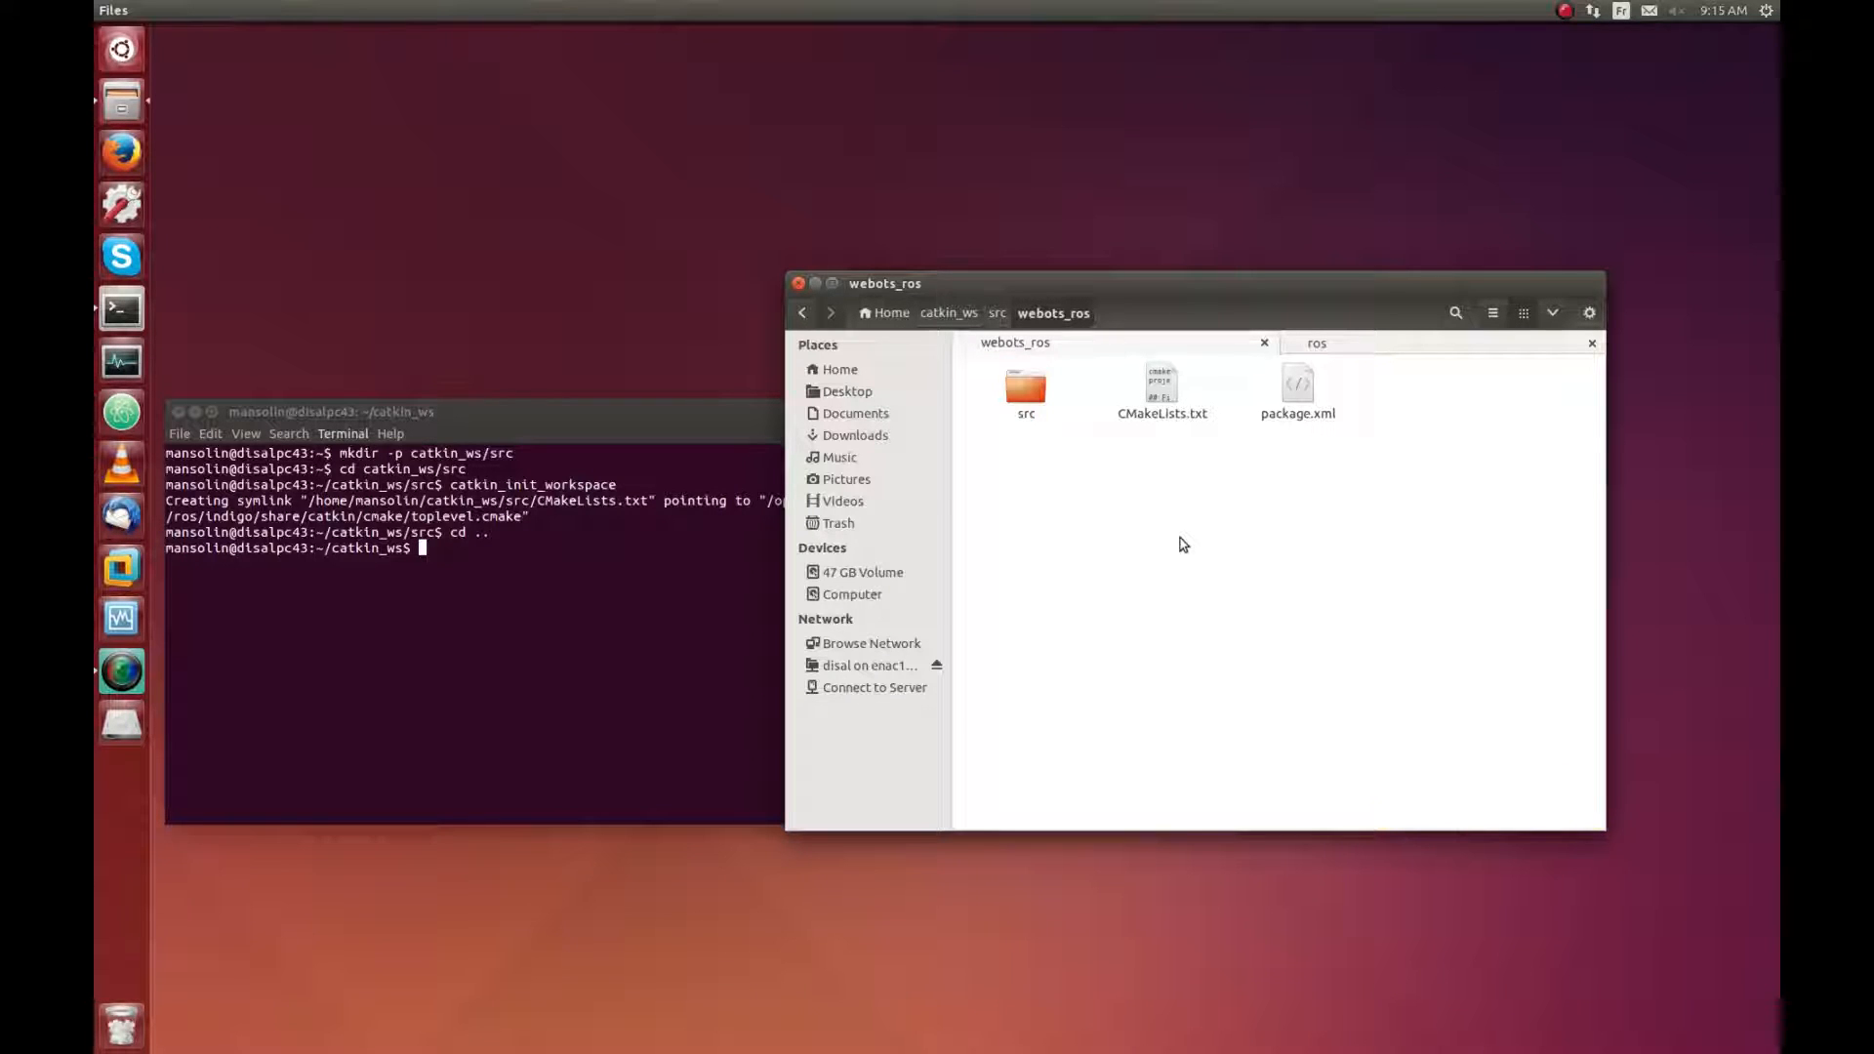
mouse_move(1217, 572)
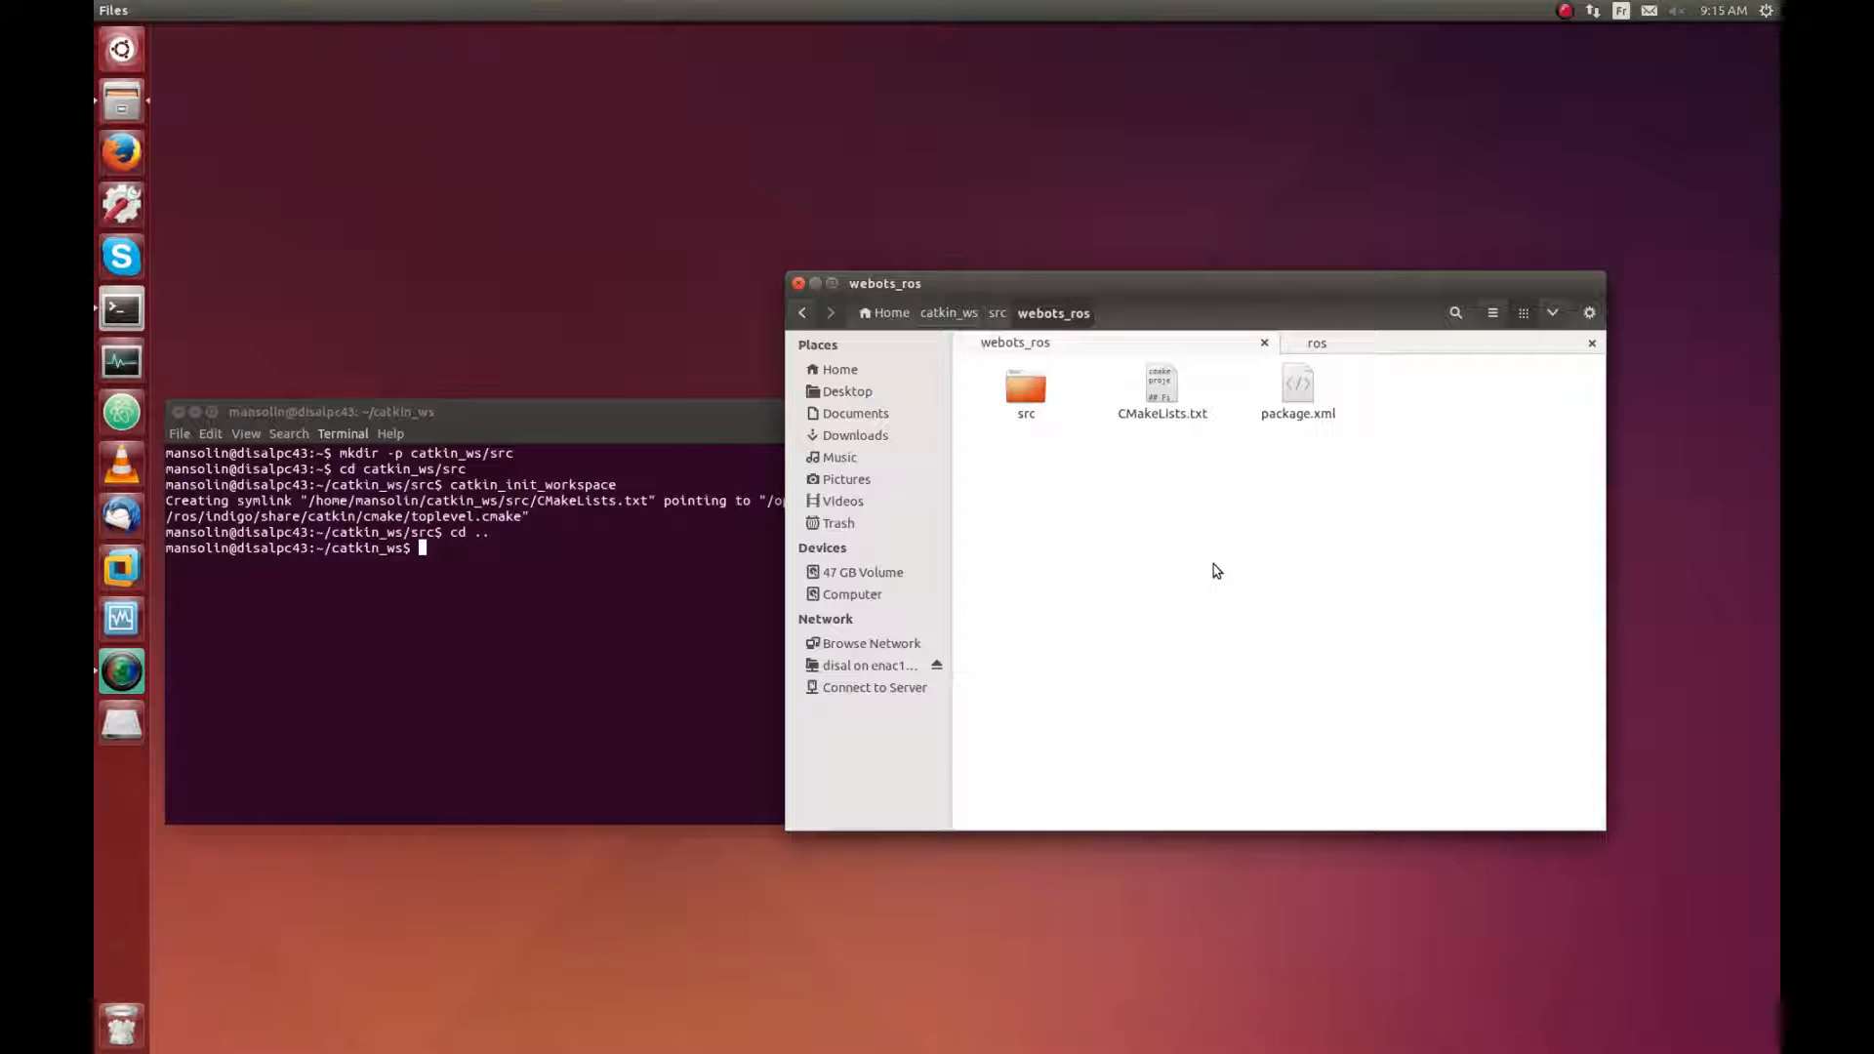
mouse_move(1419, 353)
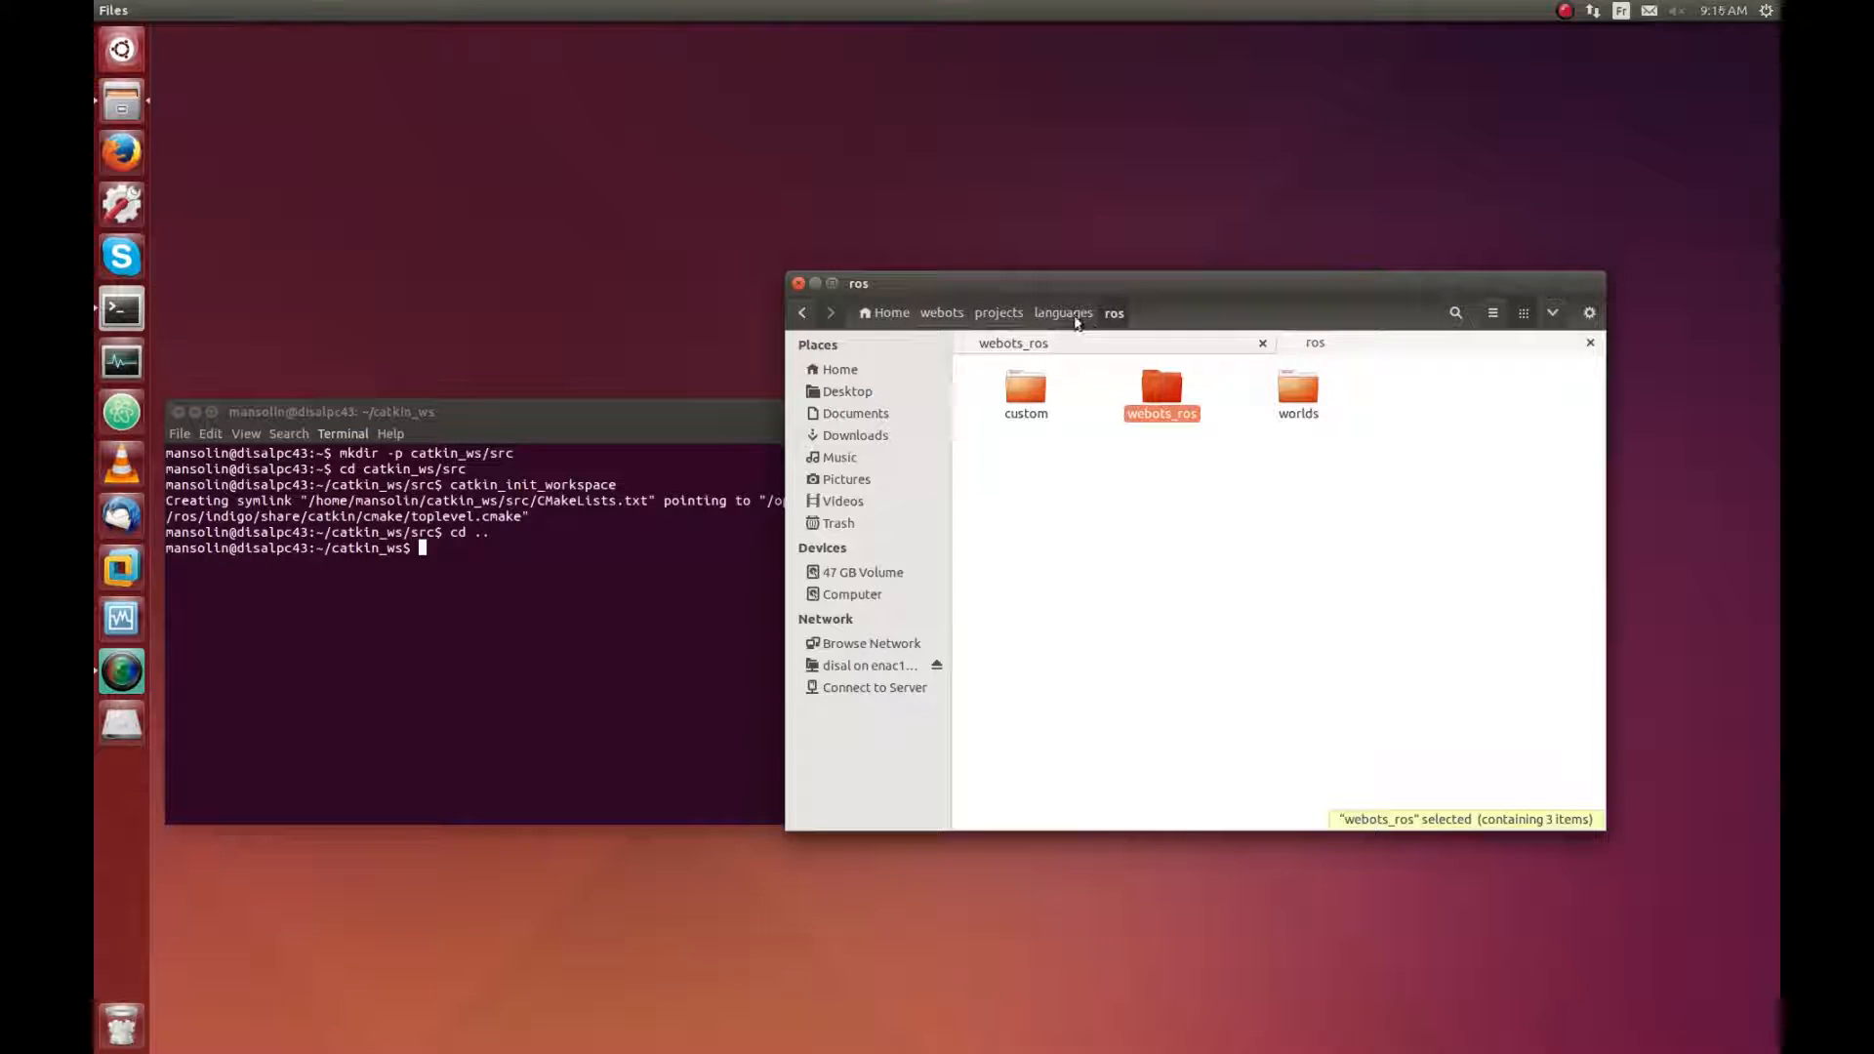
Step: Copy the msg and srv folders from Webots' default ROS controller include directory
click(1062, 312)
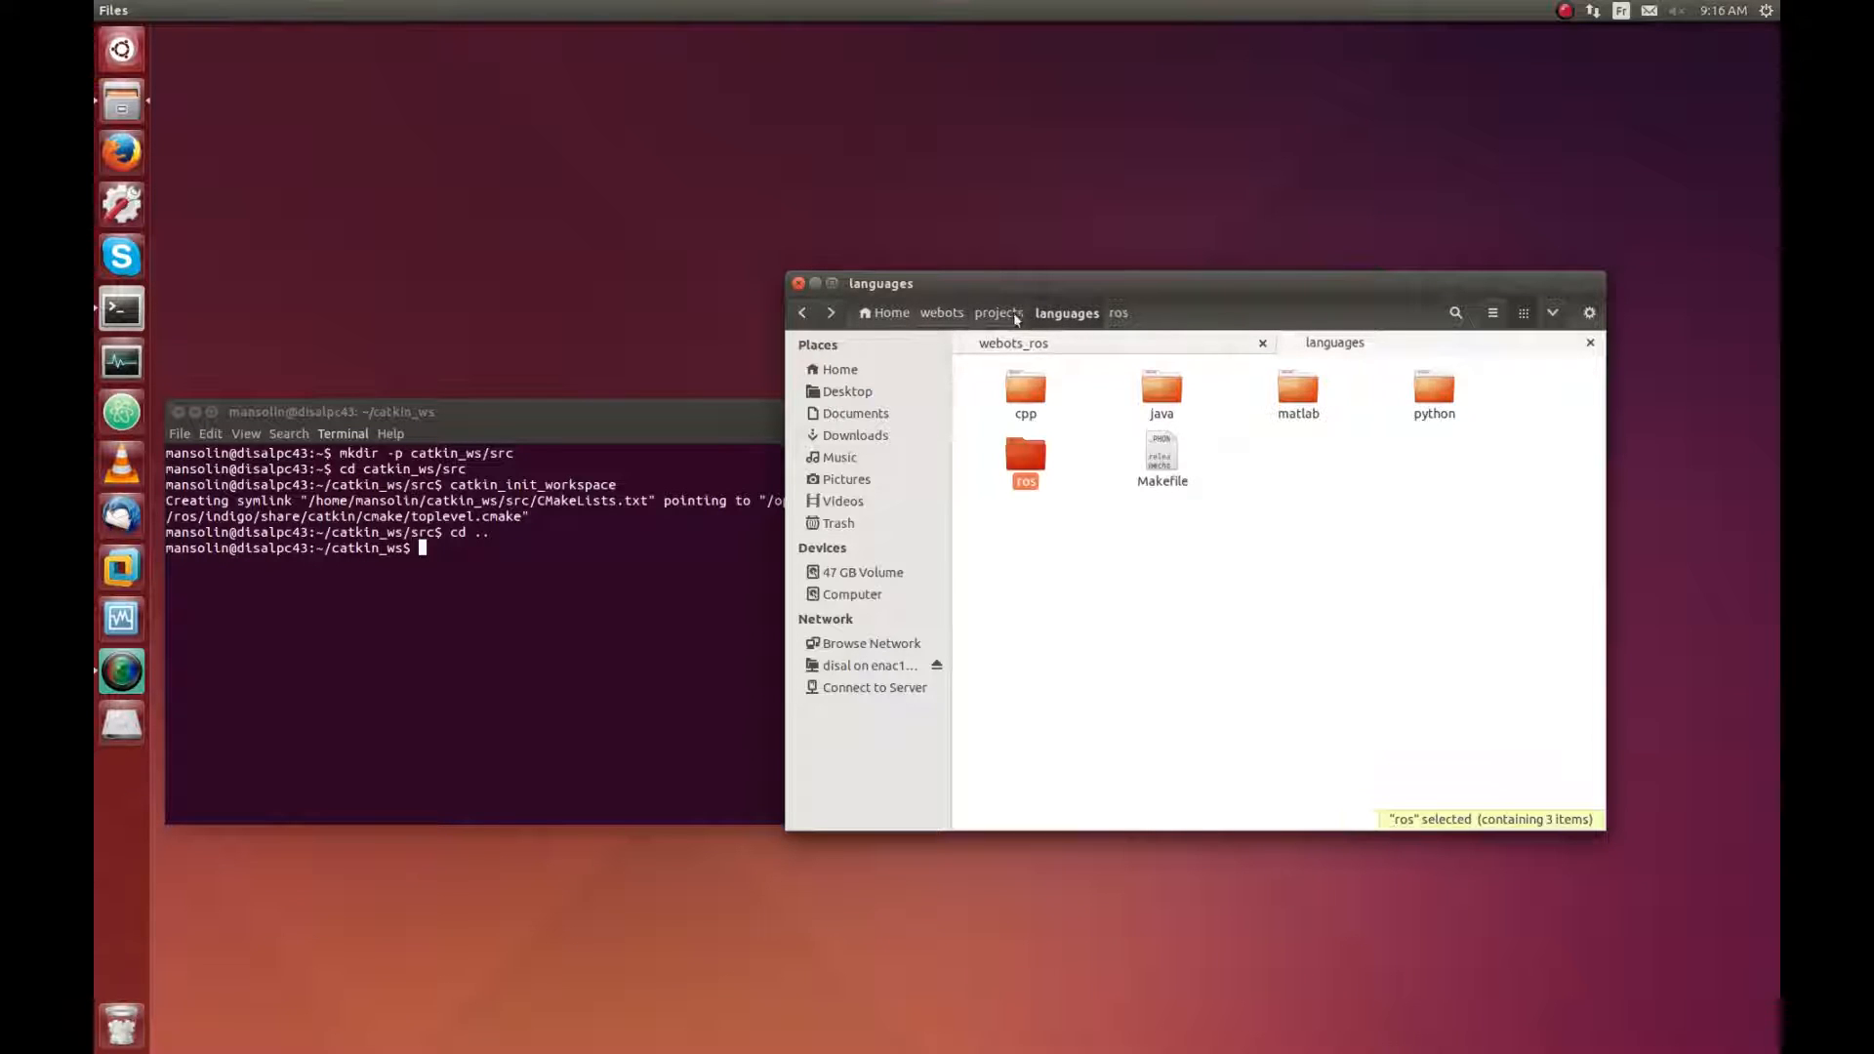
click(1000, 312)
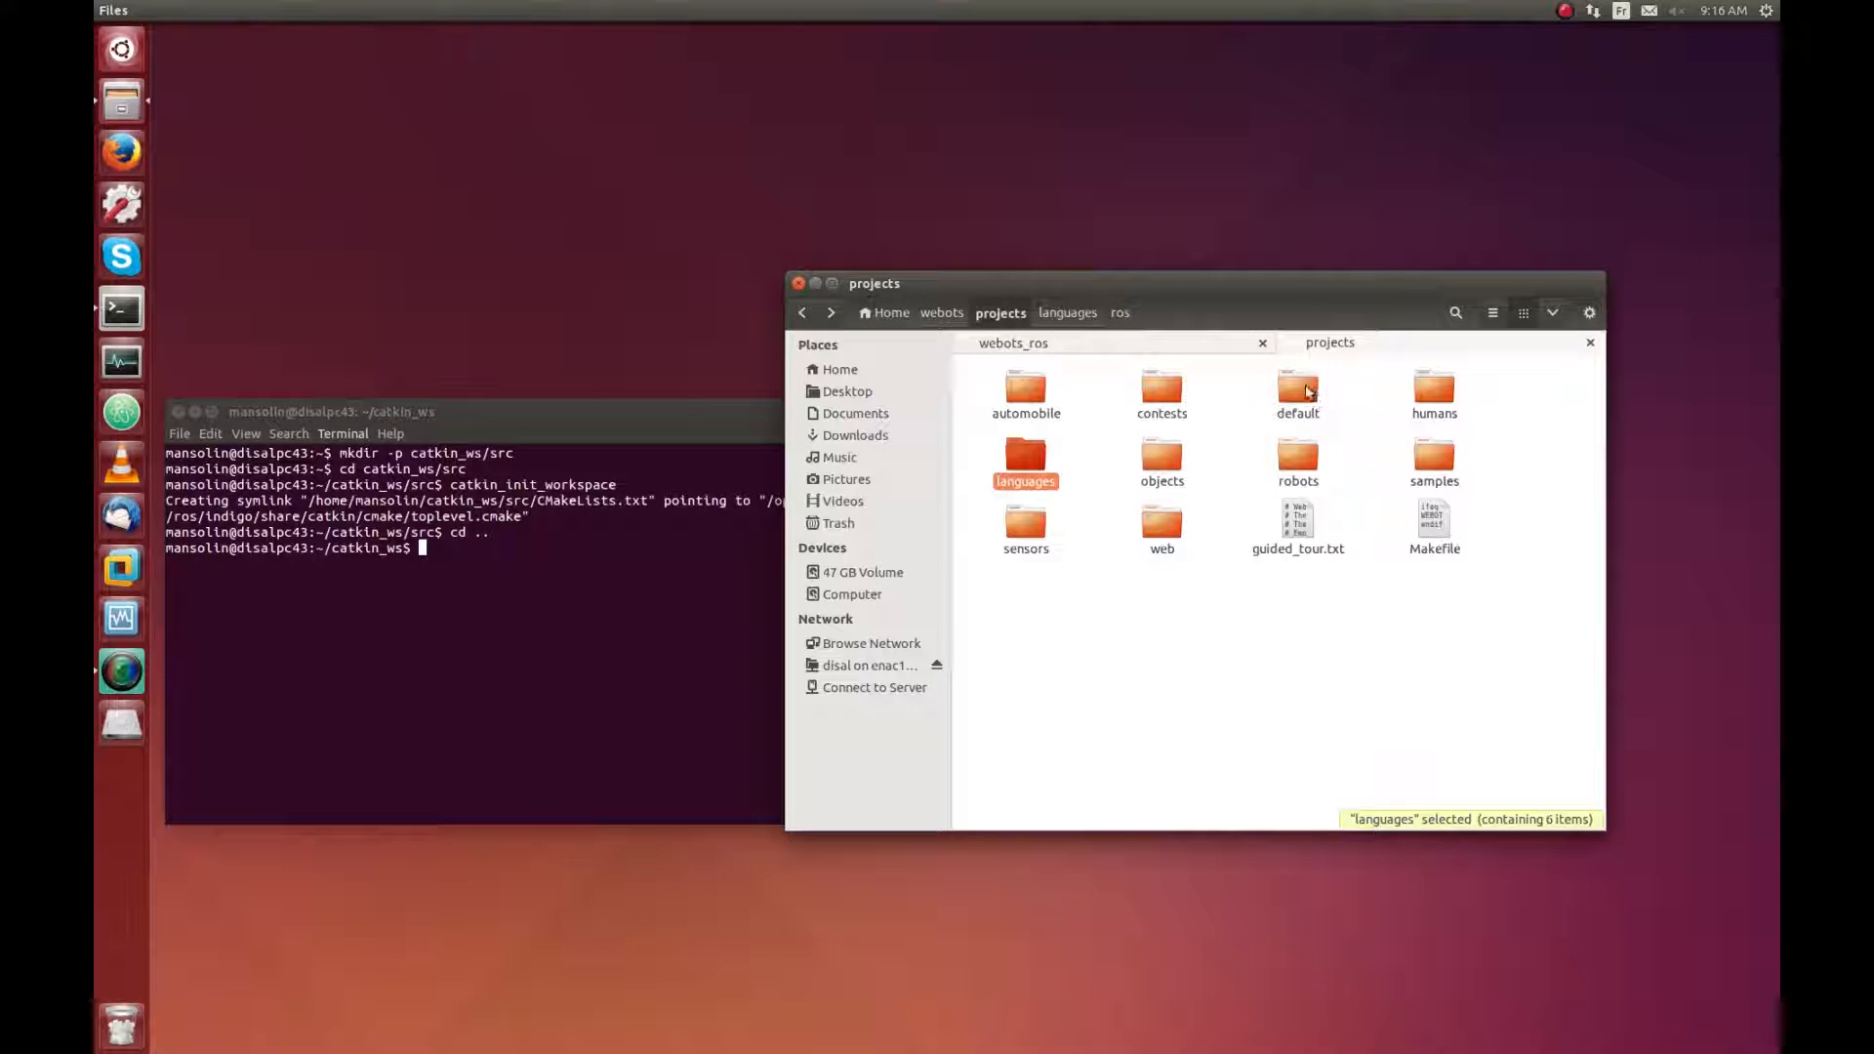
double_click(1296, 388)
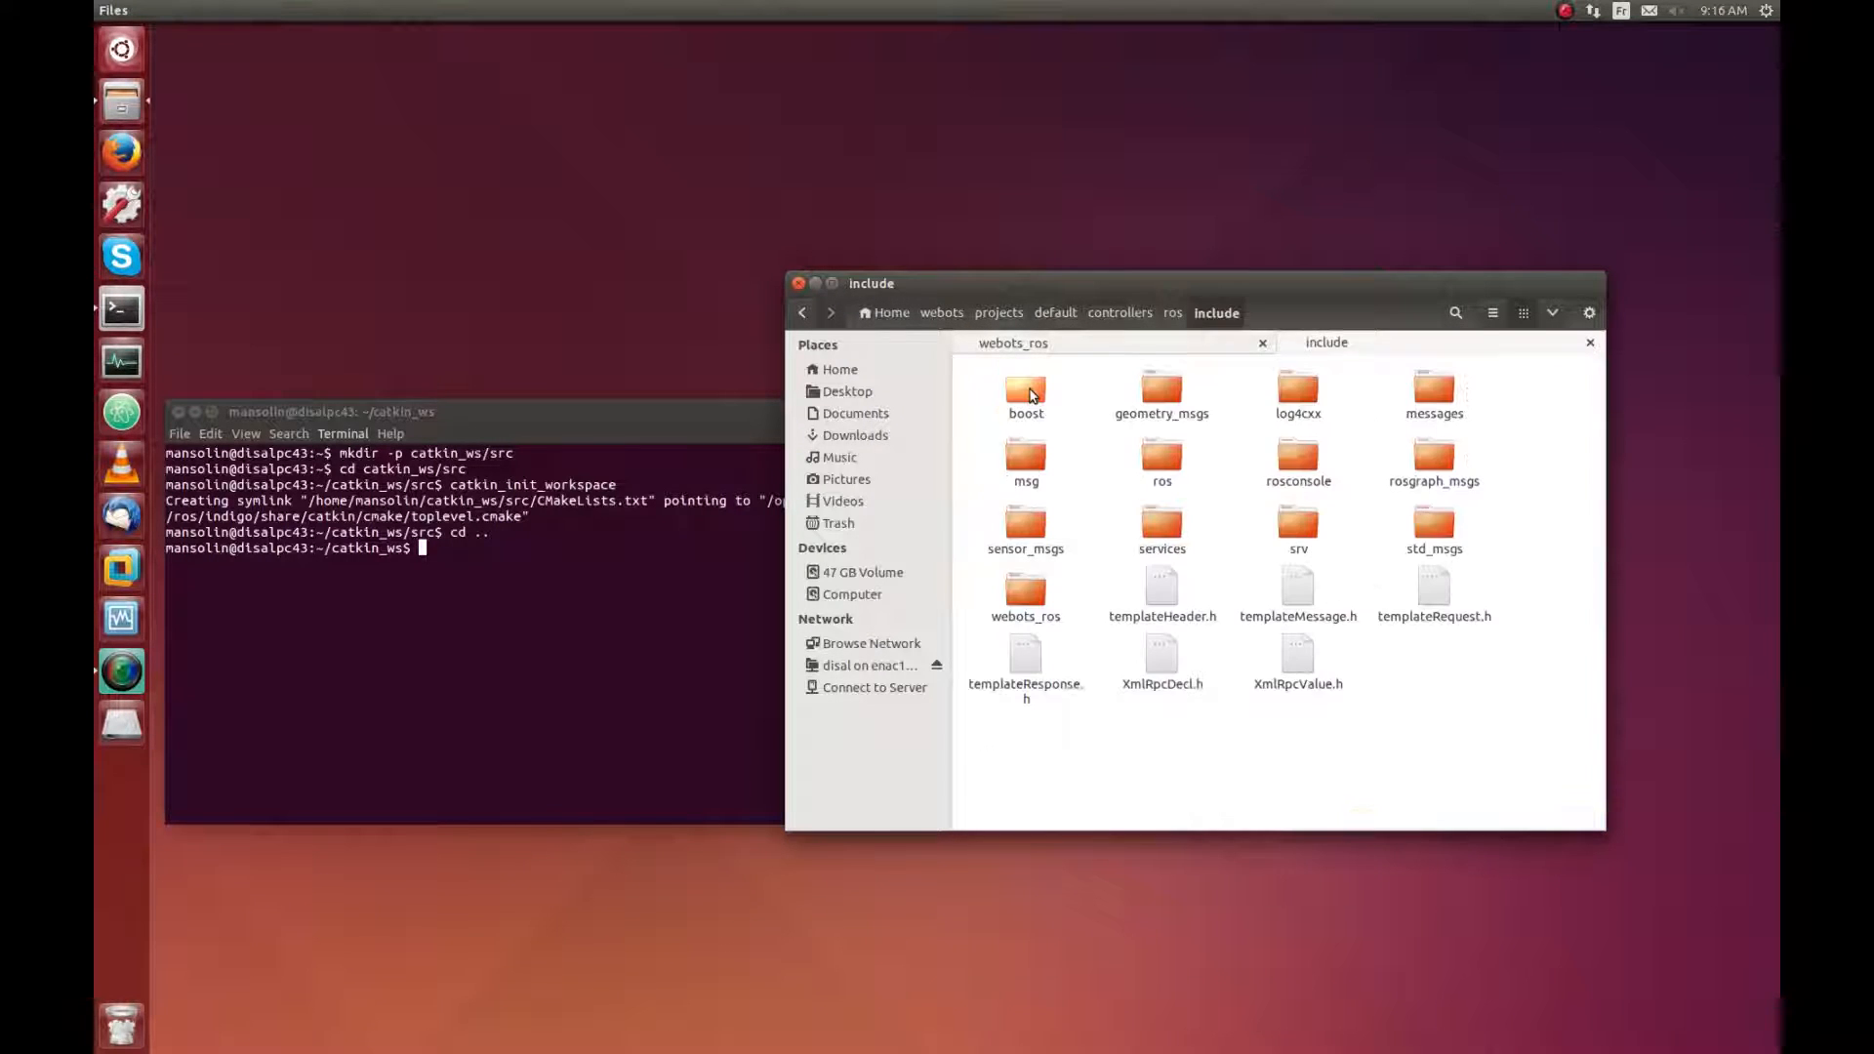
click(1025, 461)
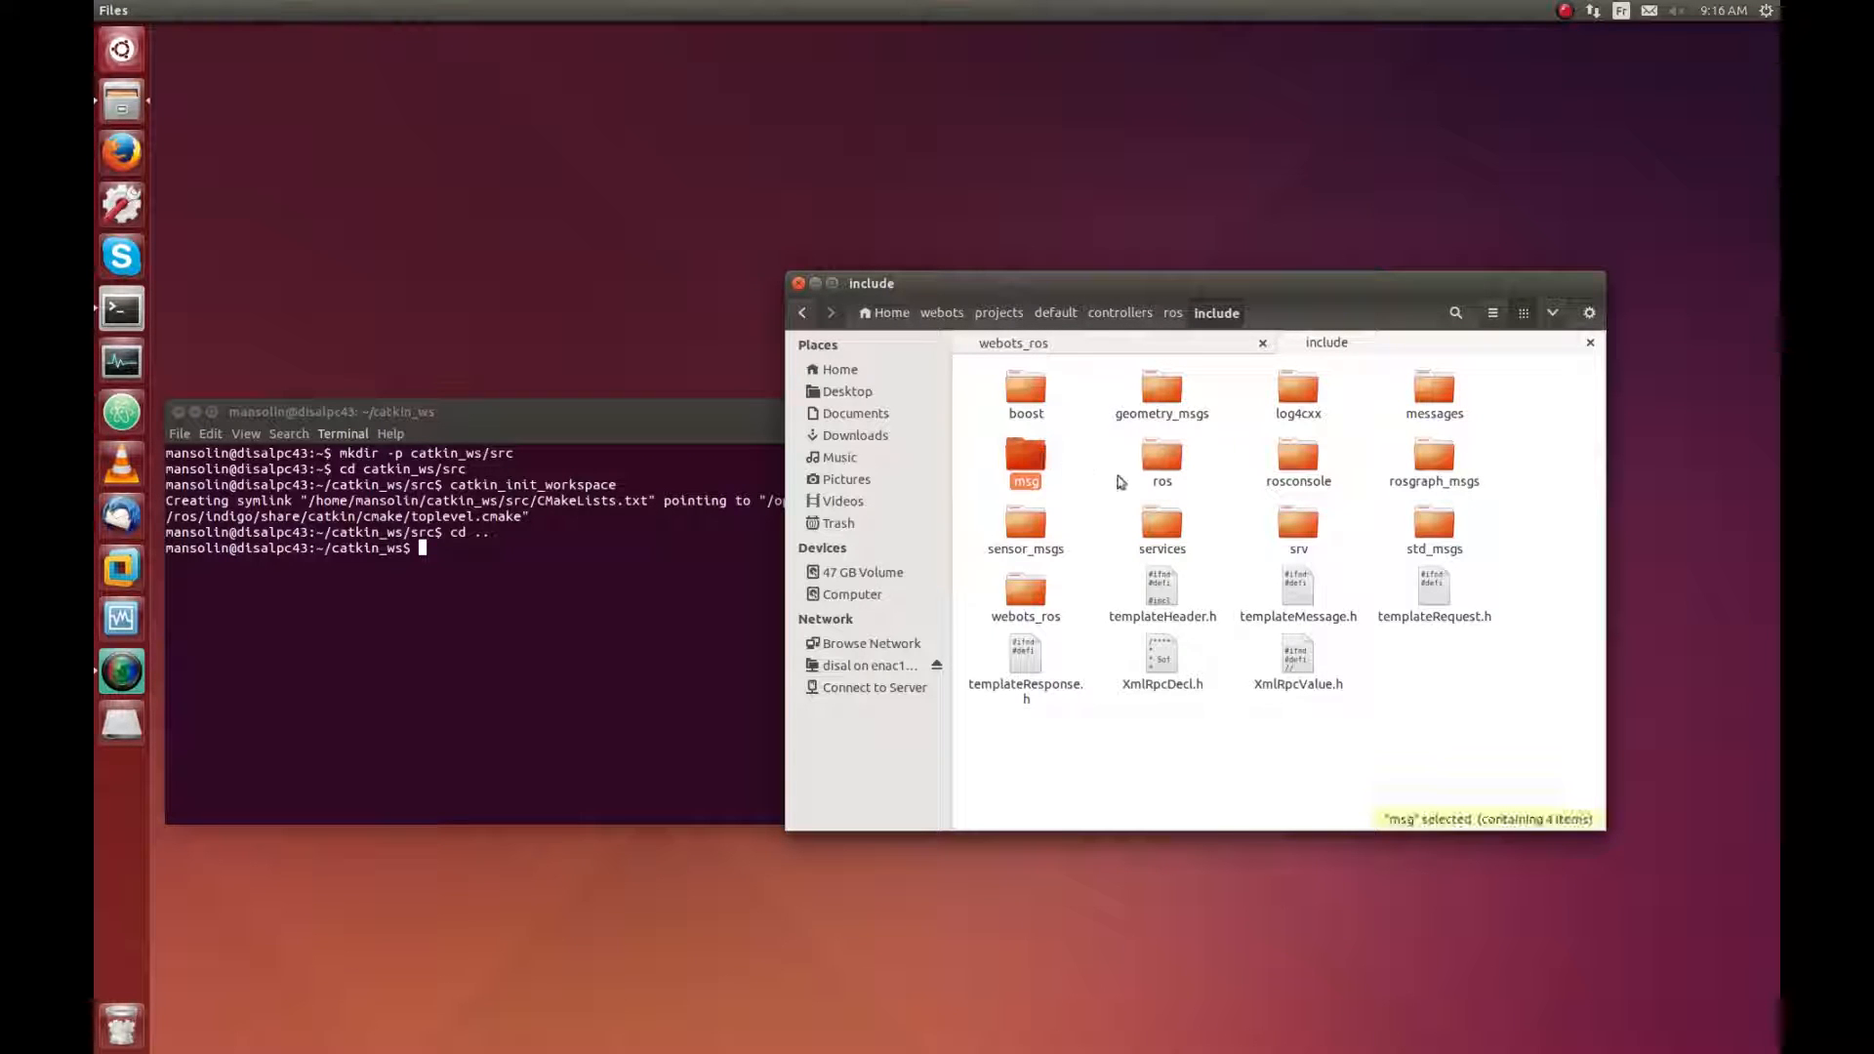
click(1298, 524)
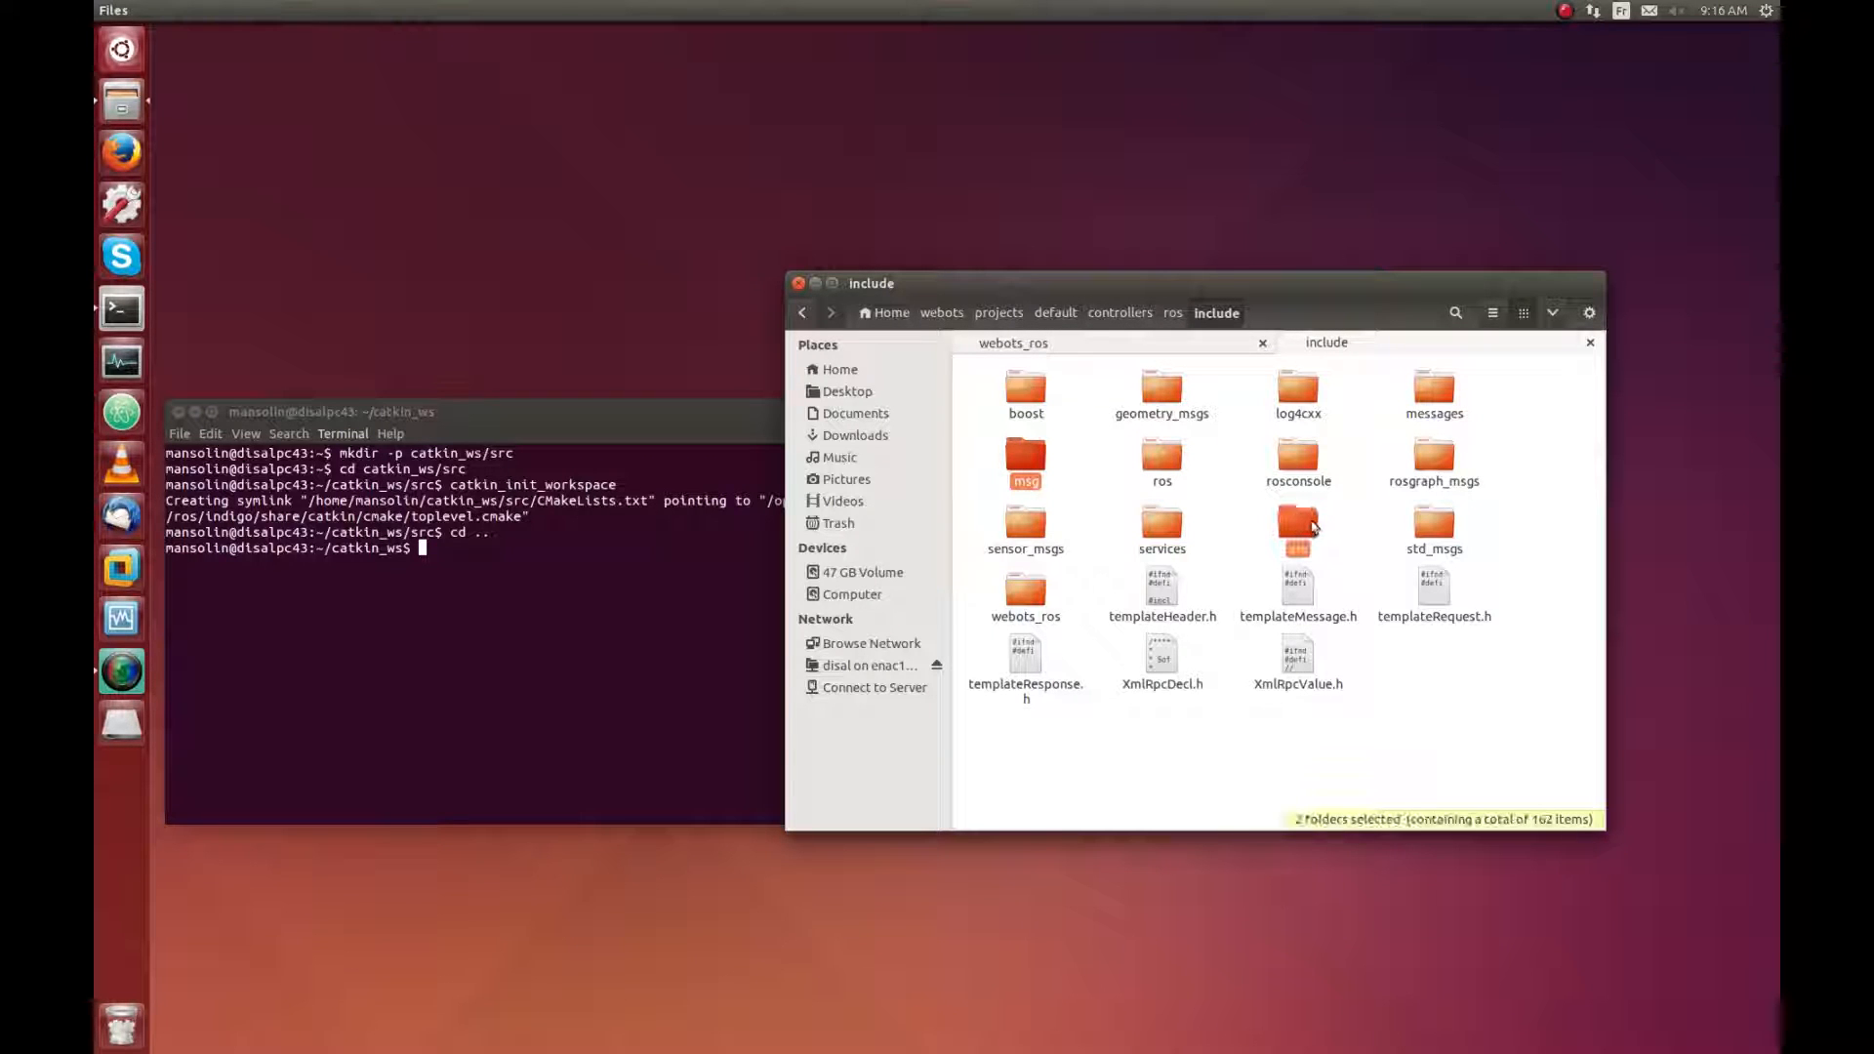
right_click(1298, 526)
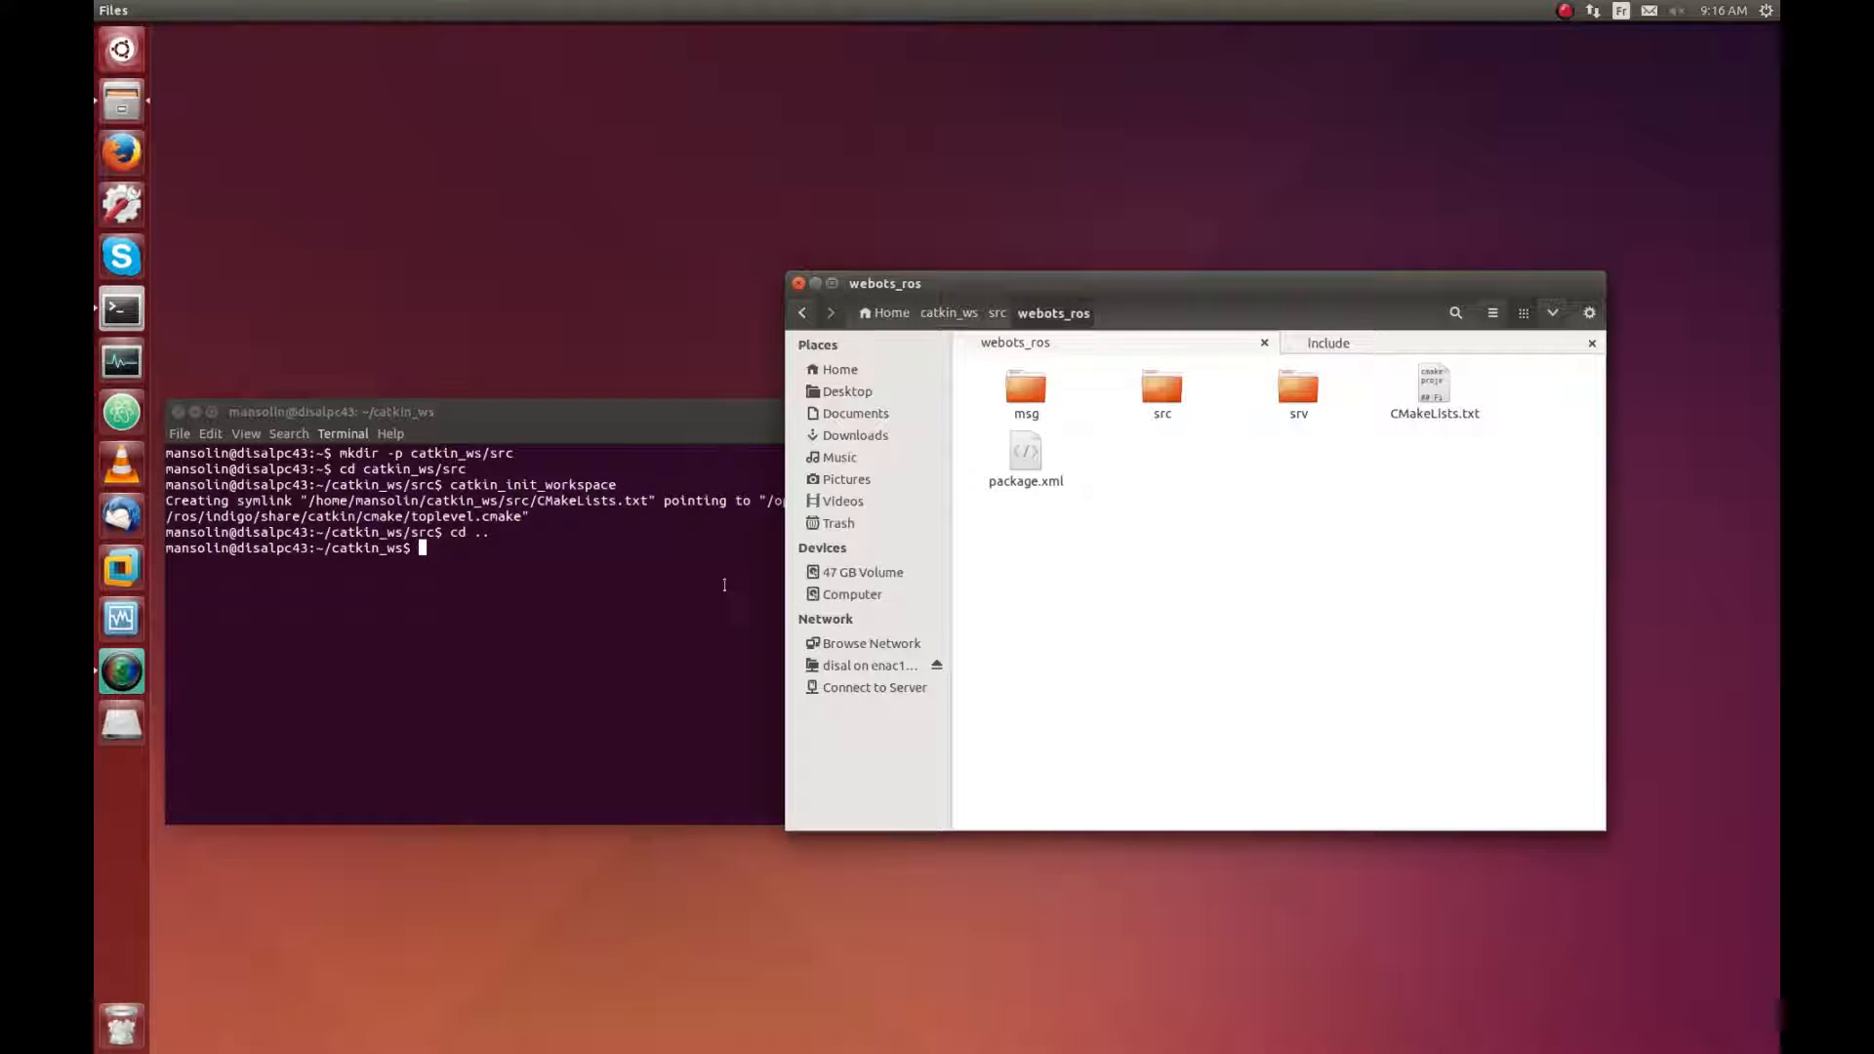
Step: Build the workspace with catkin_make until every webots_ros target reaches 100%
text(cat)
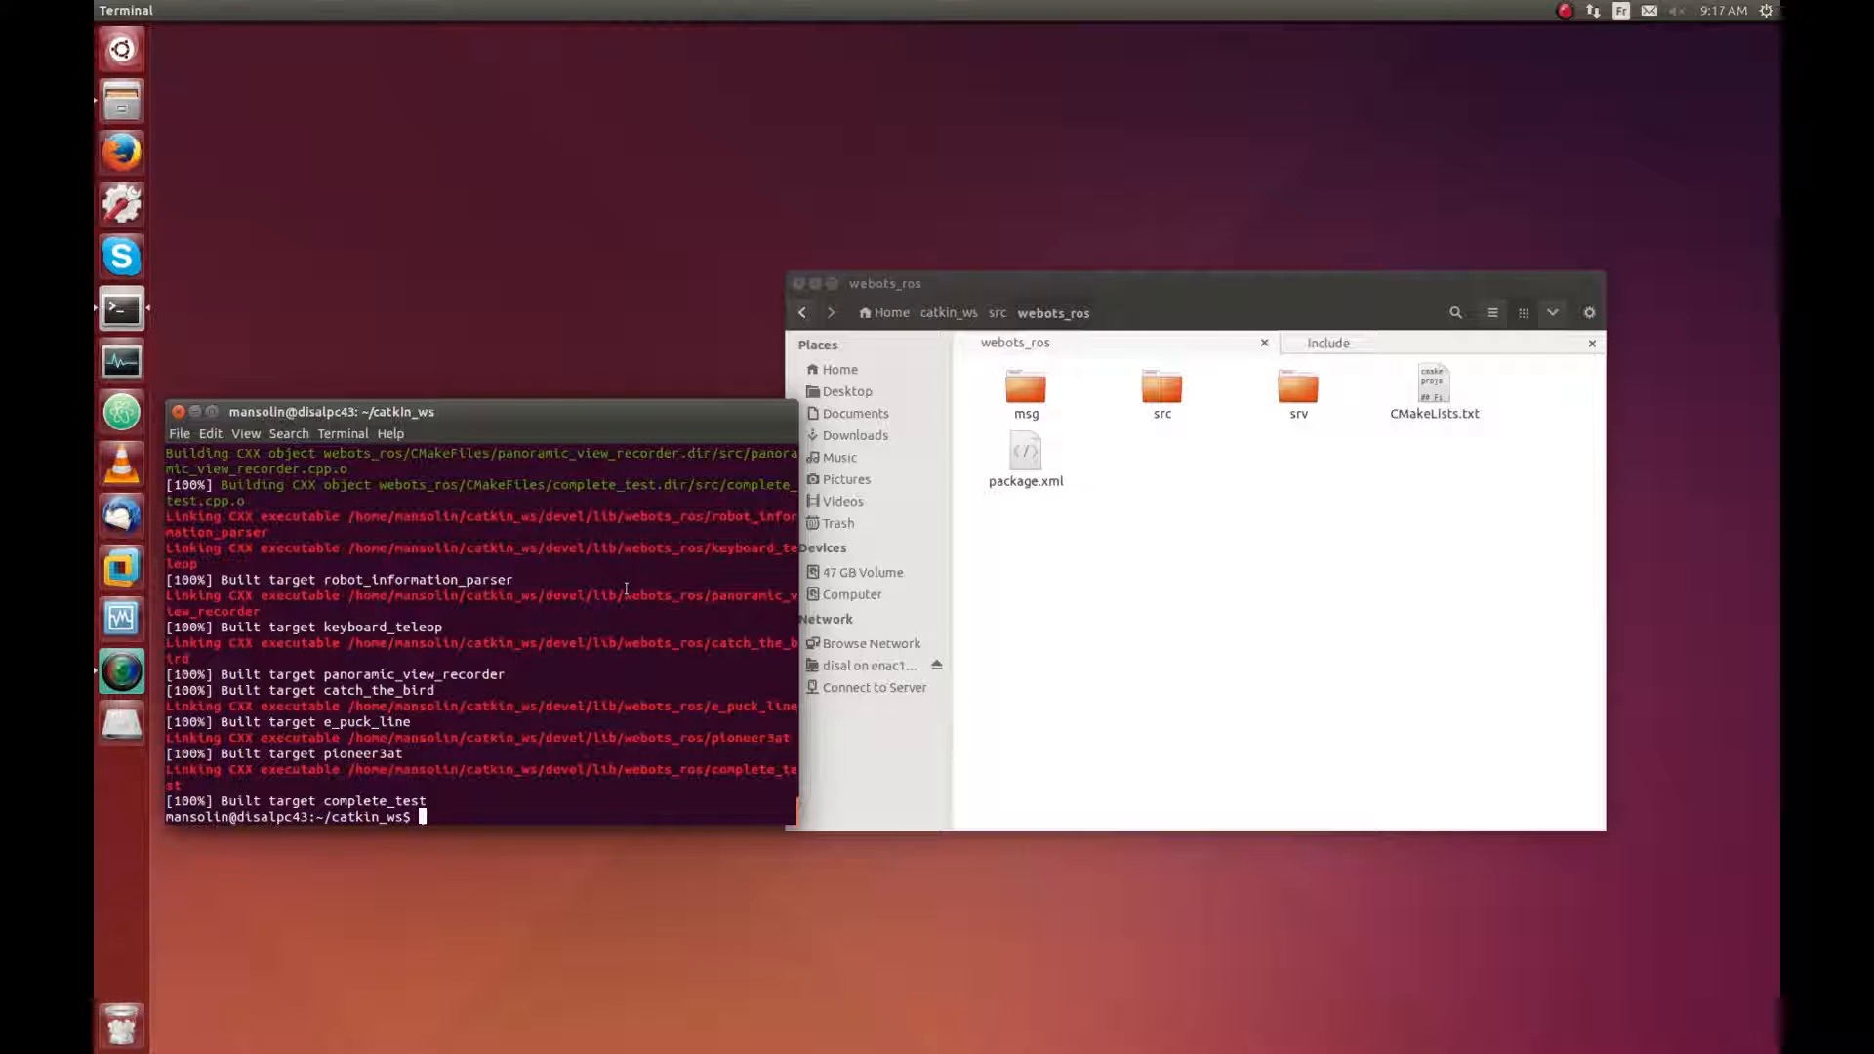
Step: Source devel/setup.bash and start roscore in the first terminal tab
text(s)
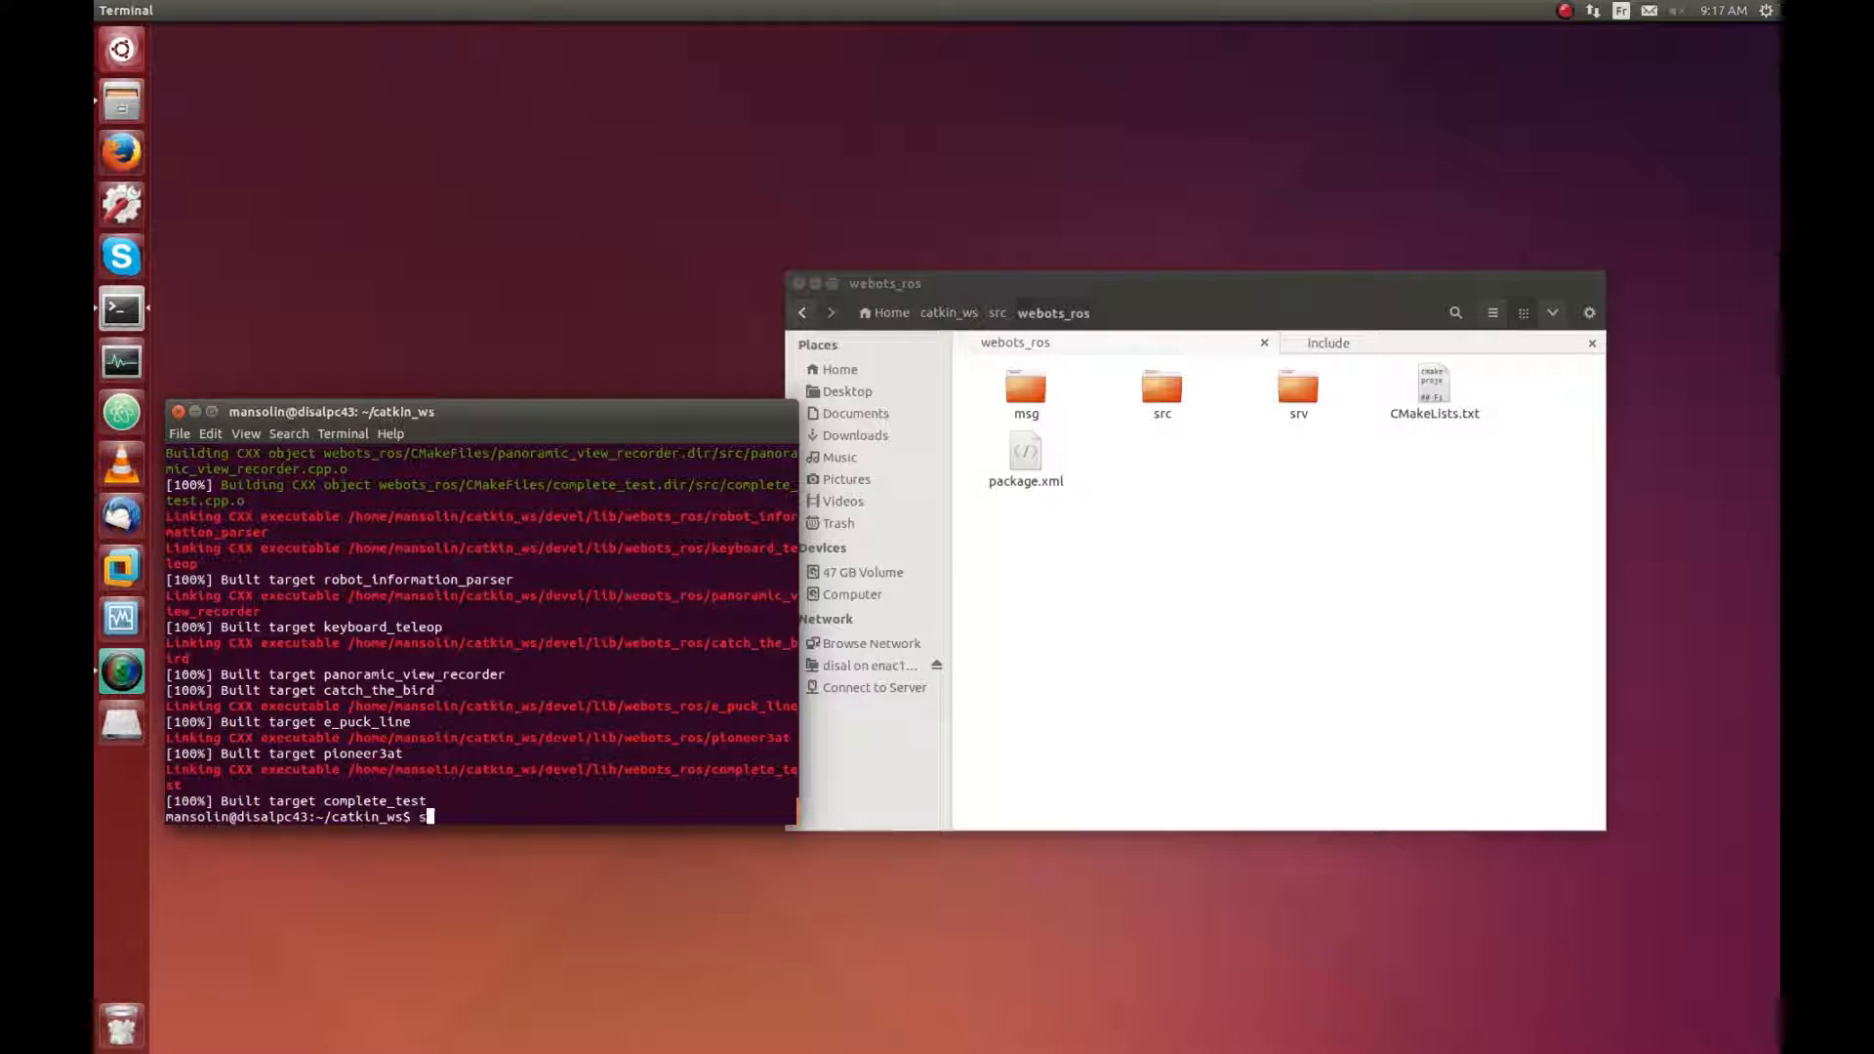
text(ource devel/setup.bash)
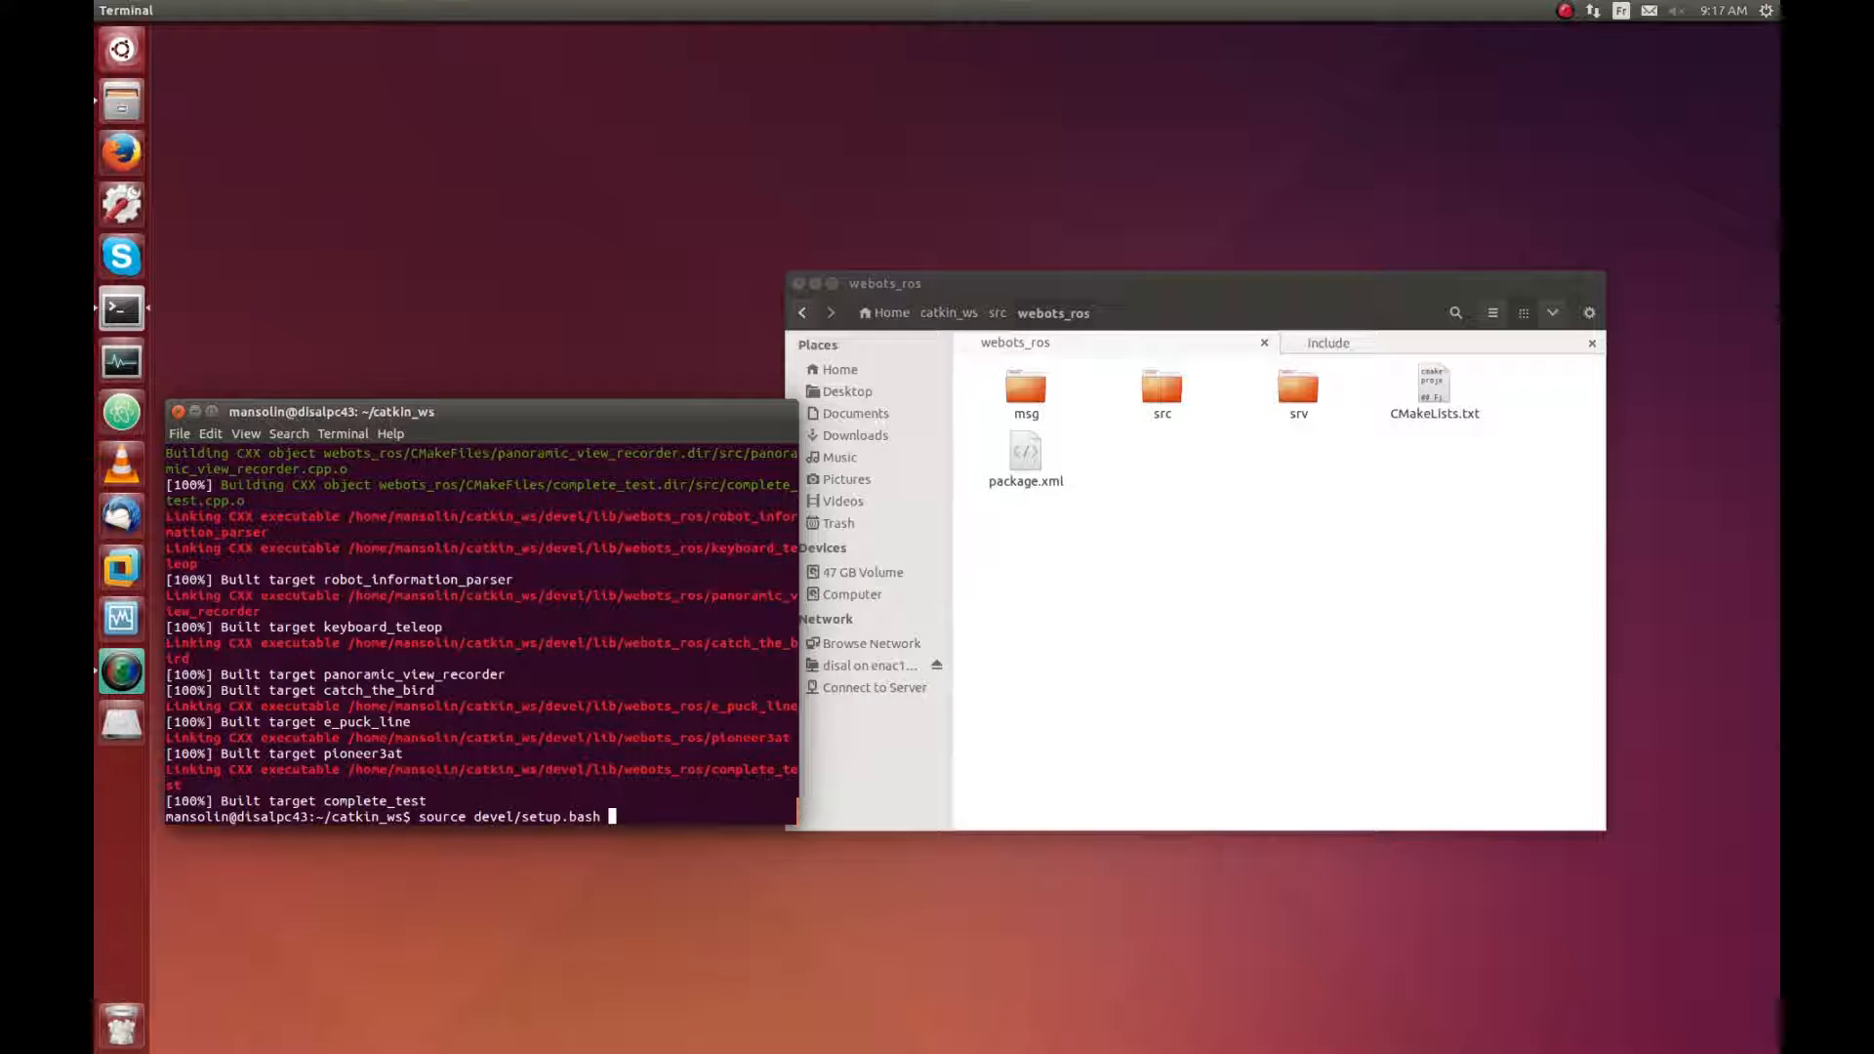
key(Return)
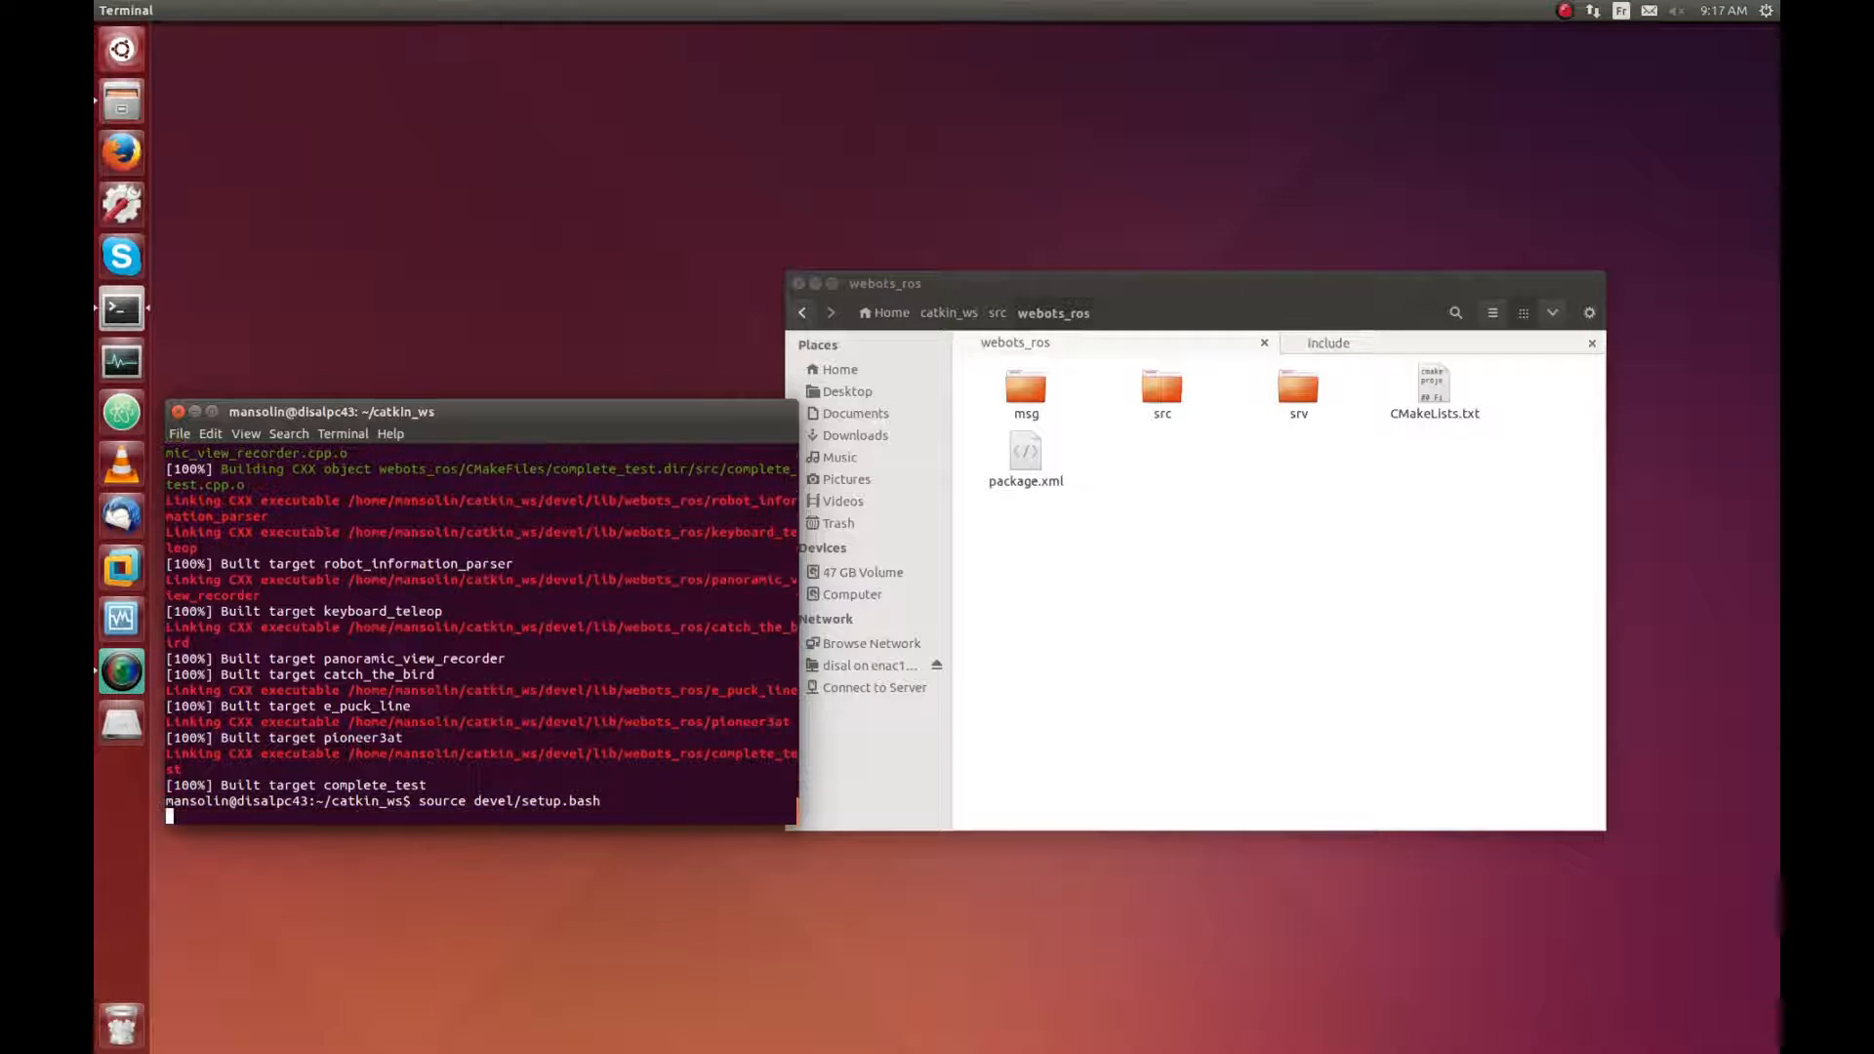
key(Return)
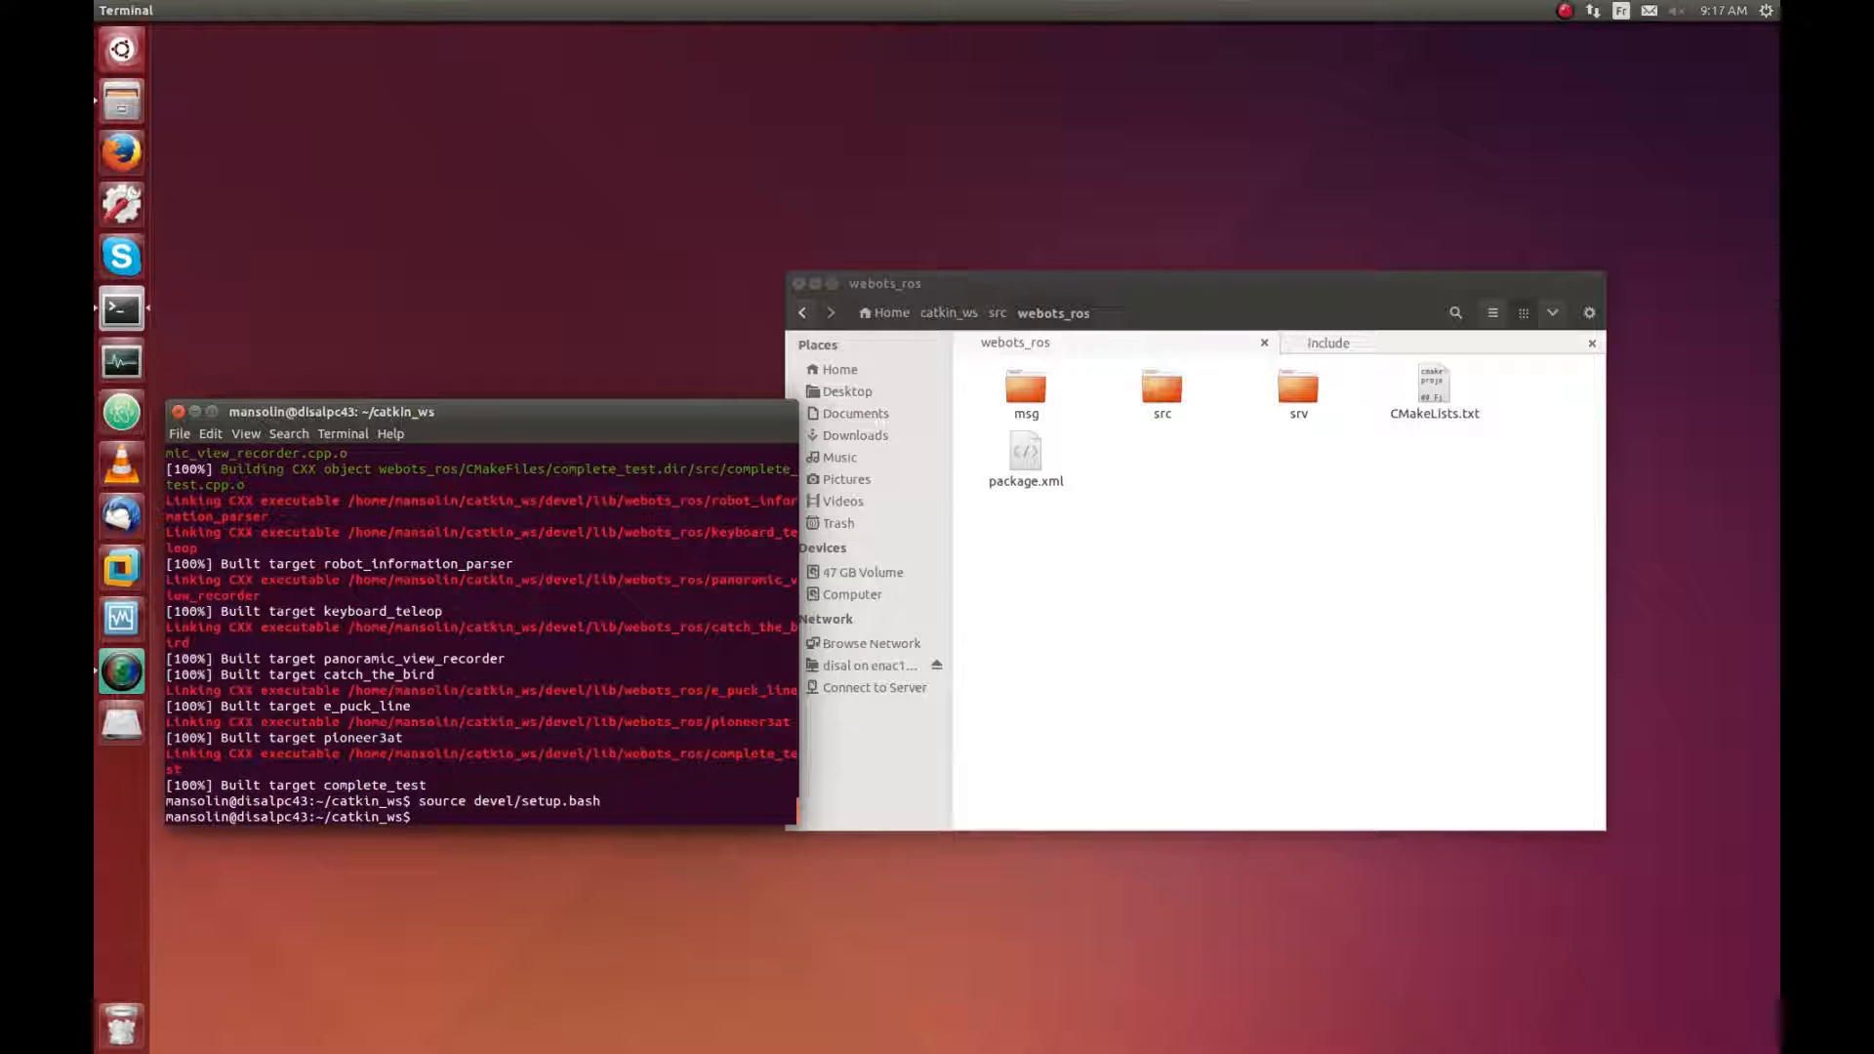
text(roscore)
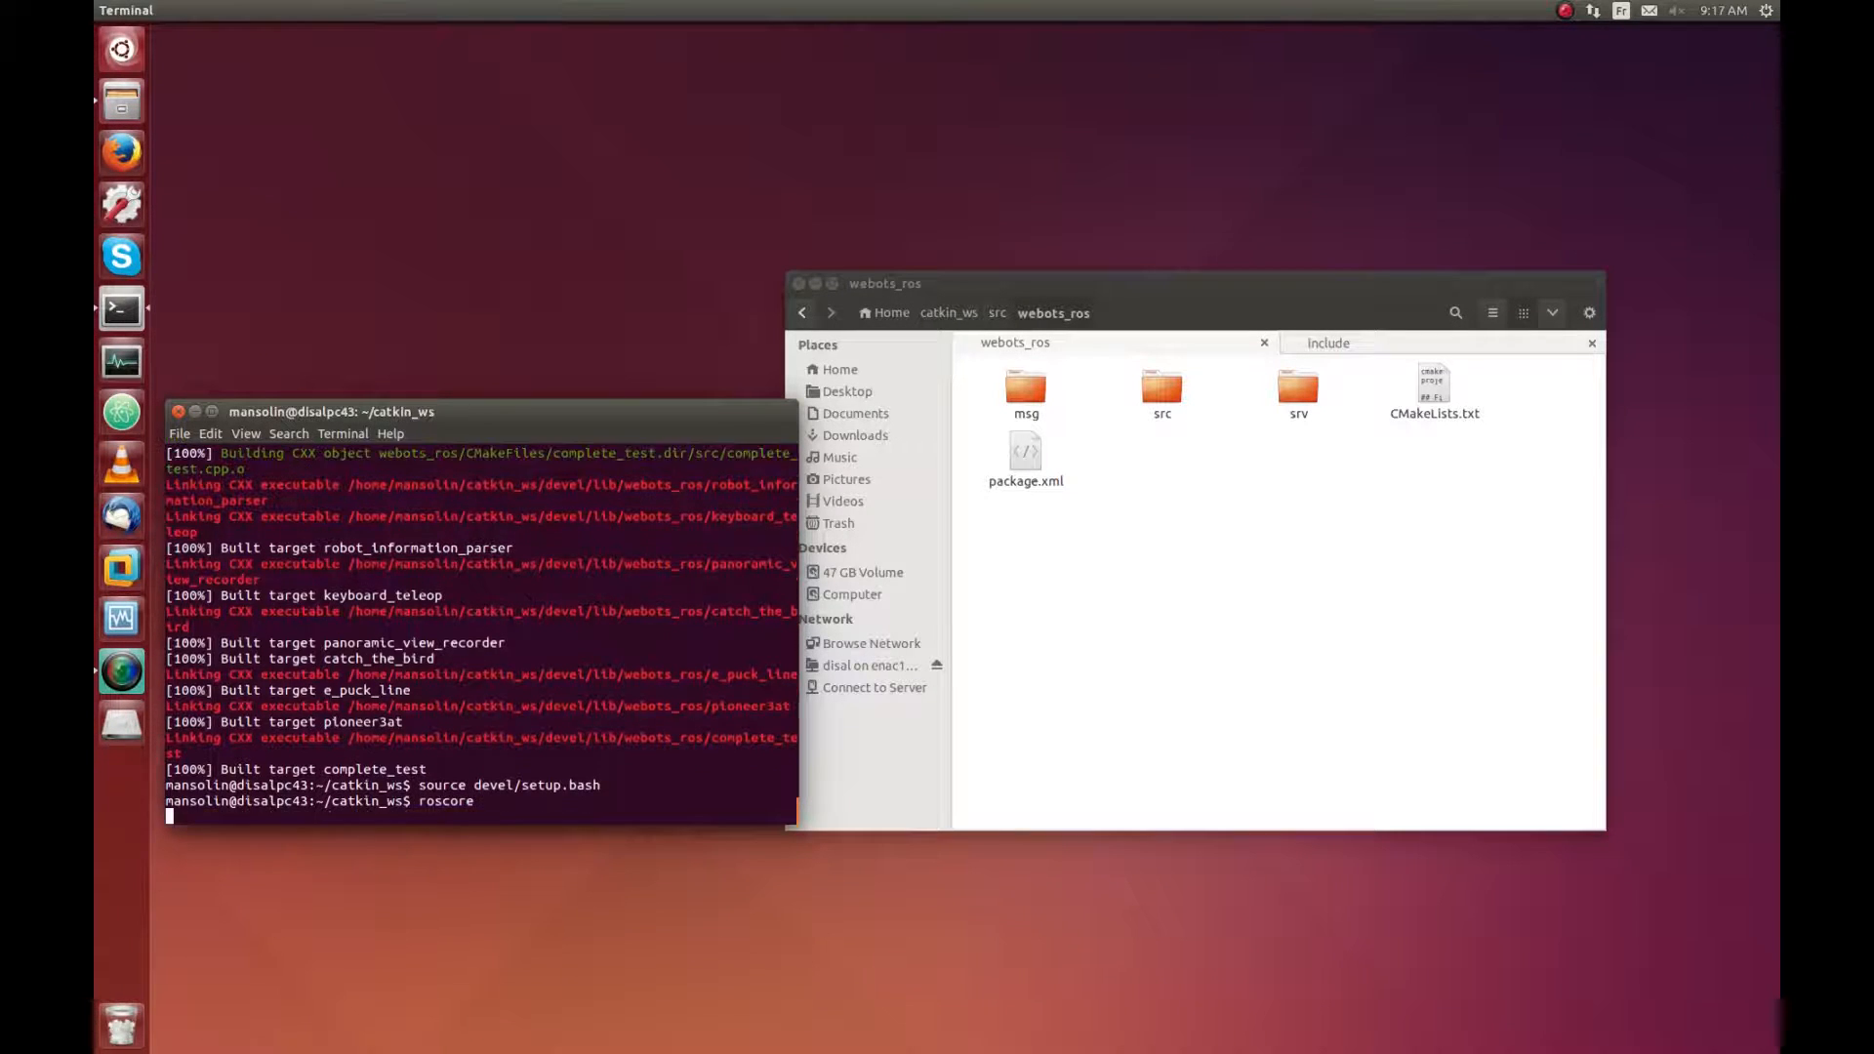
key(Return)
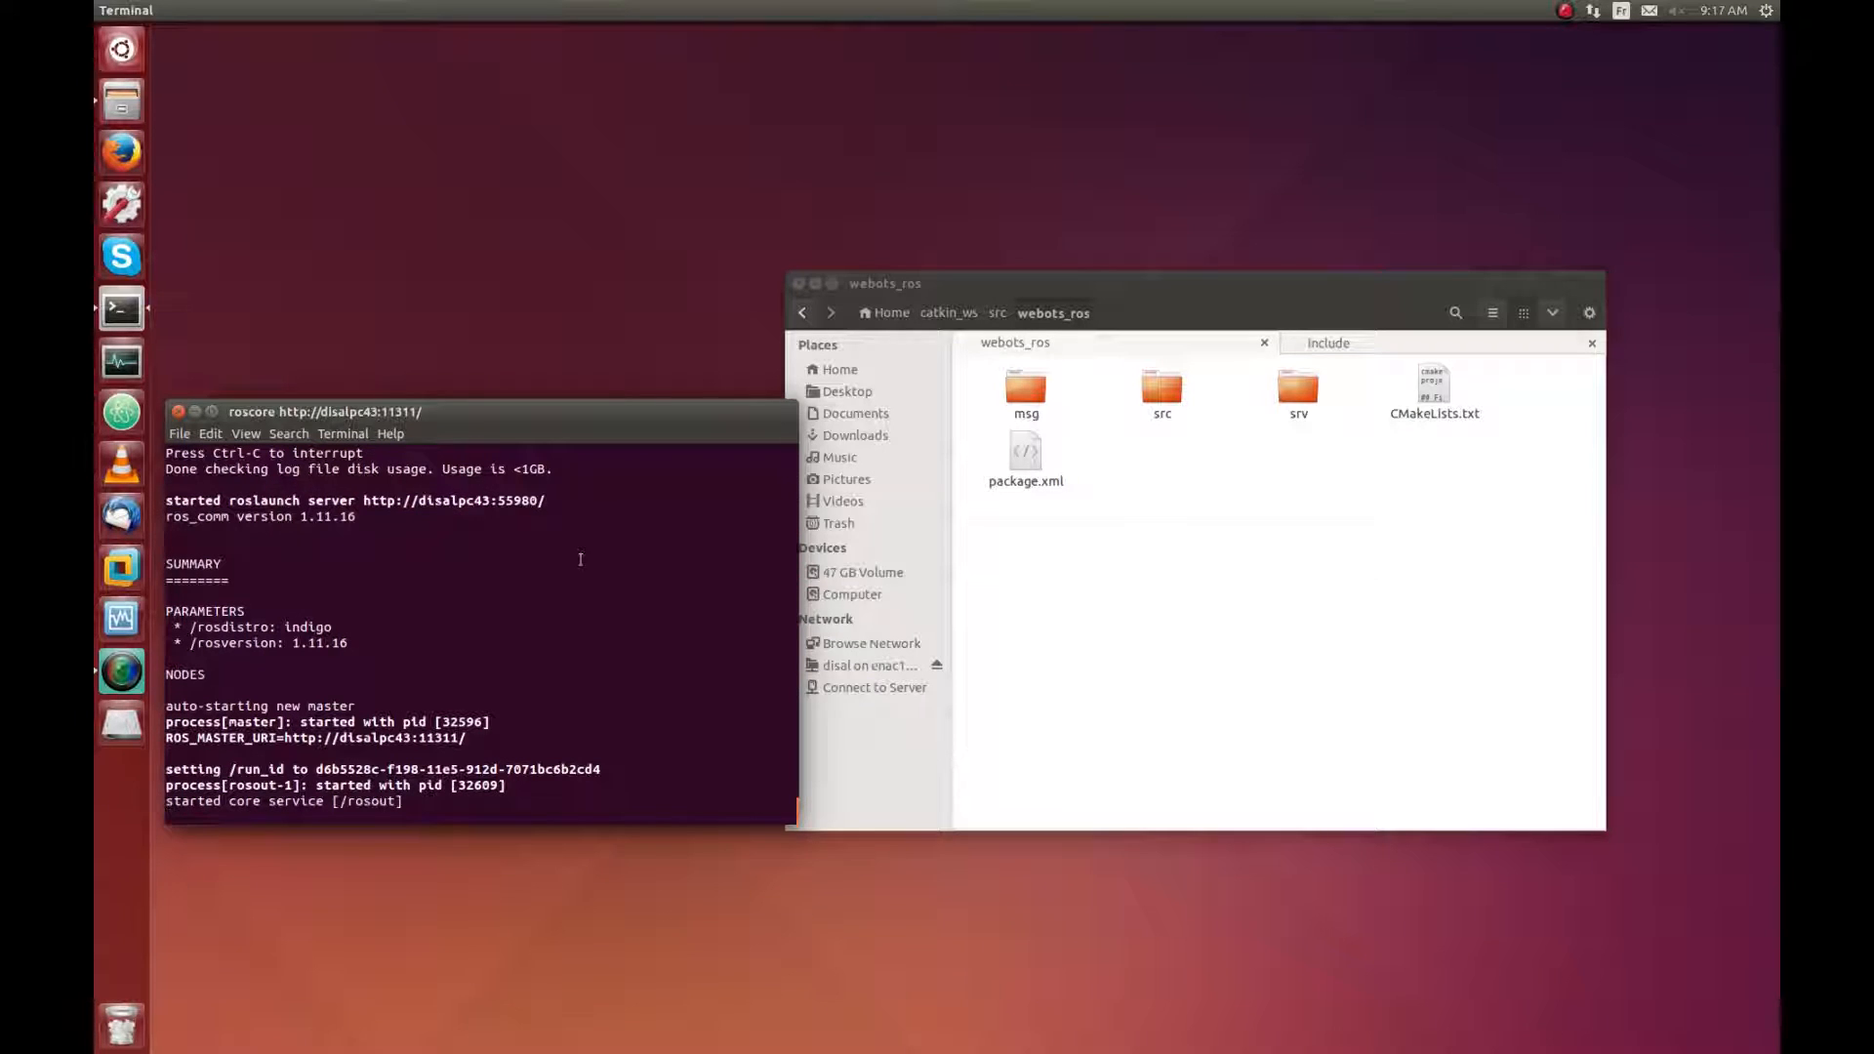
Step: Launch ./webots from the webots directory in a second terminal tab
right_click(478, 563)
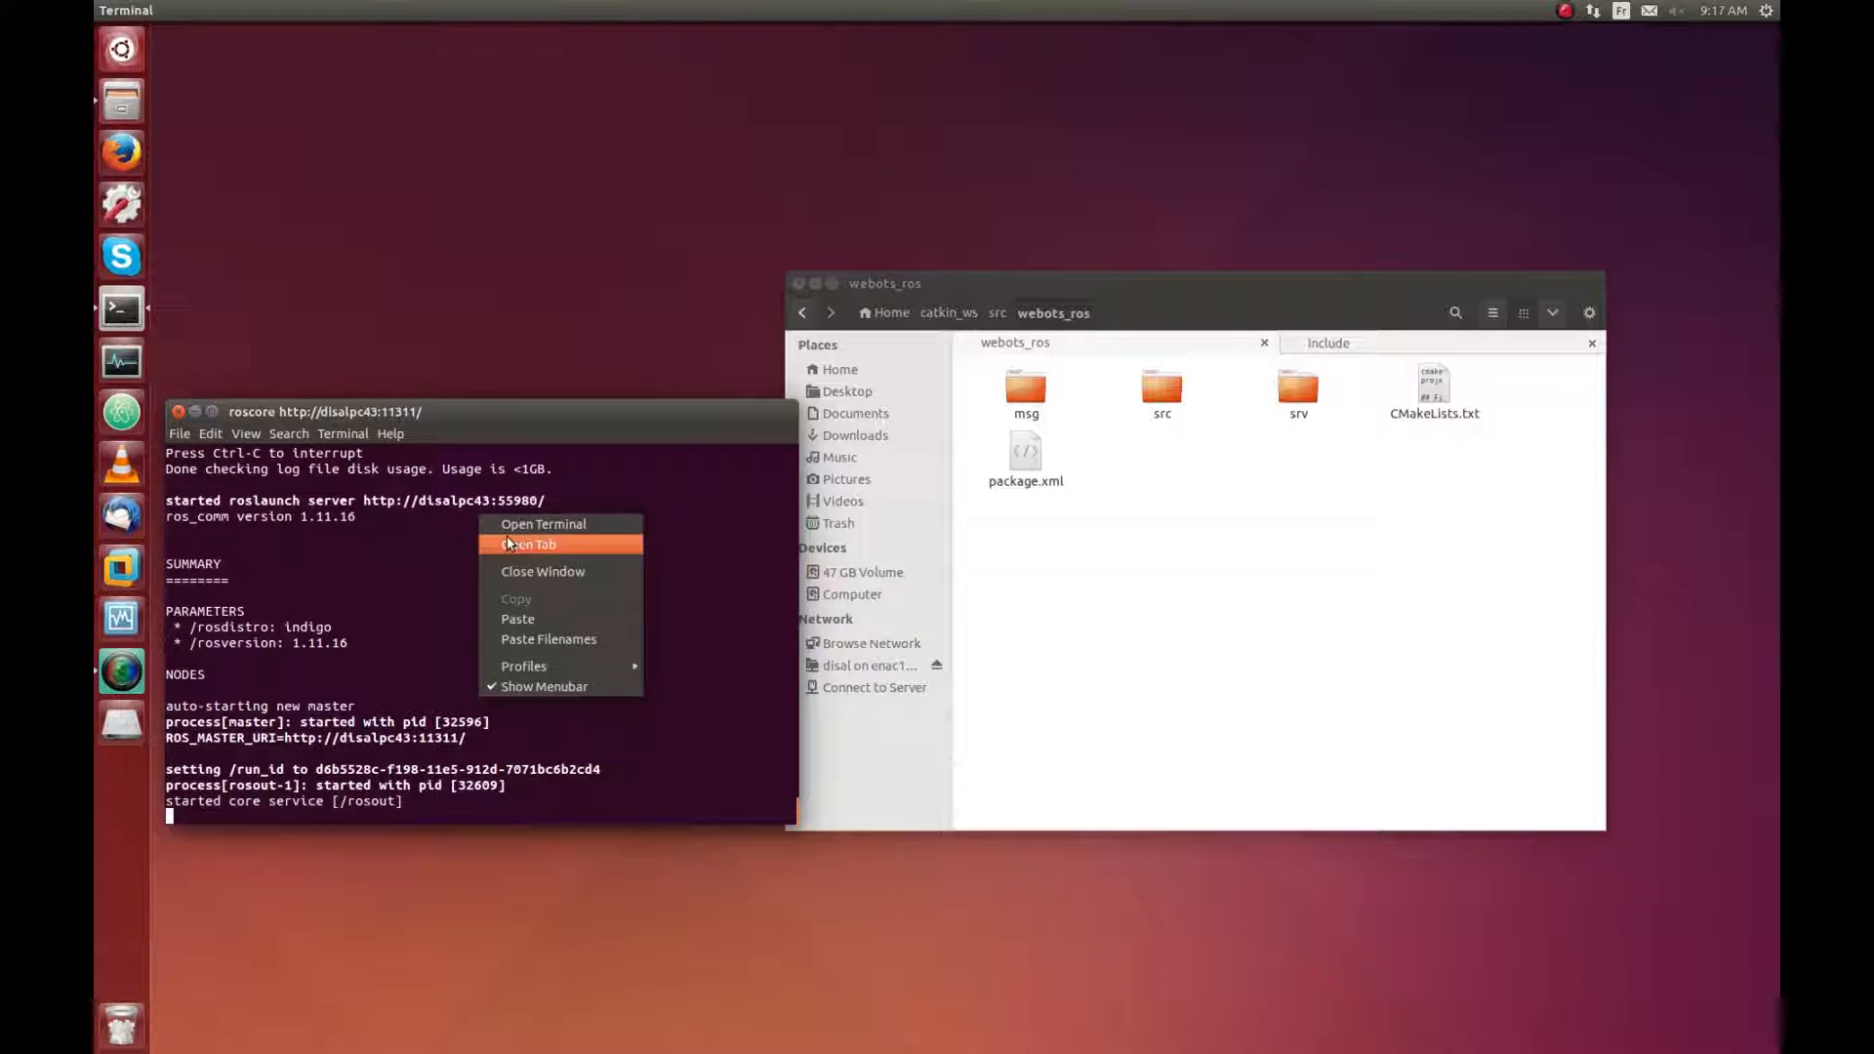
click(529, 545)
text(cd)
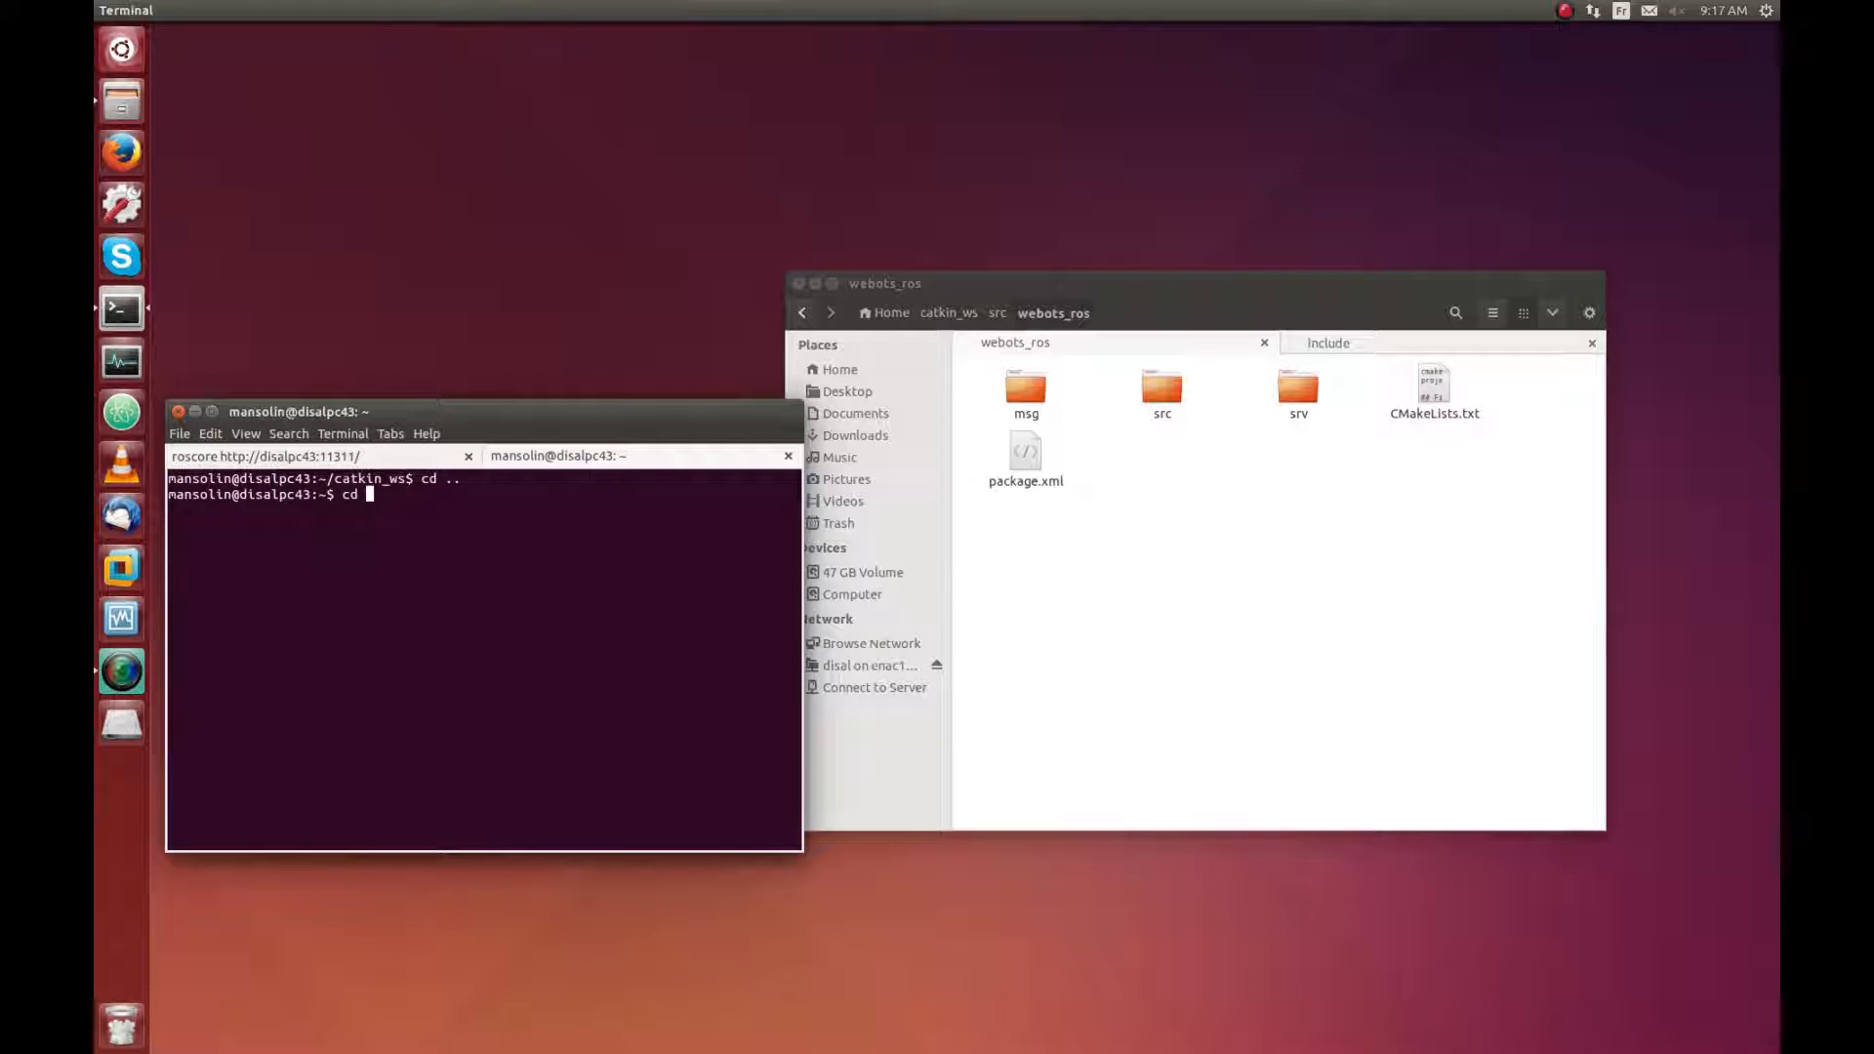
text(webots)
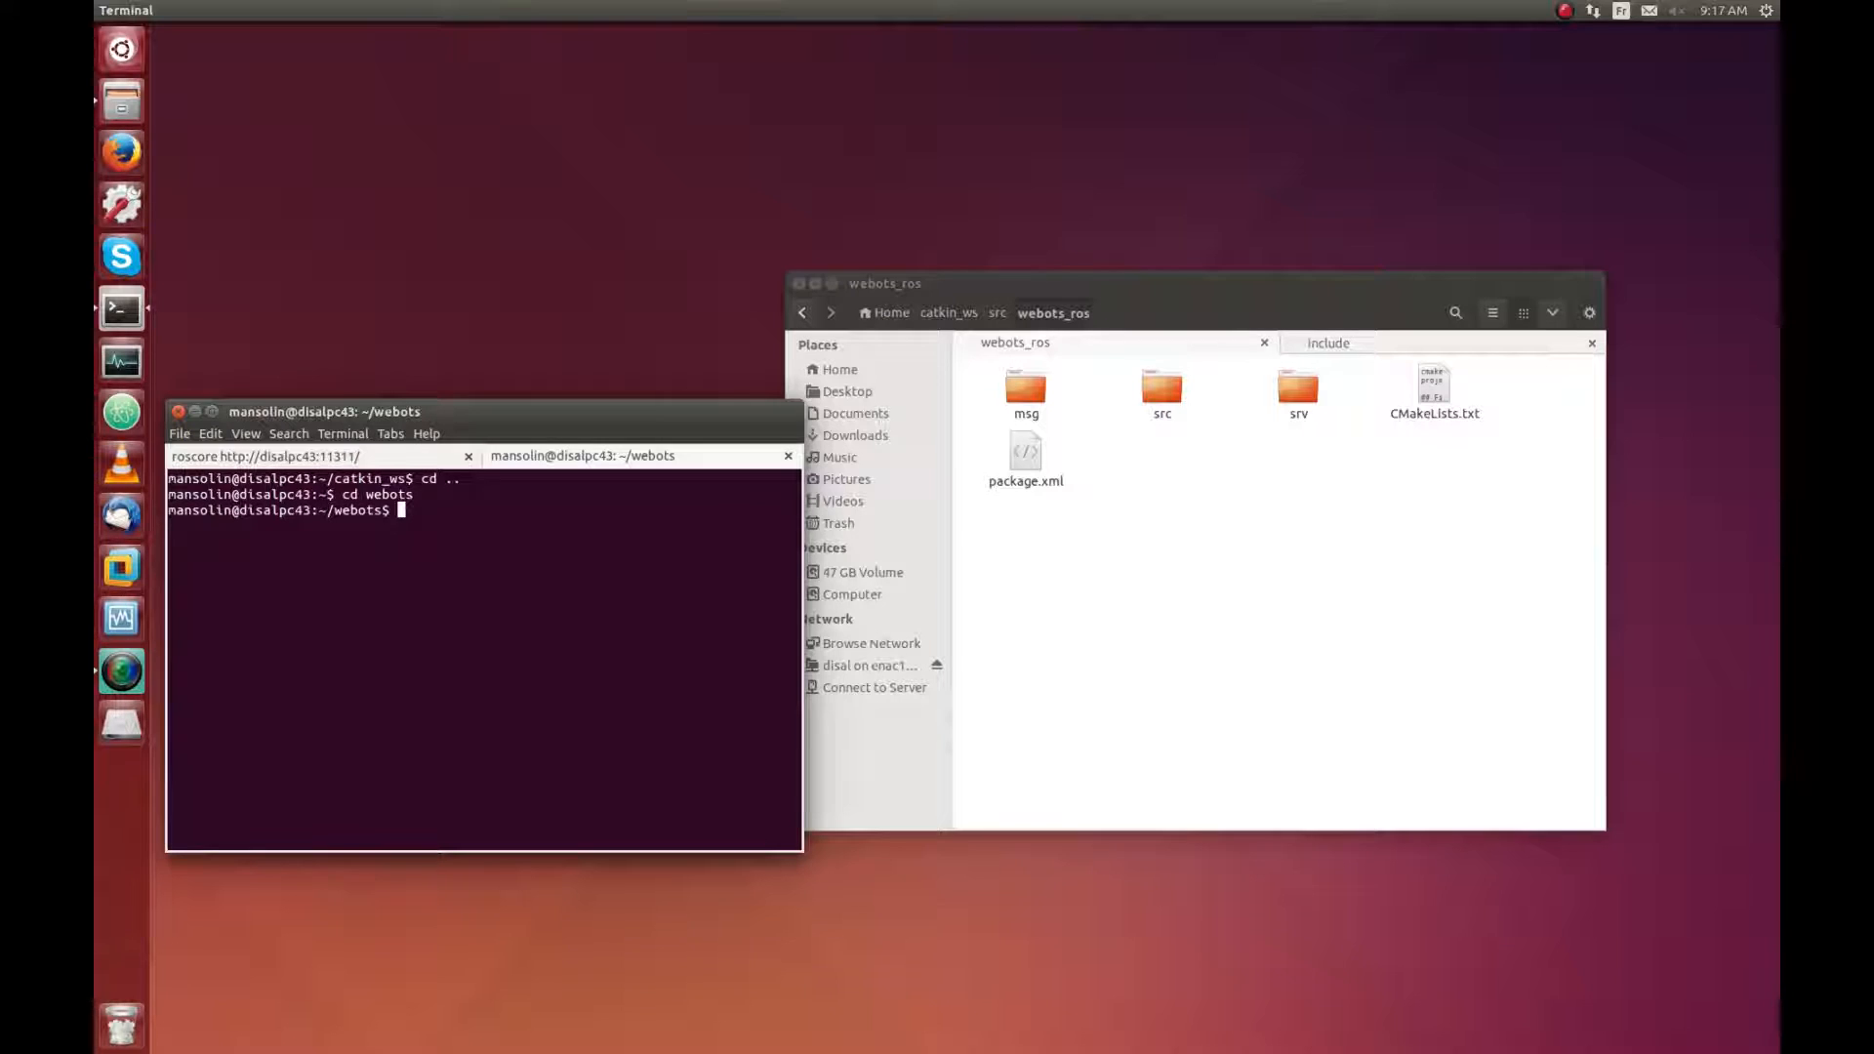
text(./)
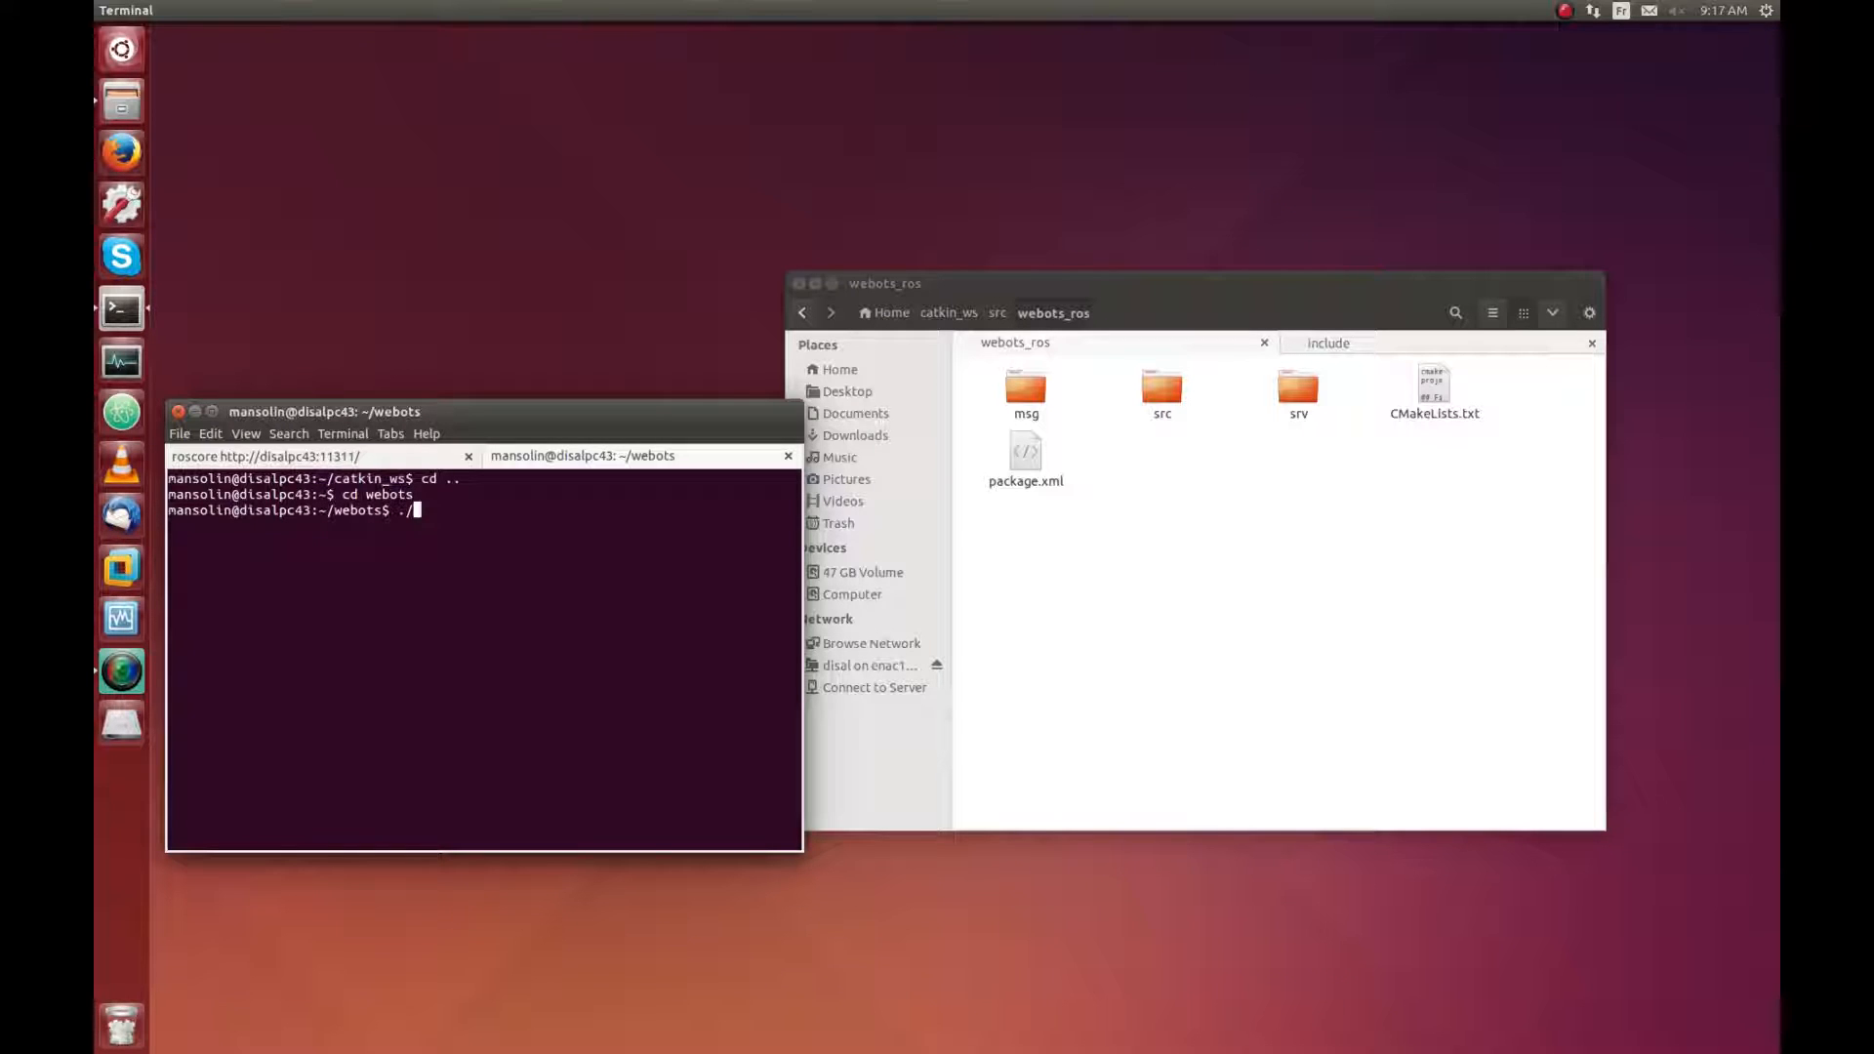
text(webot)
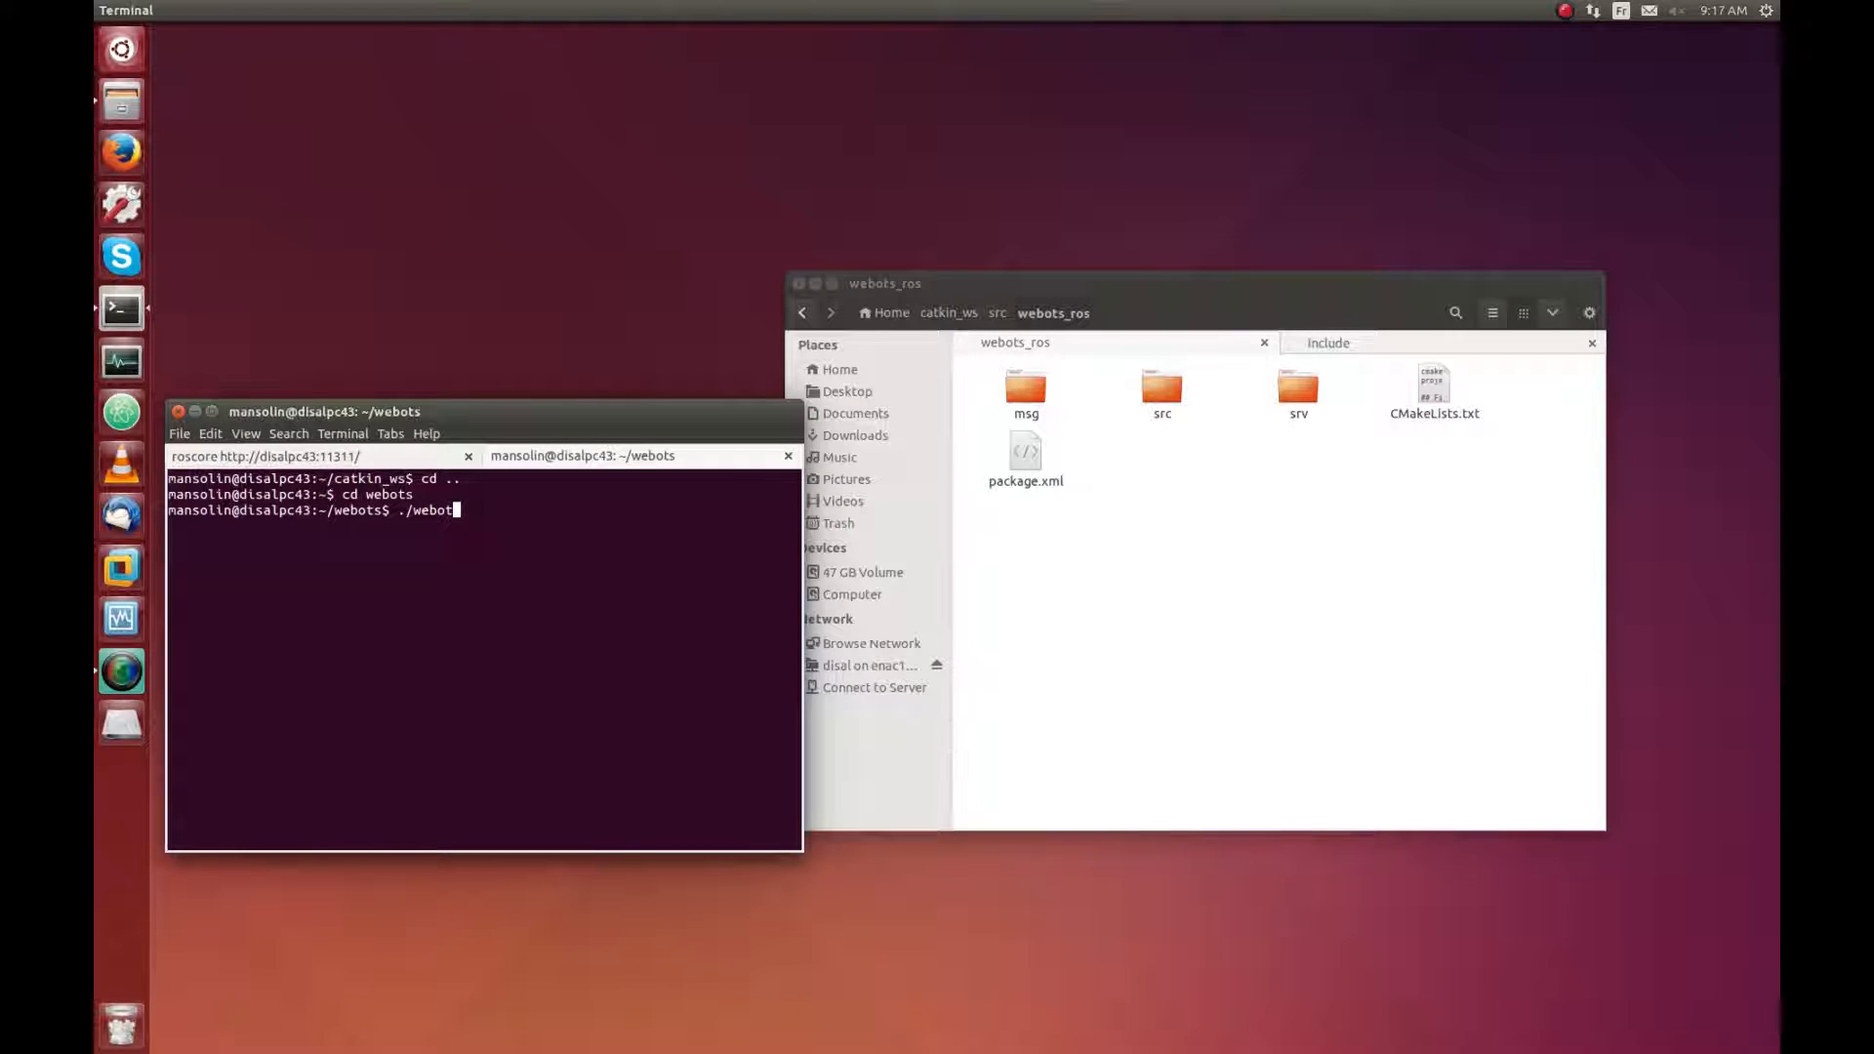
key(Return)
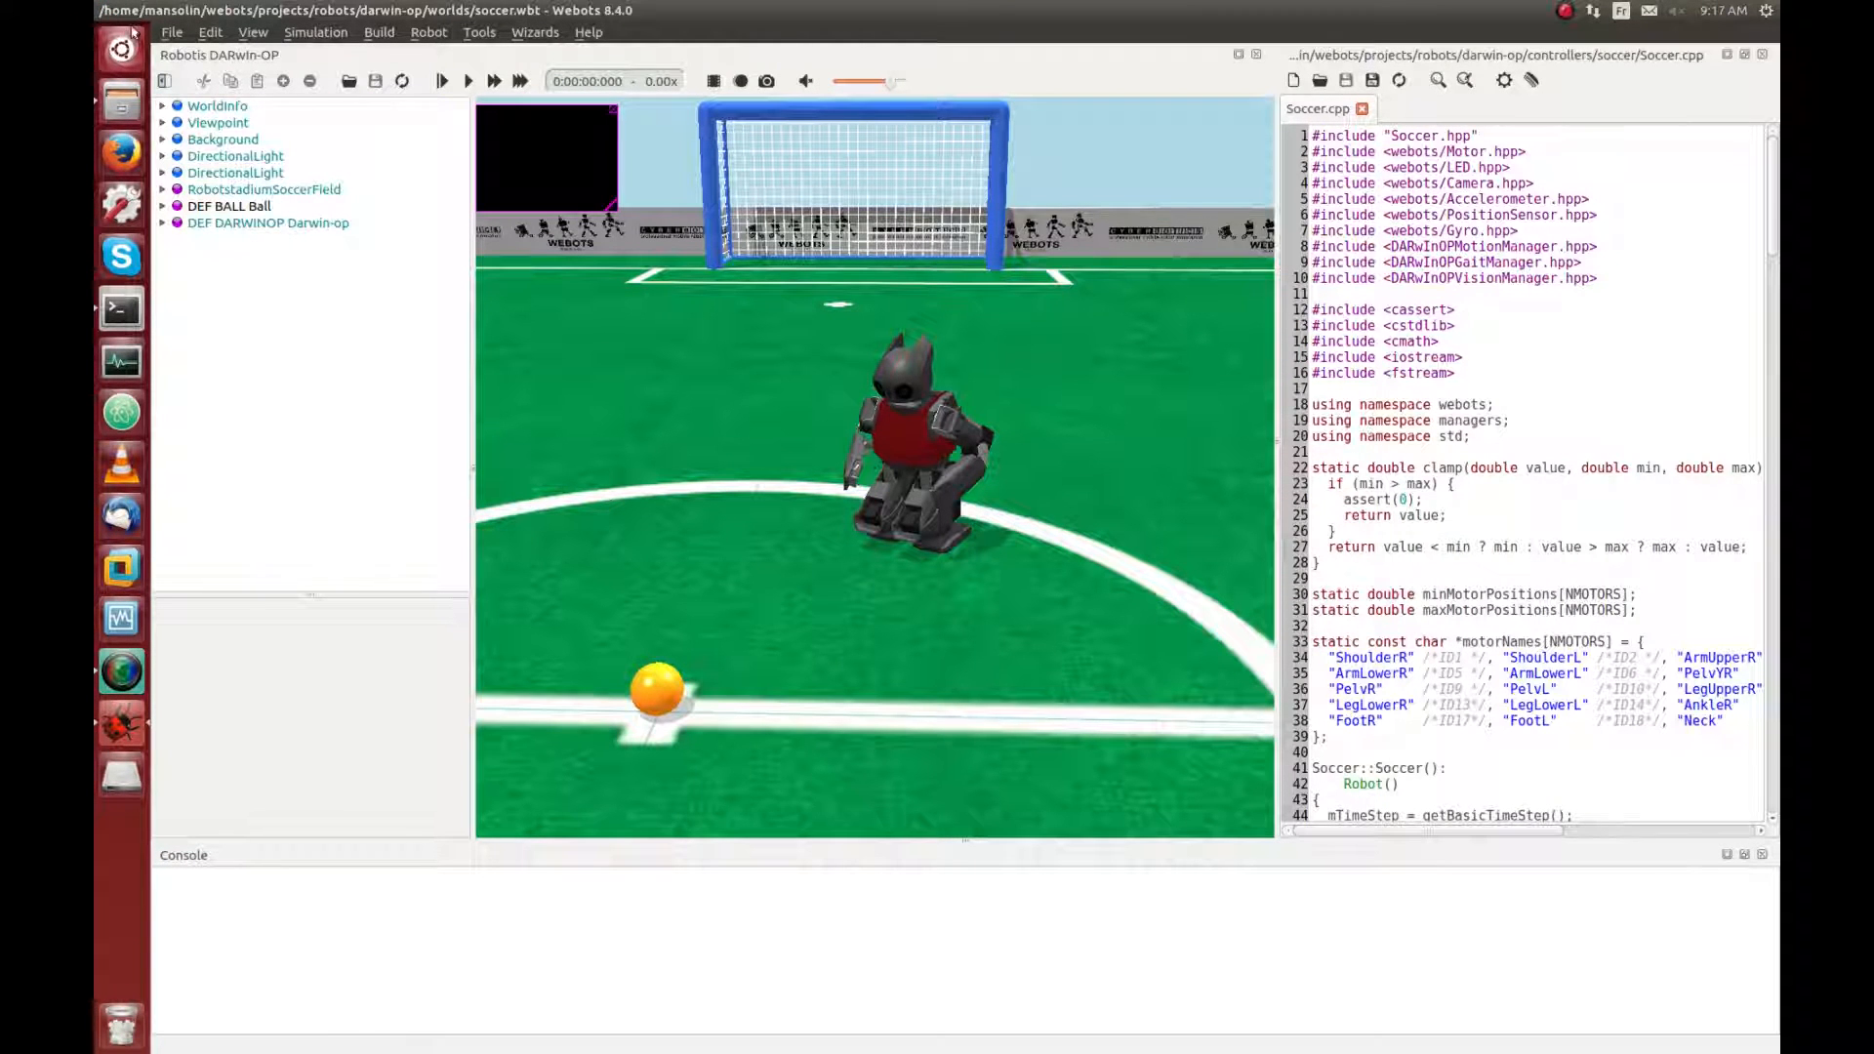
Step: Load the pioneer3at.wbt sample world from the languages > ros examples
click(172, 31)
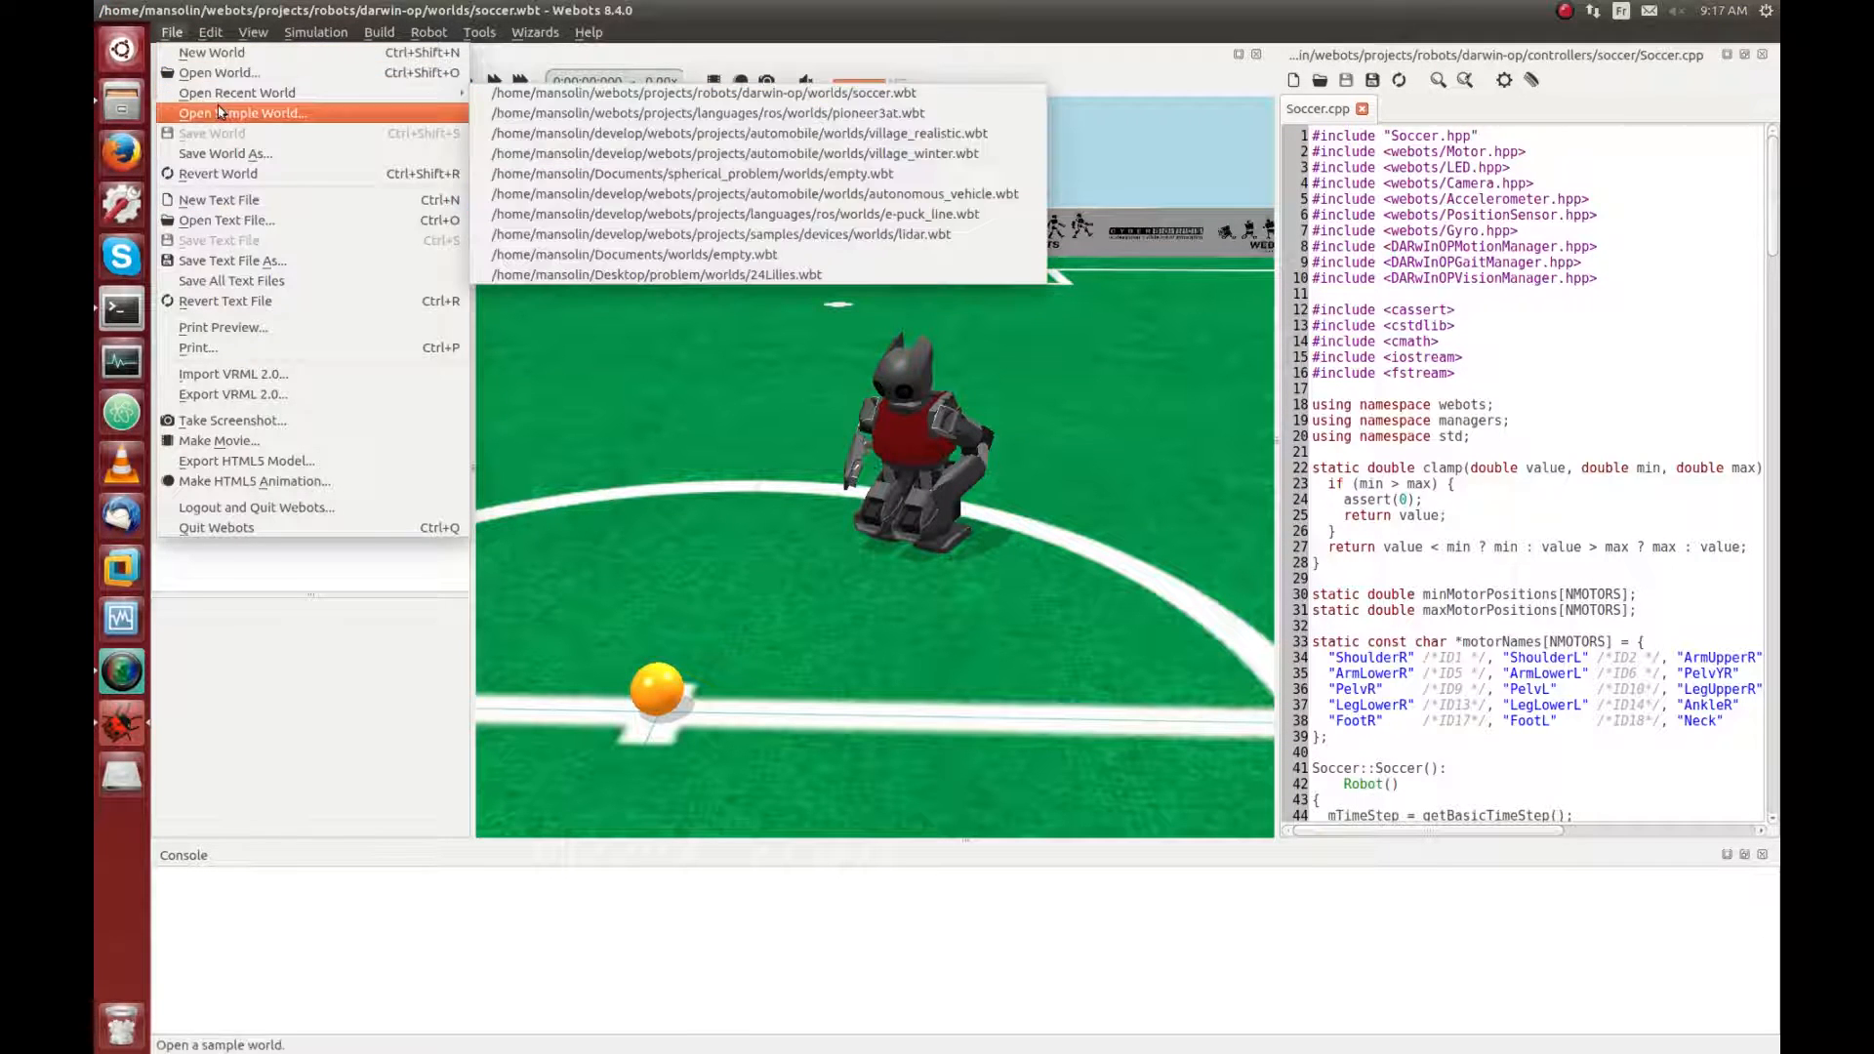
click(242, 113)
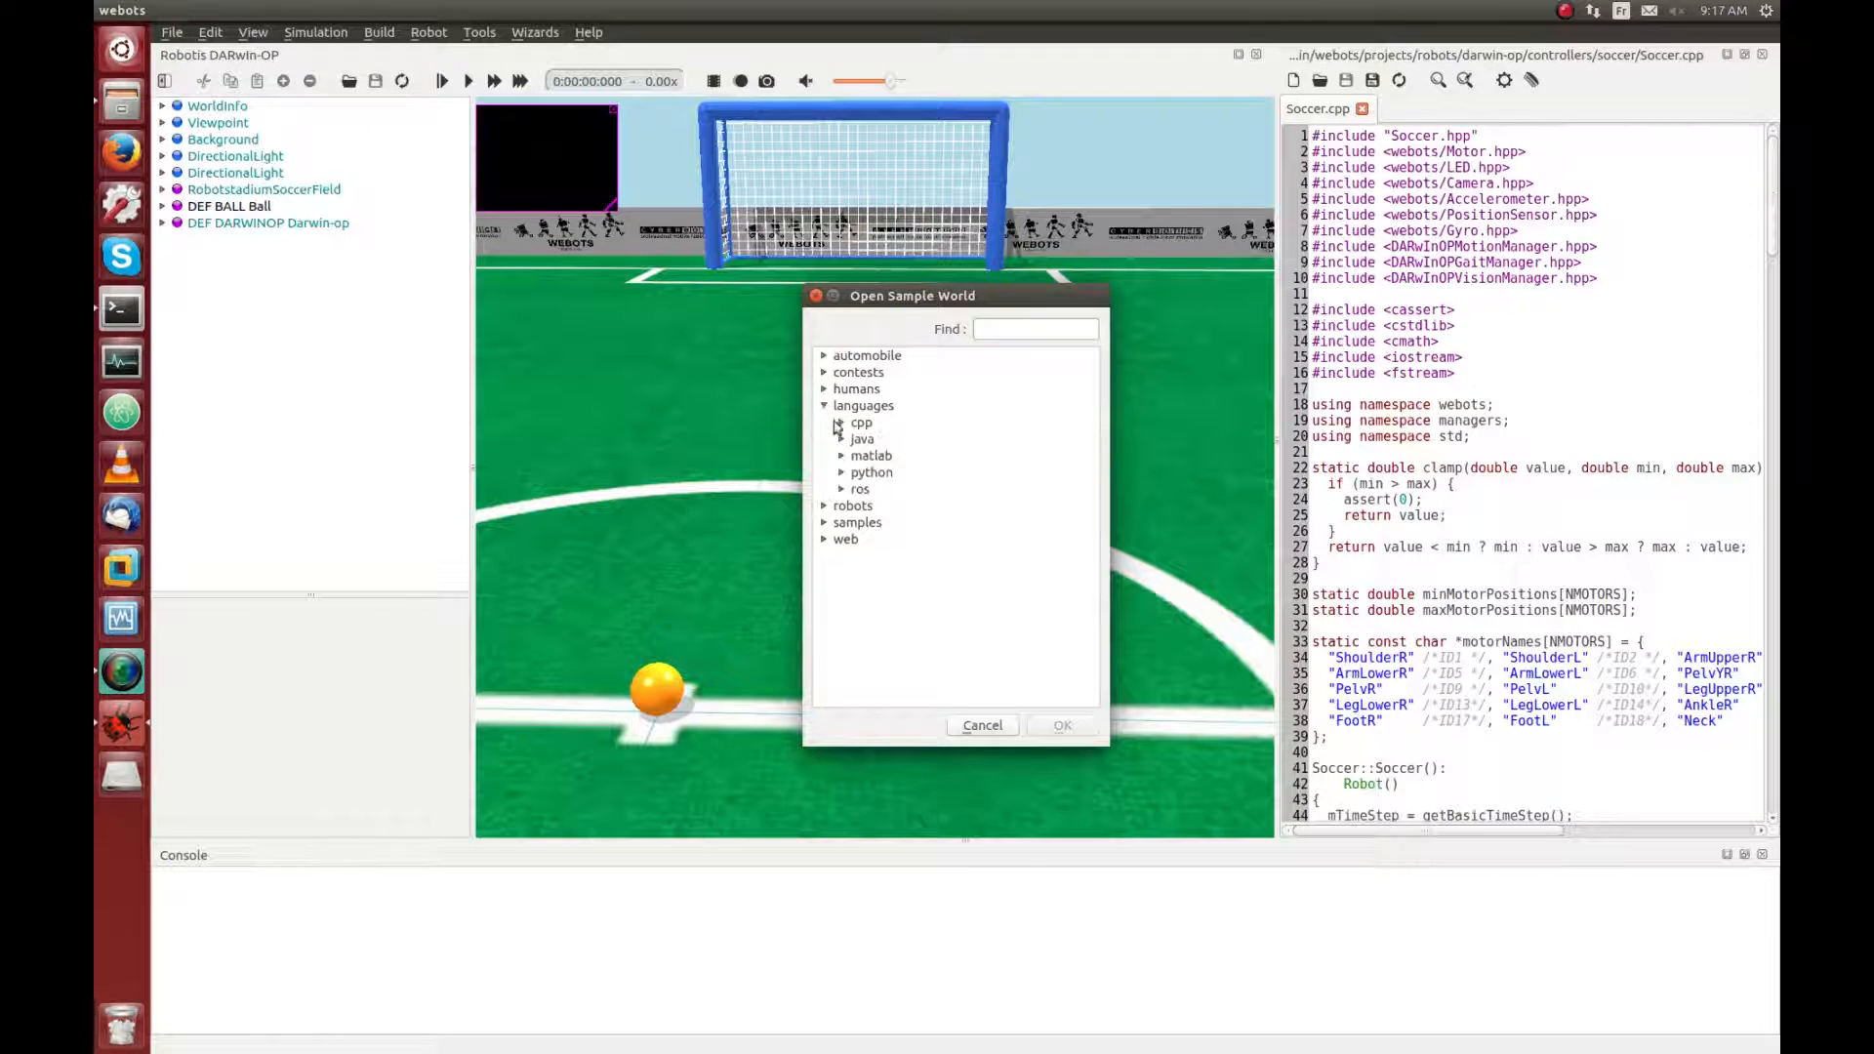
click(859, 488)
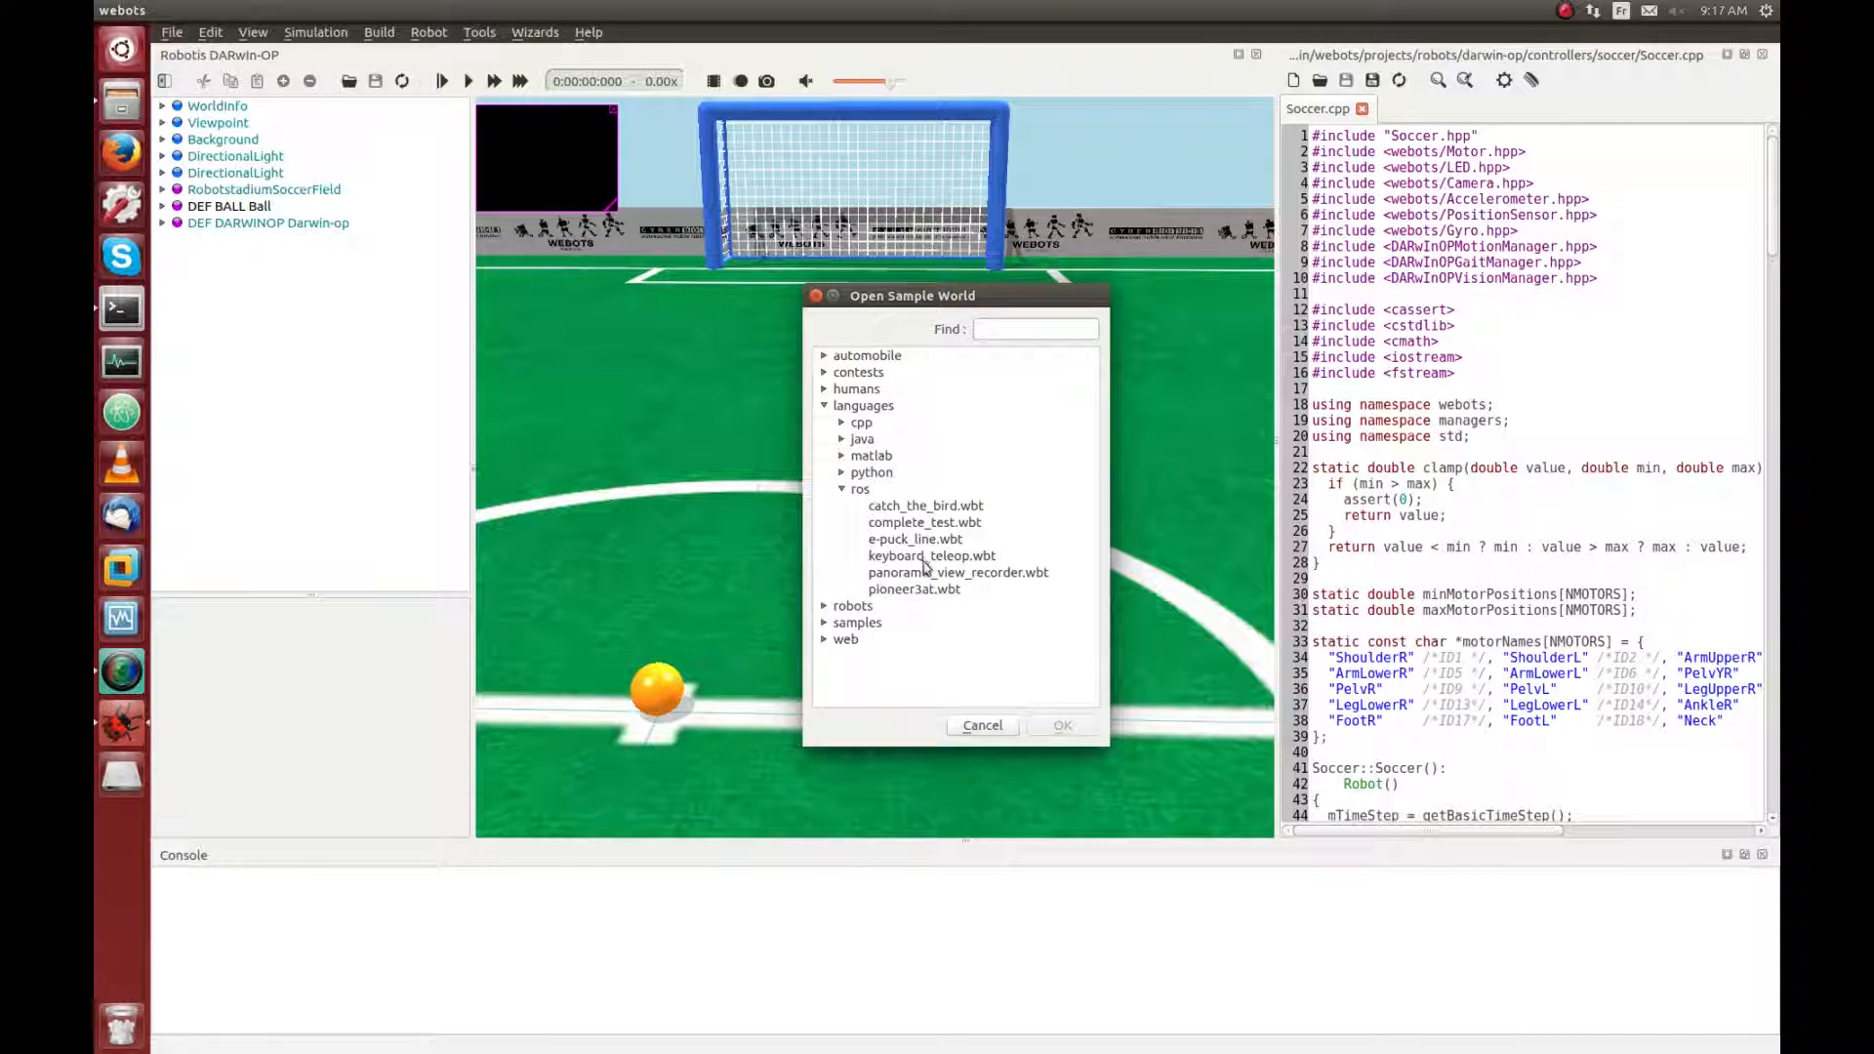
click(913, 590)
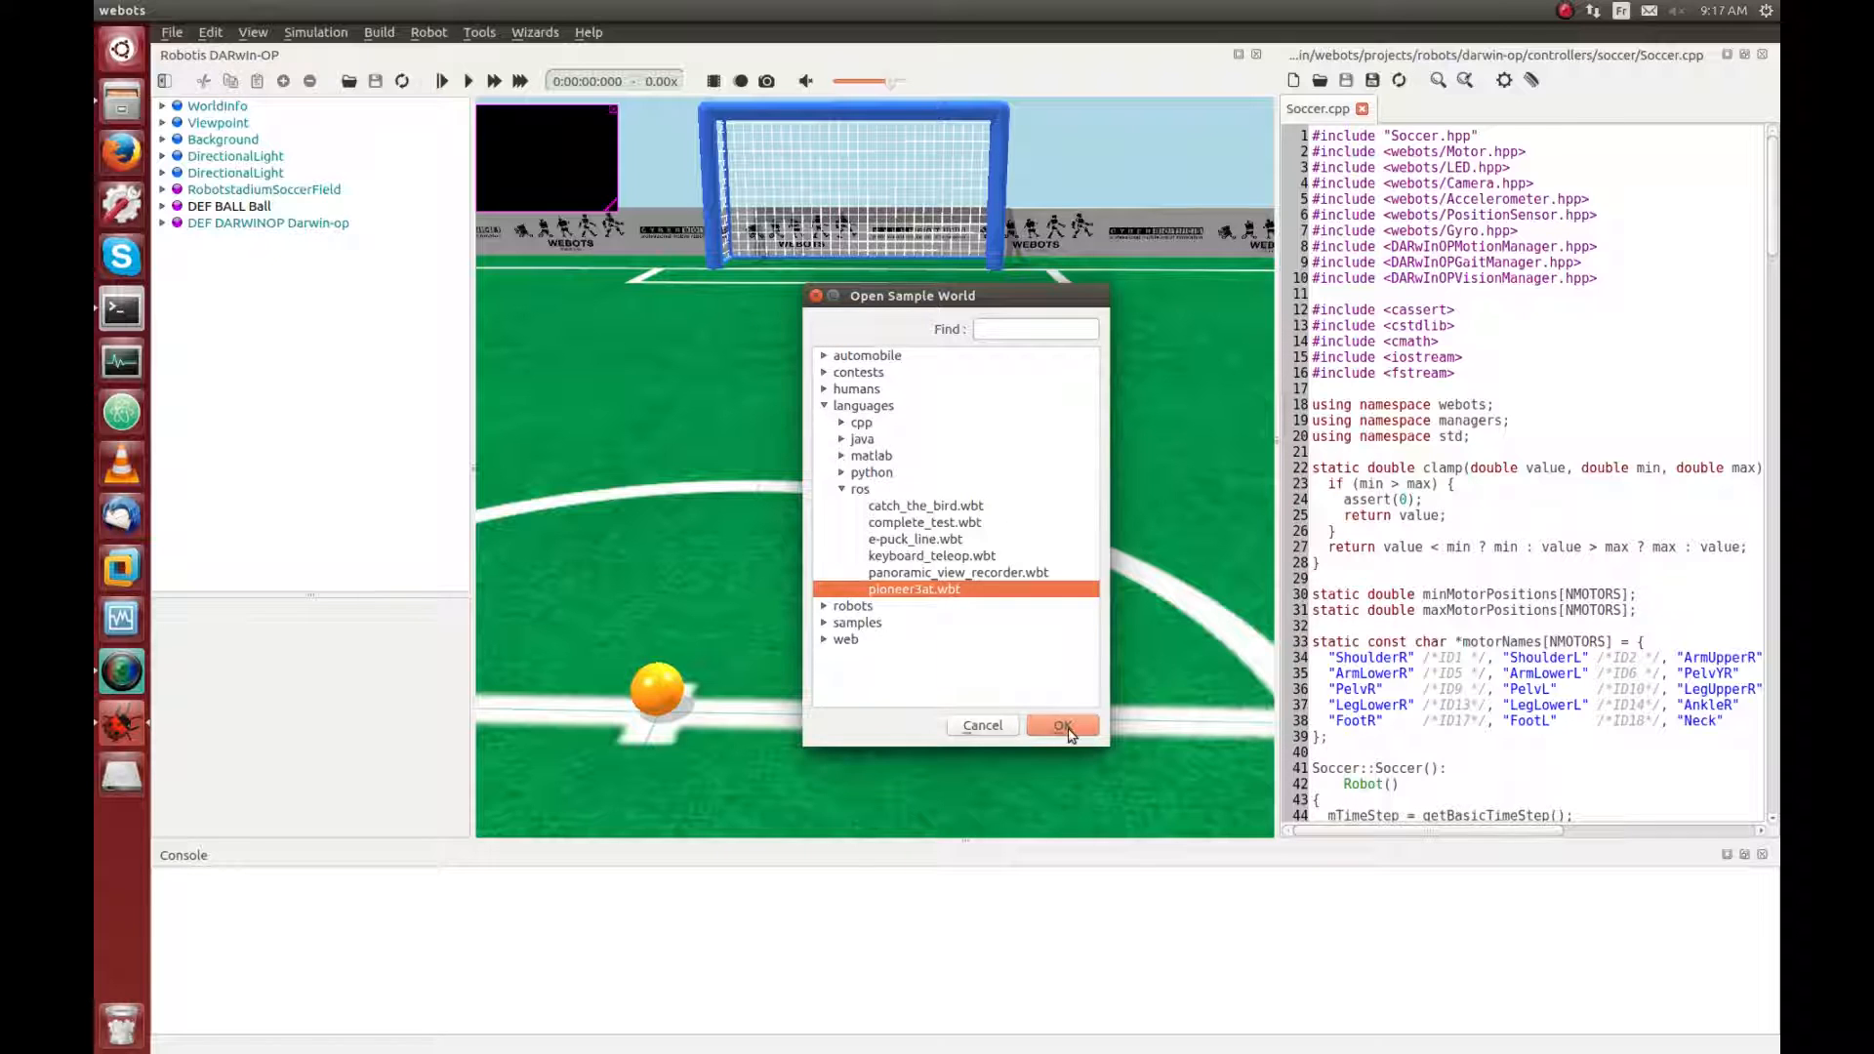
click(1062, 727)
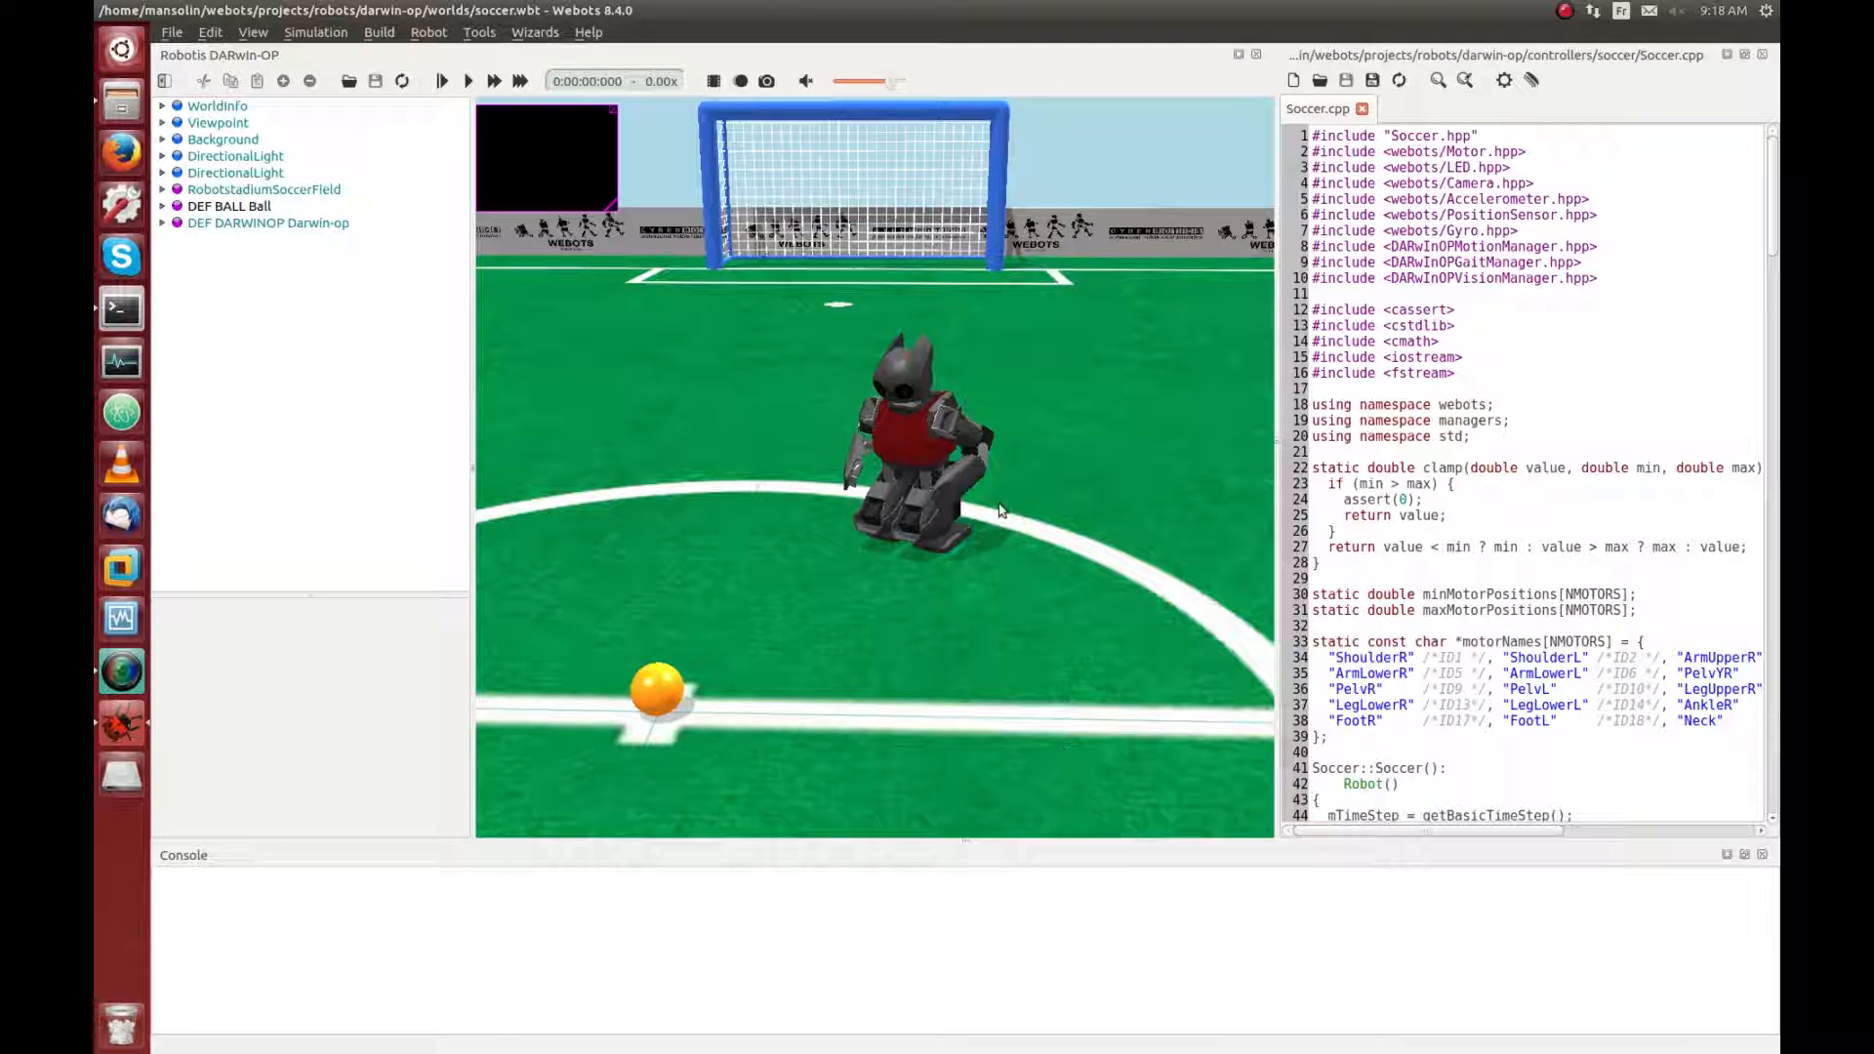
click(402, 80)
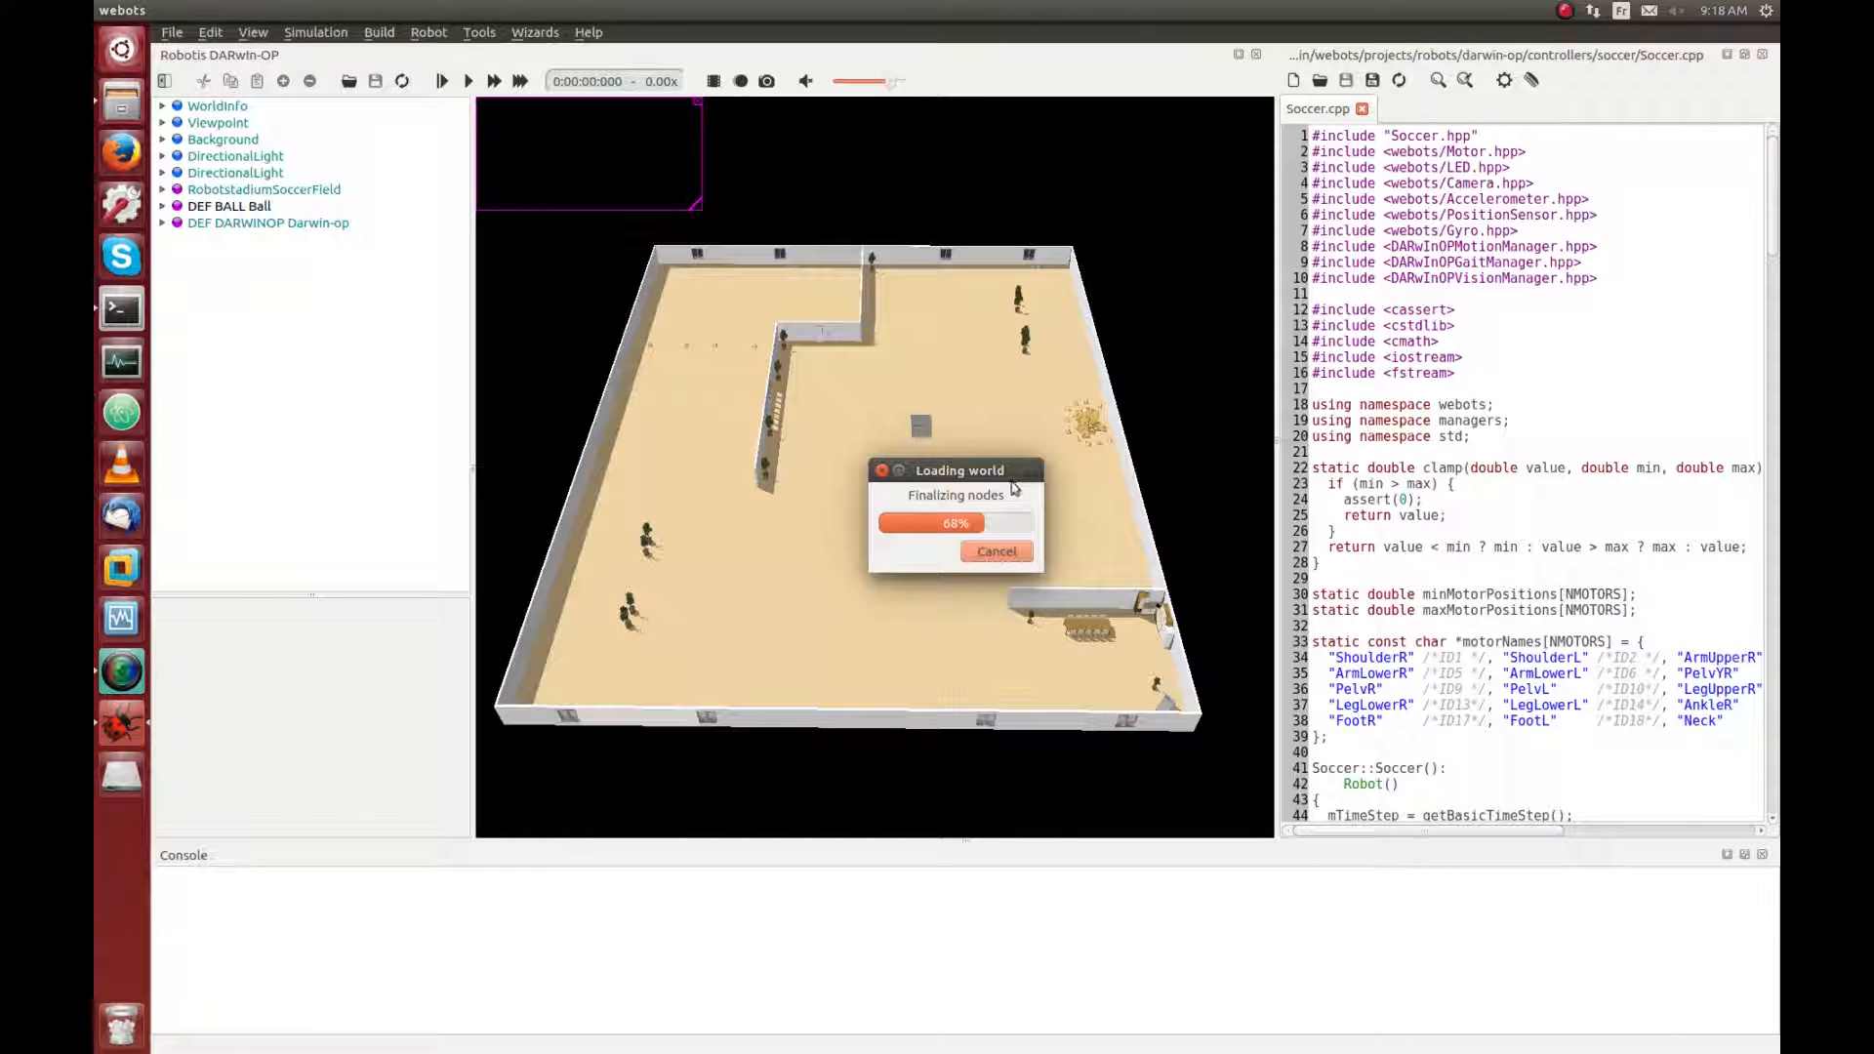
mouse_move(1013, 478)
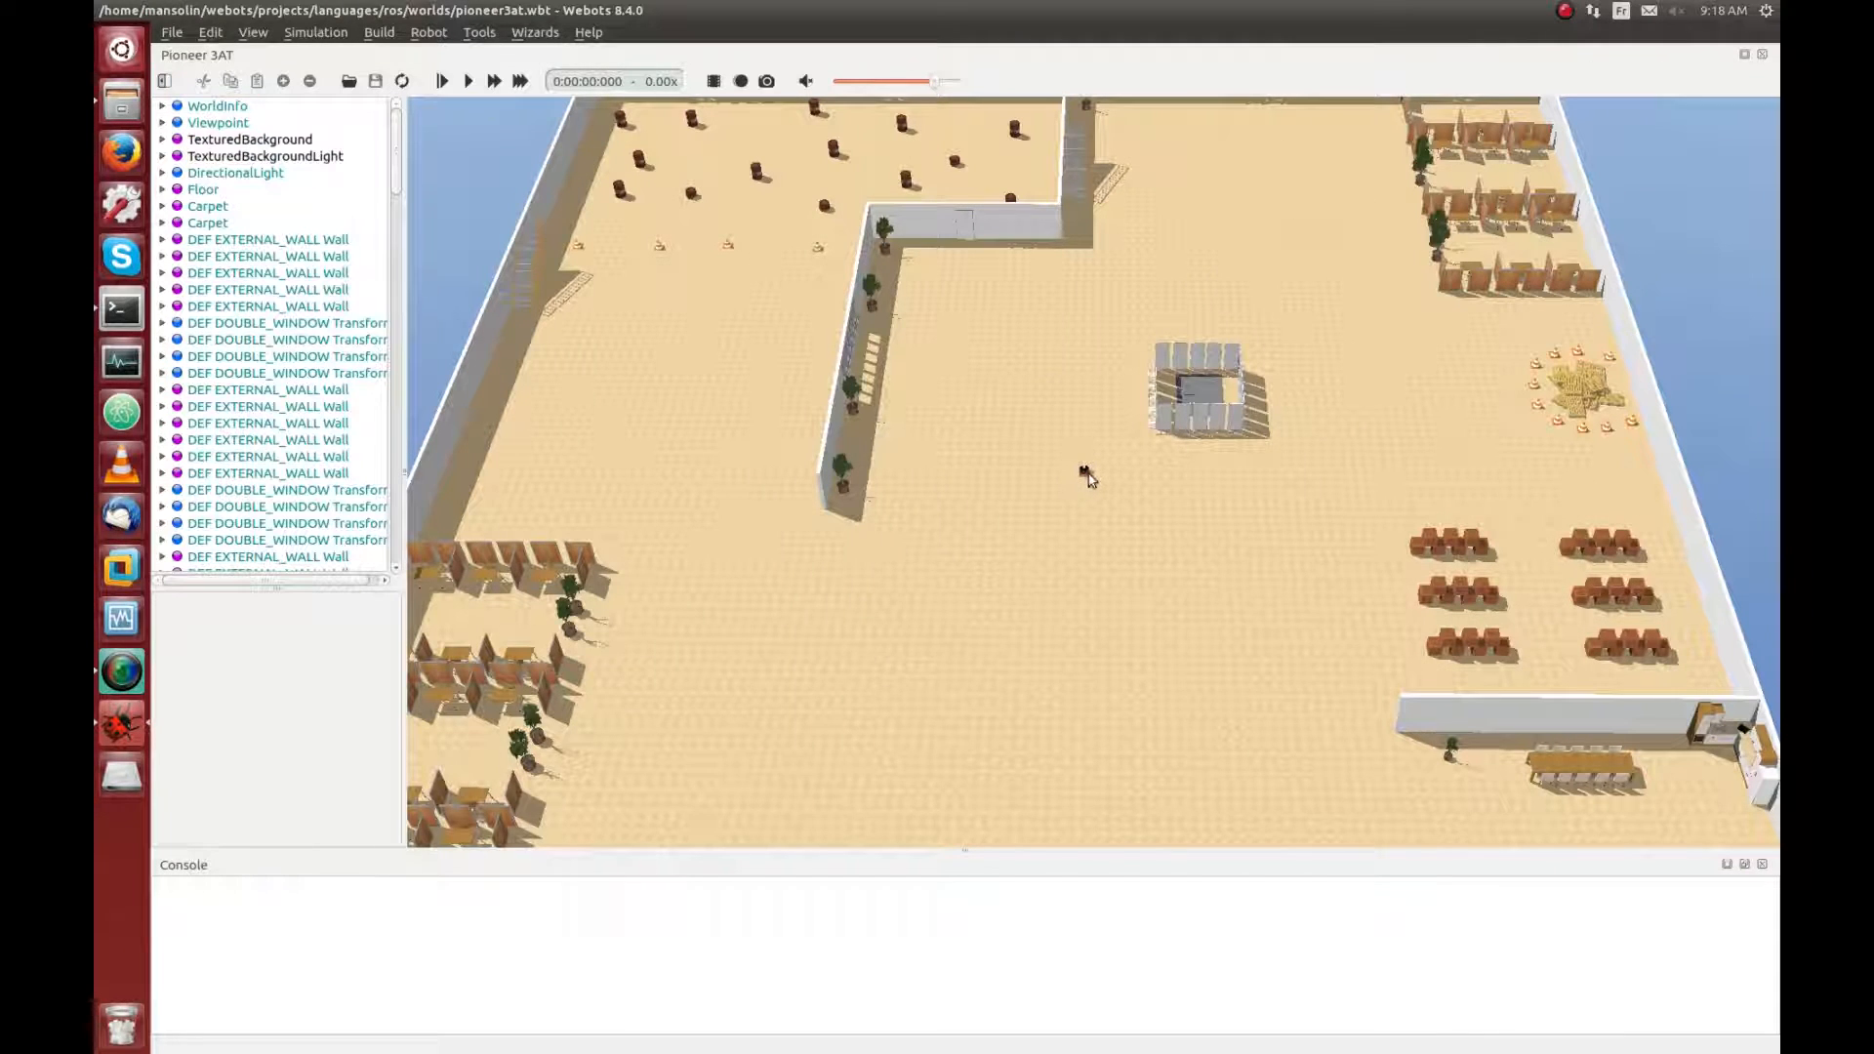
click(1084, 471)
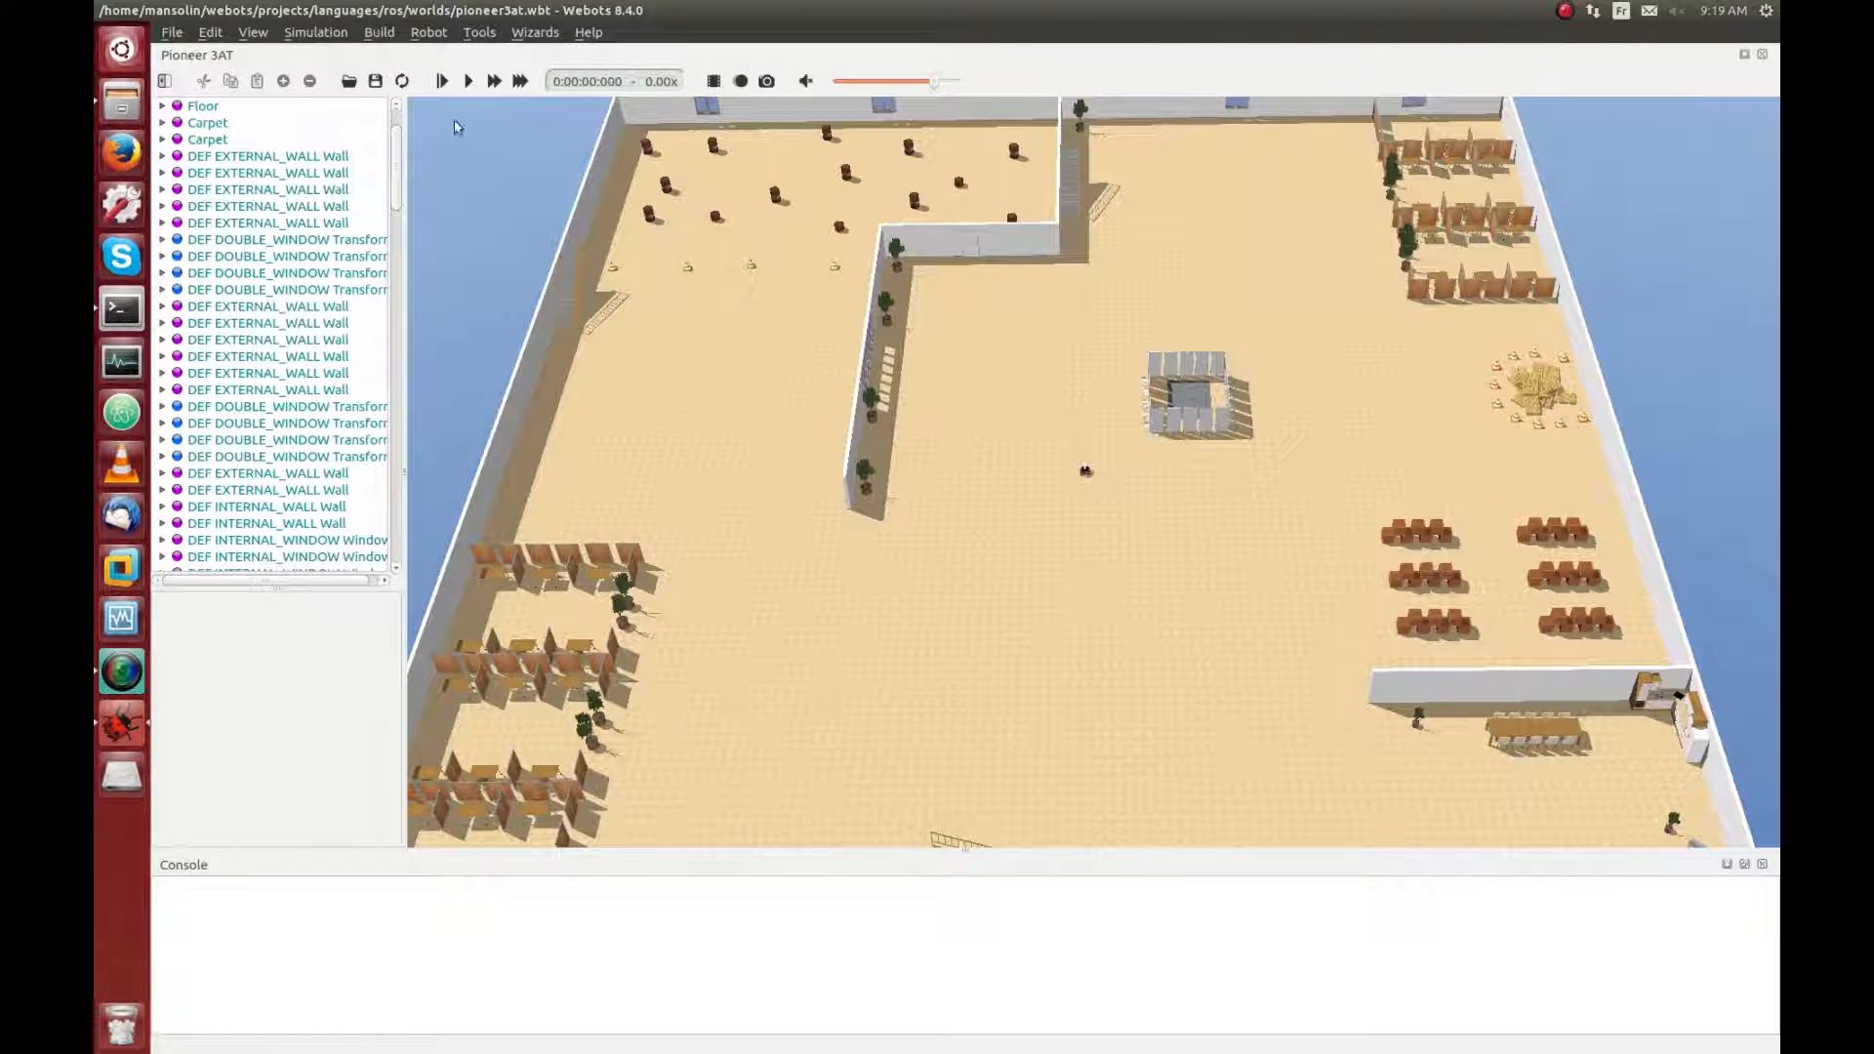
mouse_move(467, 80)
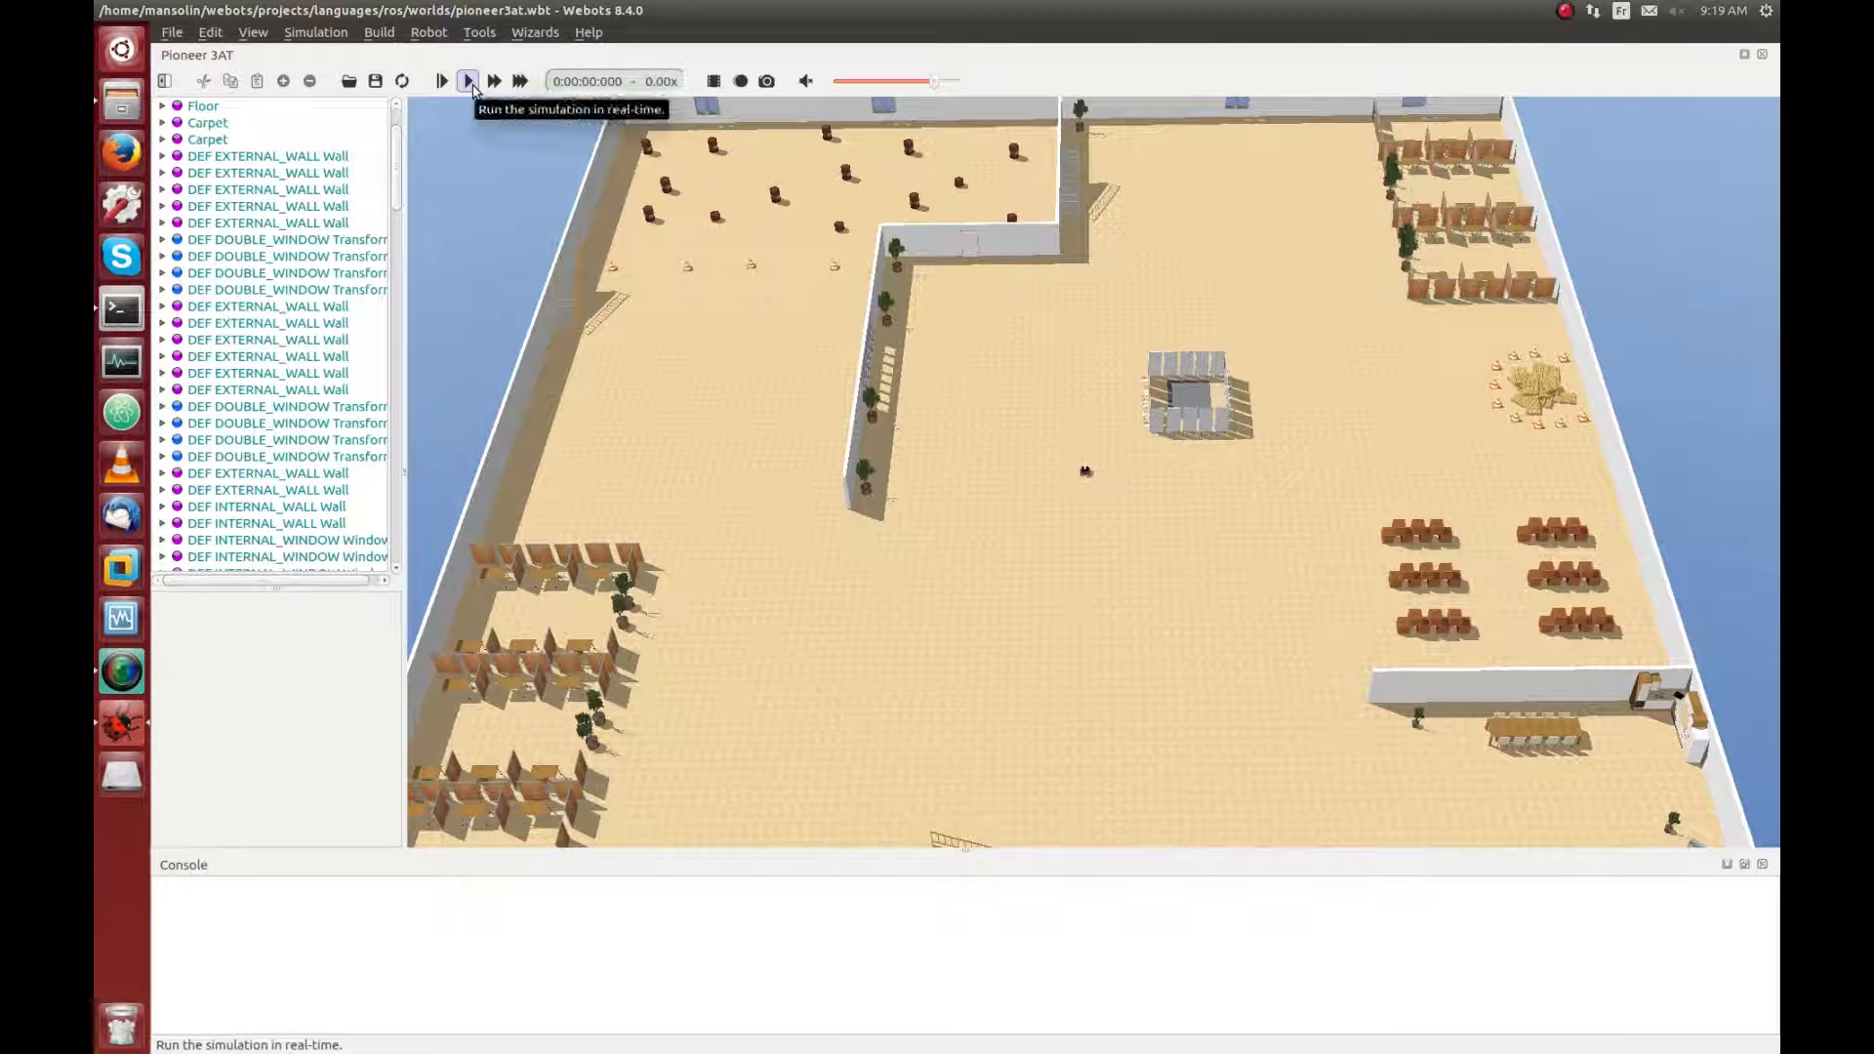
Step: Run the simulation in real time so the ROS controller connects to the ROS master
click(466, 80)
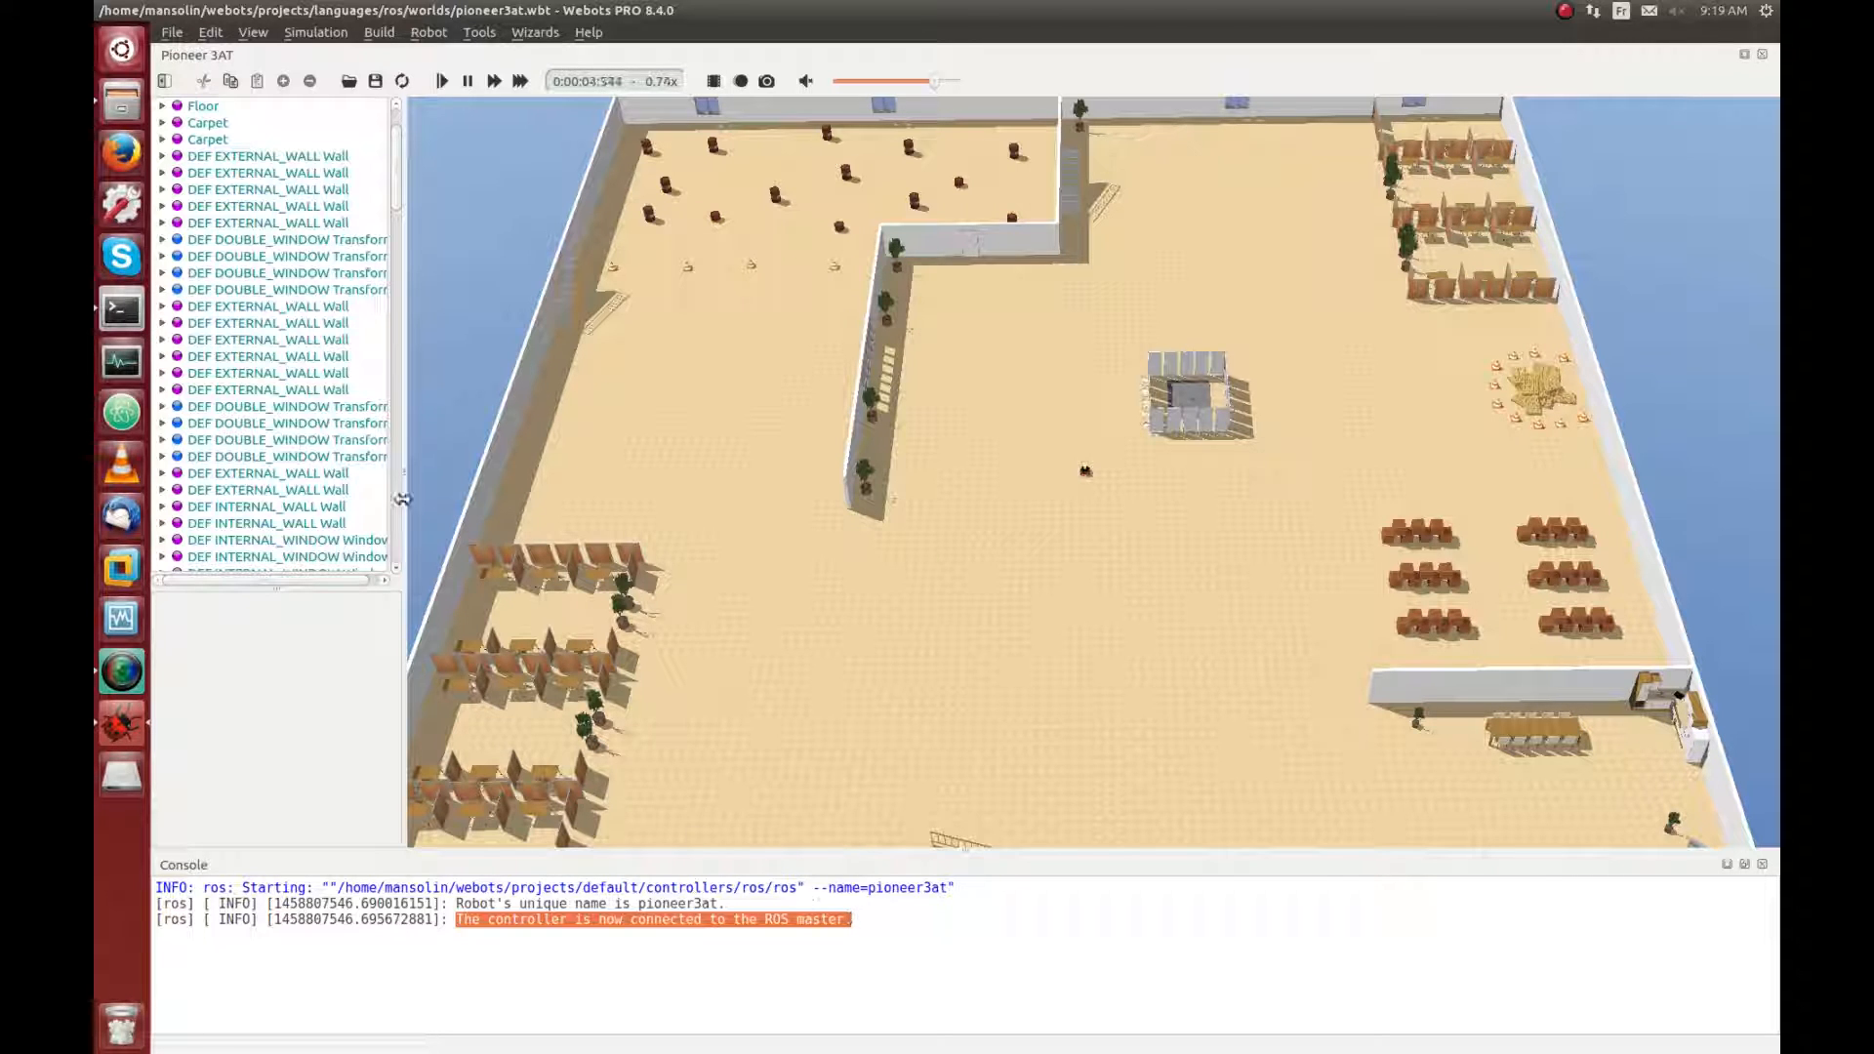
click(119, 308)
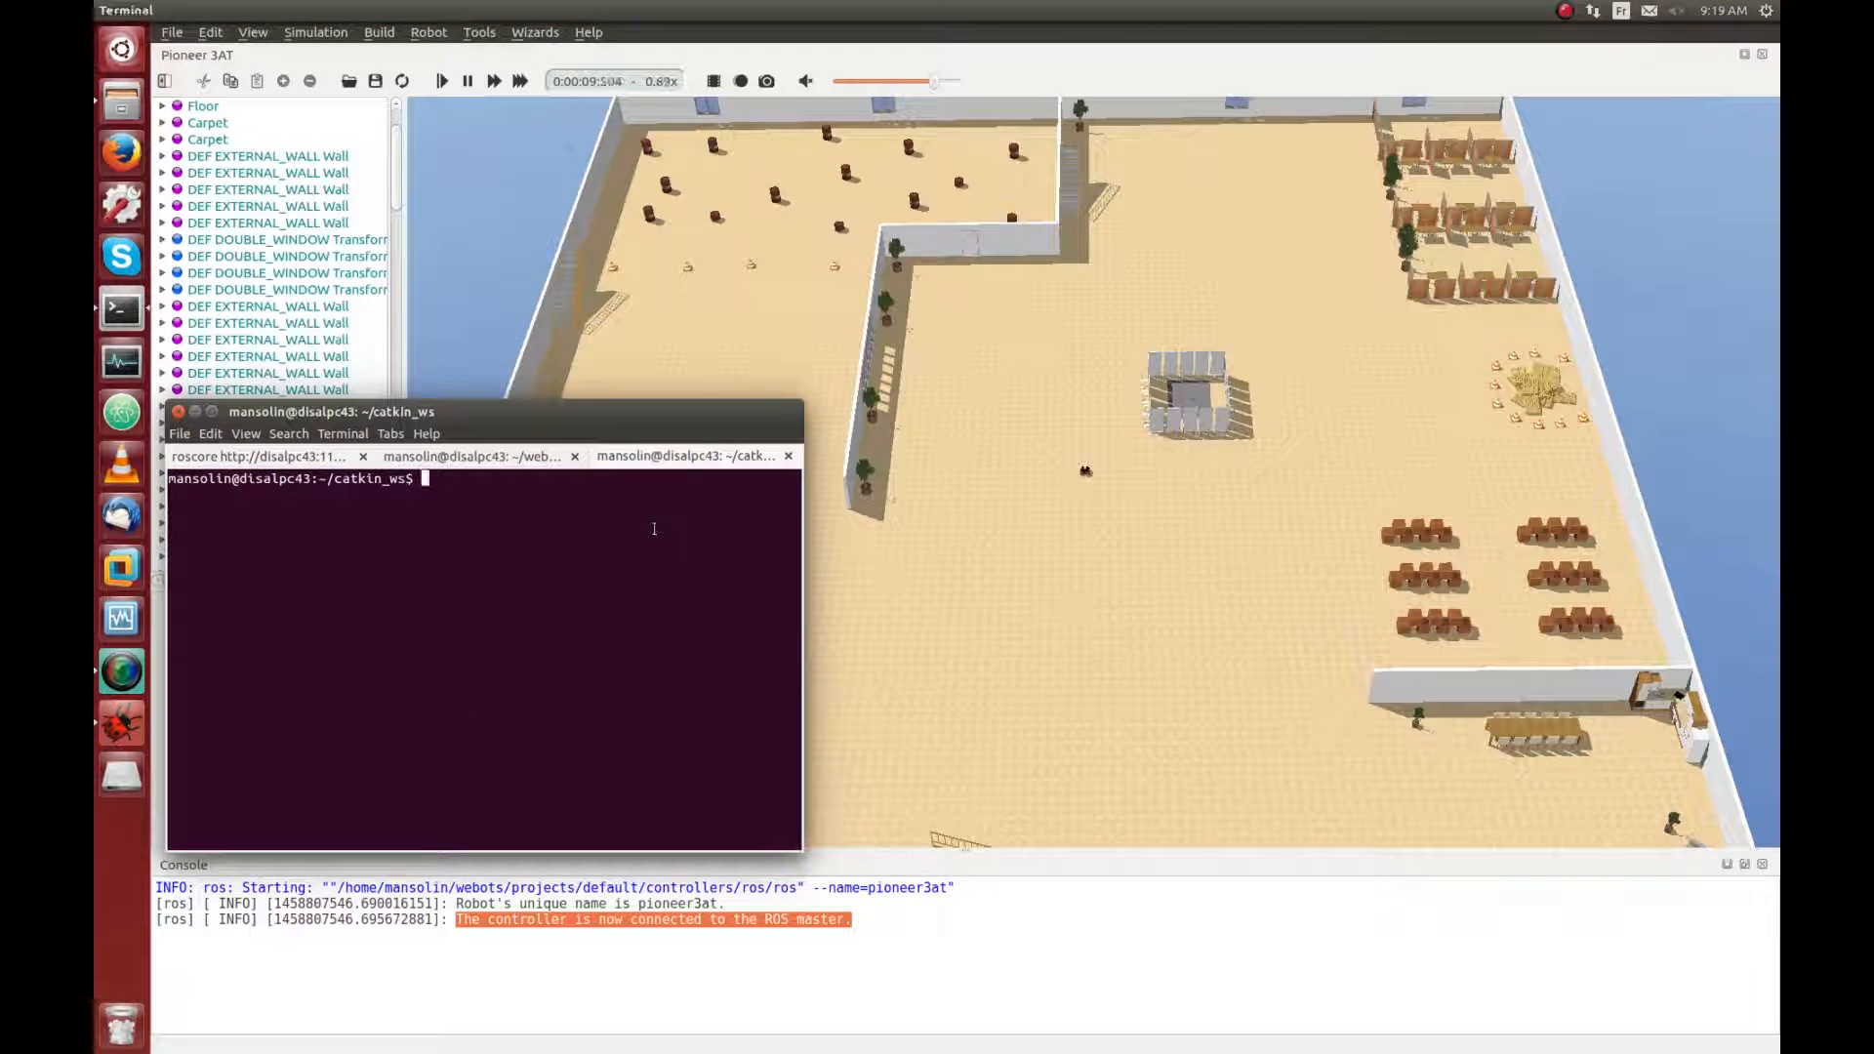
Step: Source devel/setup.bash and run 'rosrun webots_ros pioneer3at' in the third tab
text(source de)
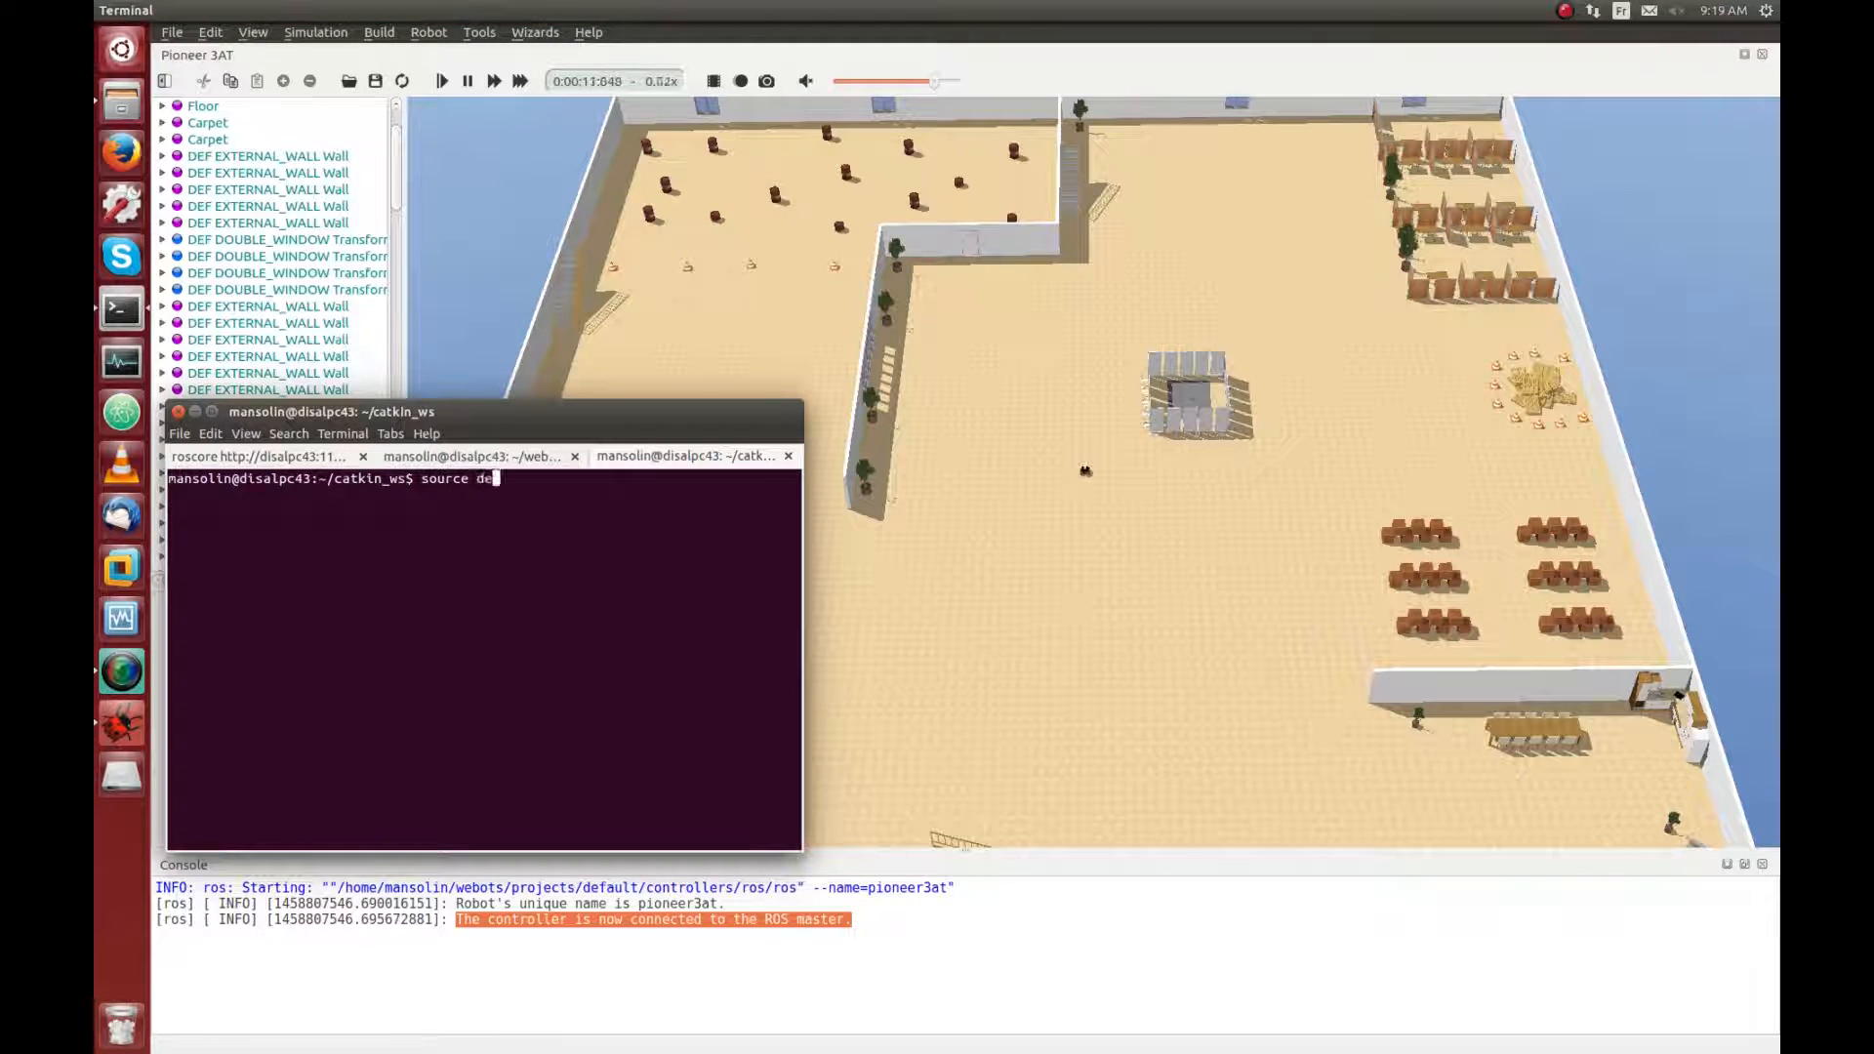
text(vel/se)
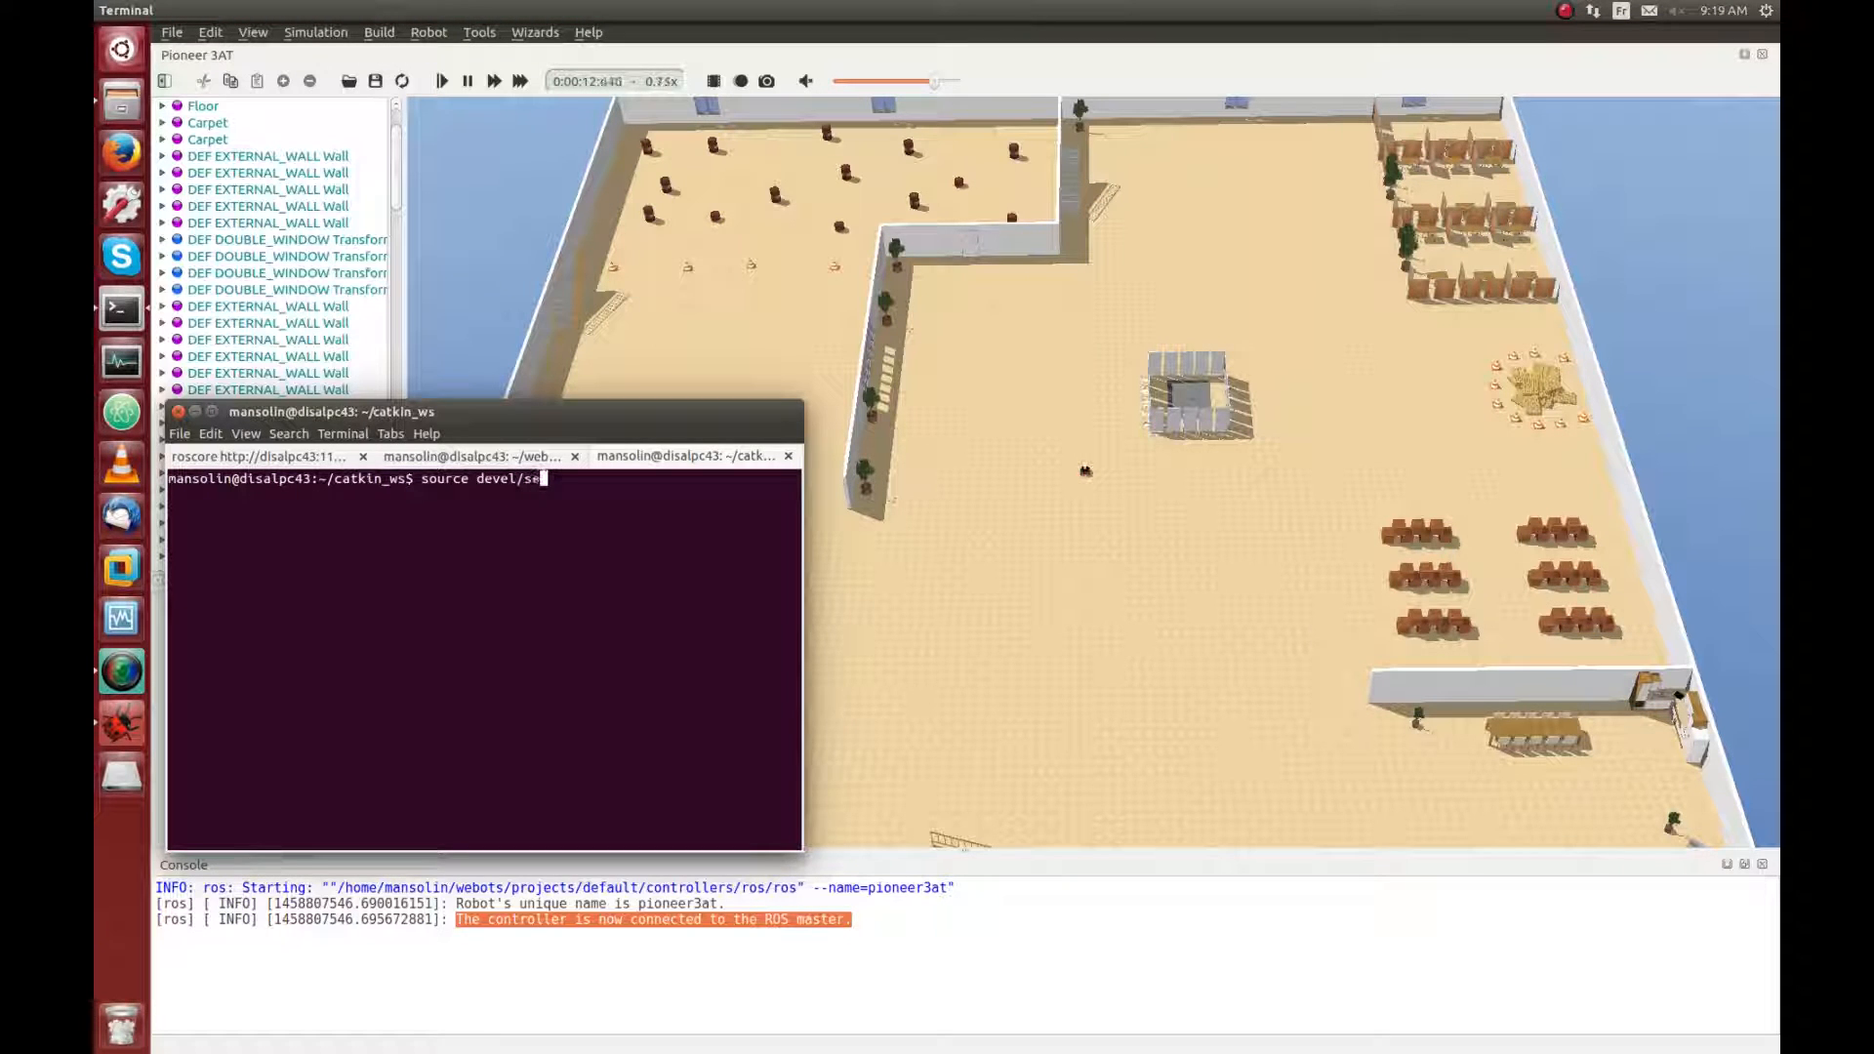
text(tup.bash)
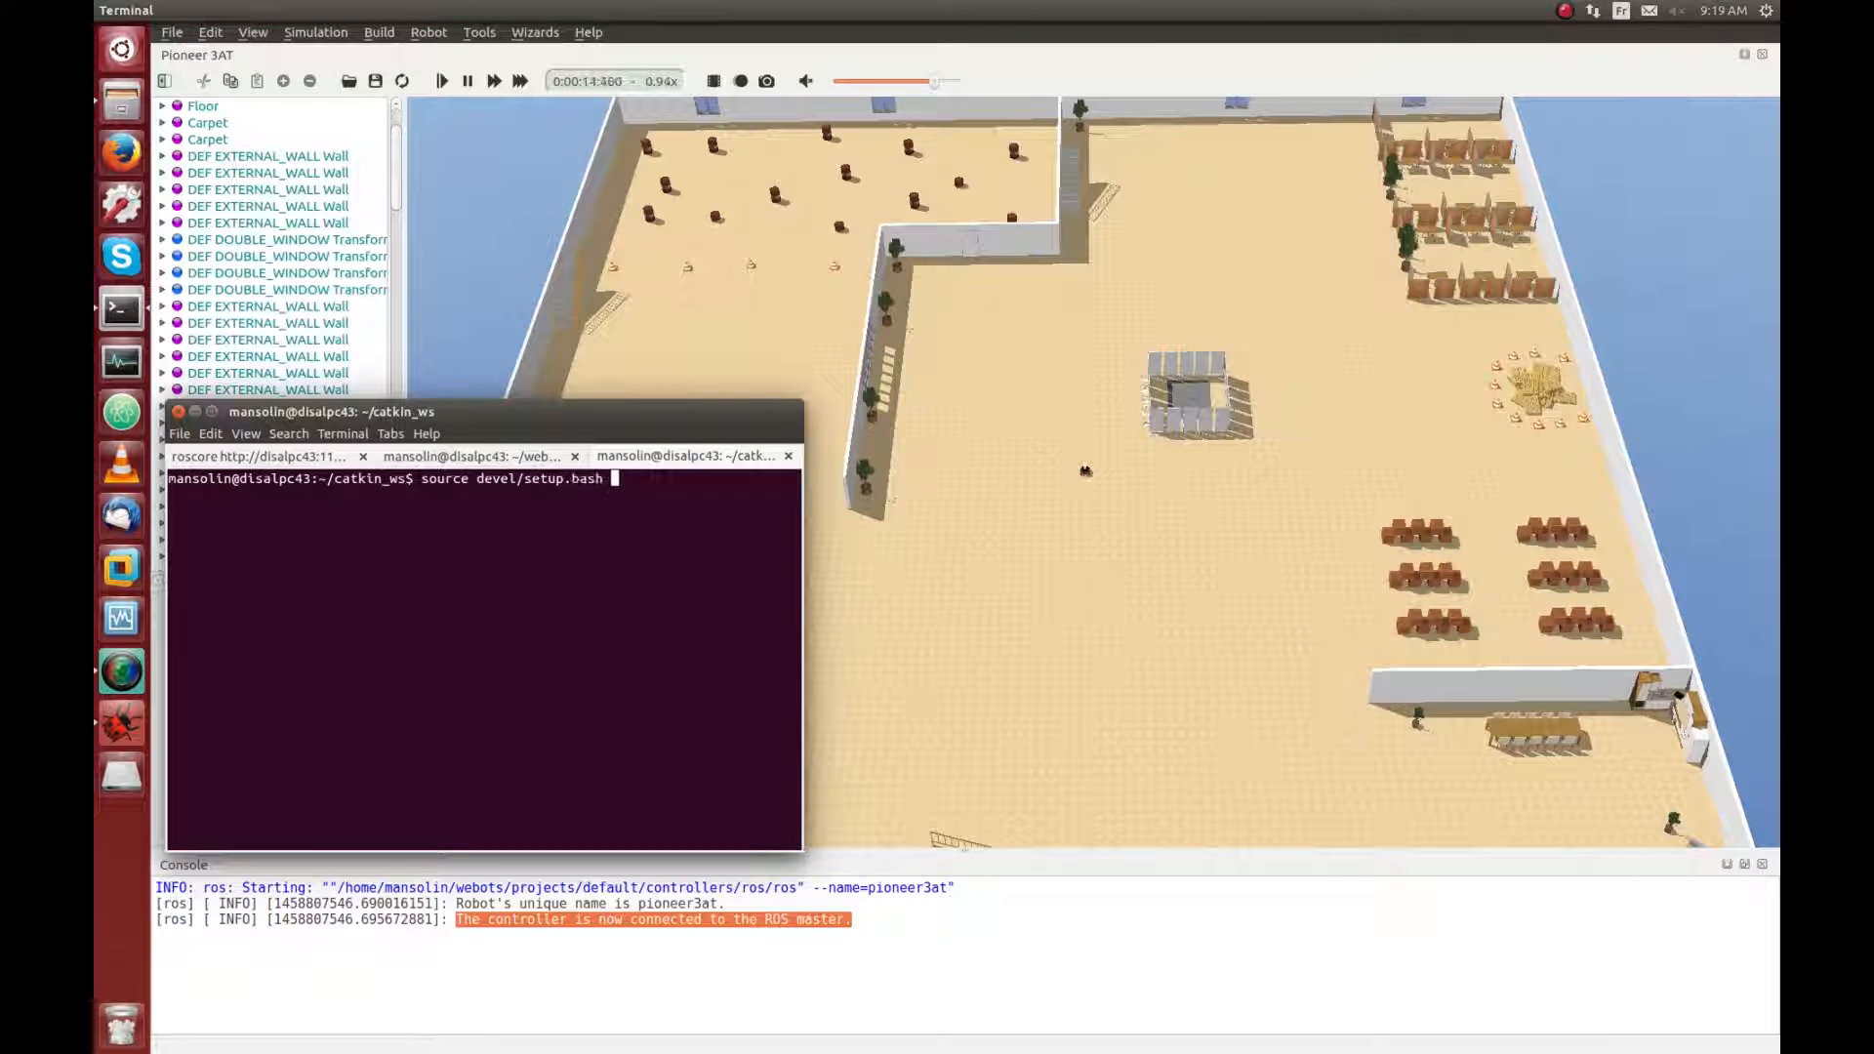
text(rosrun)
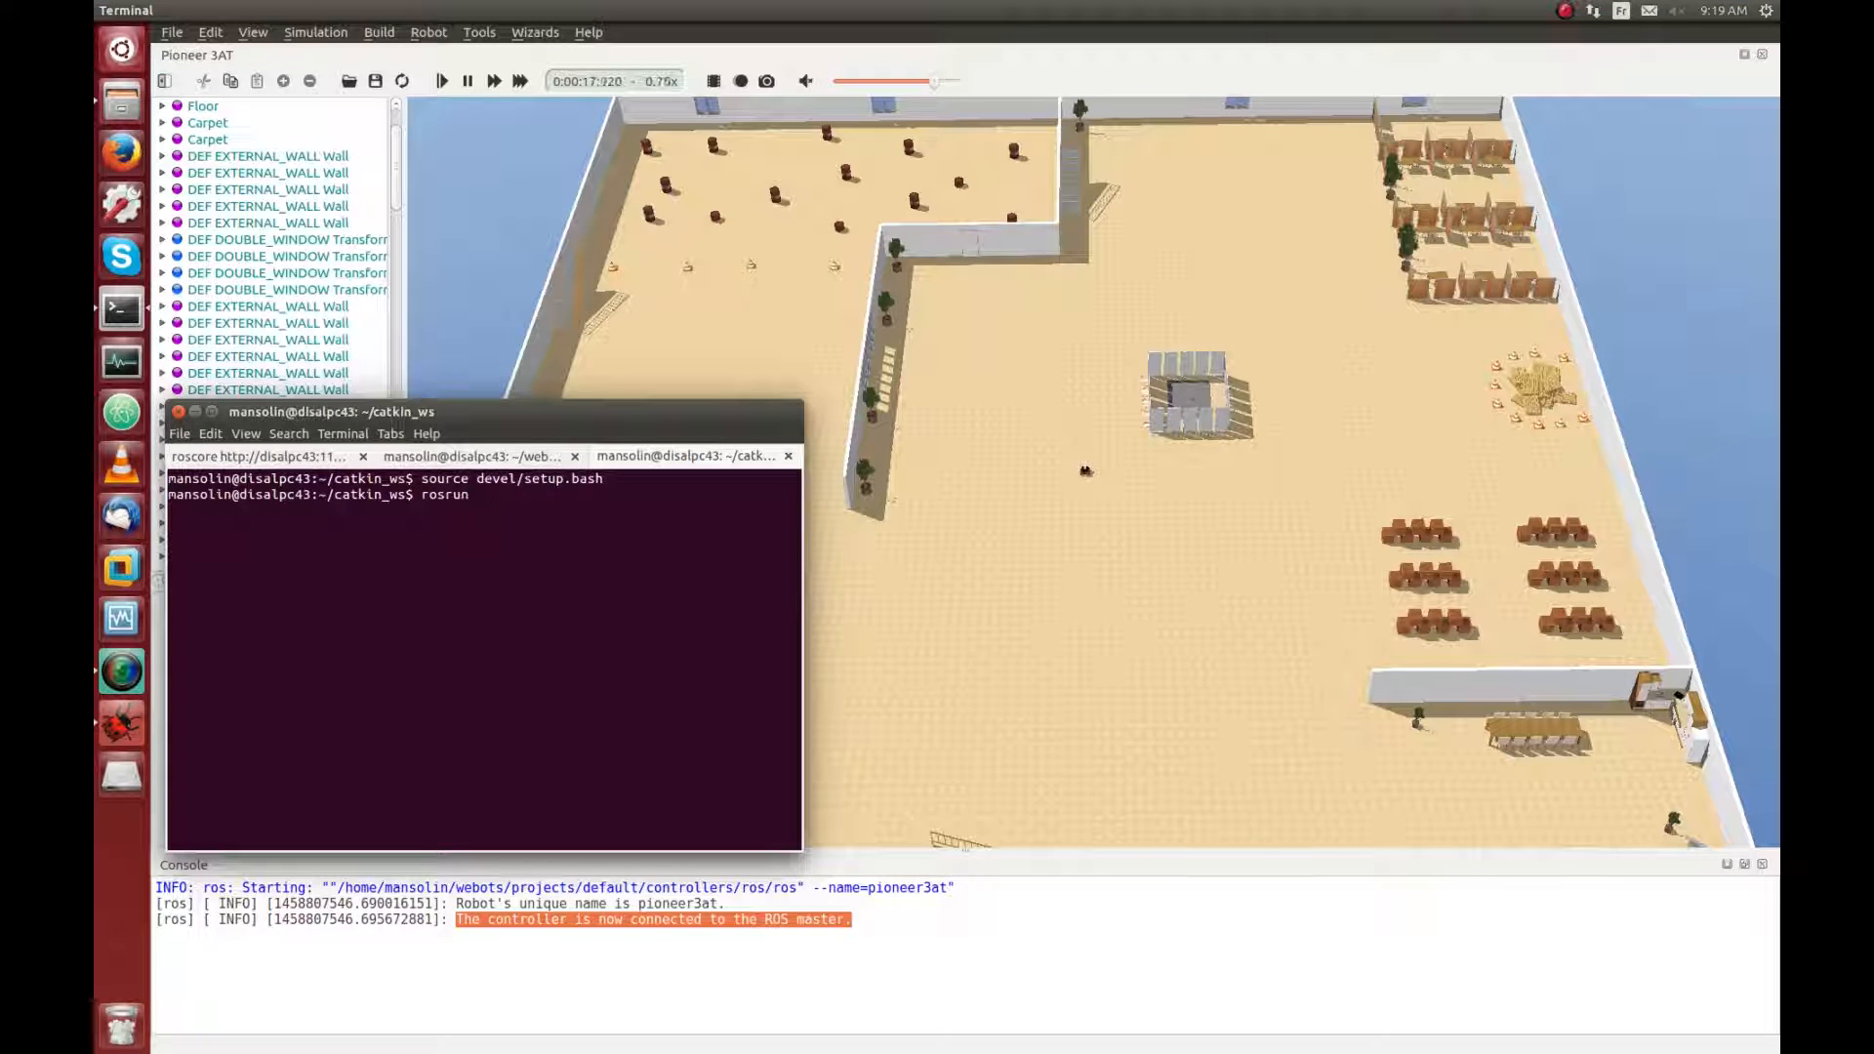
text(webots_ros)
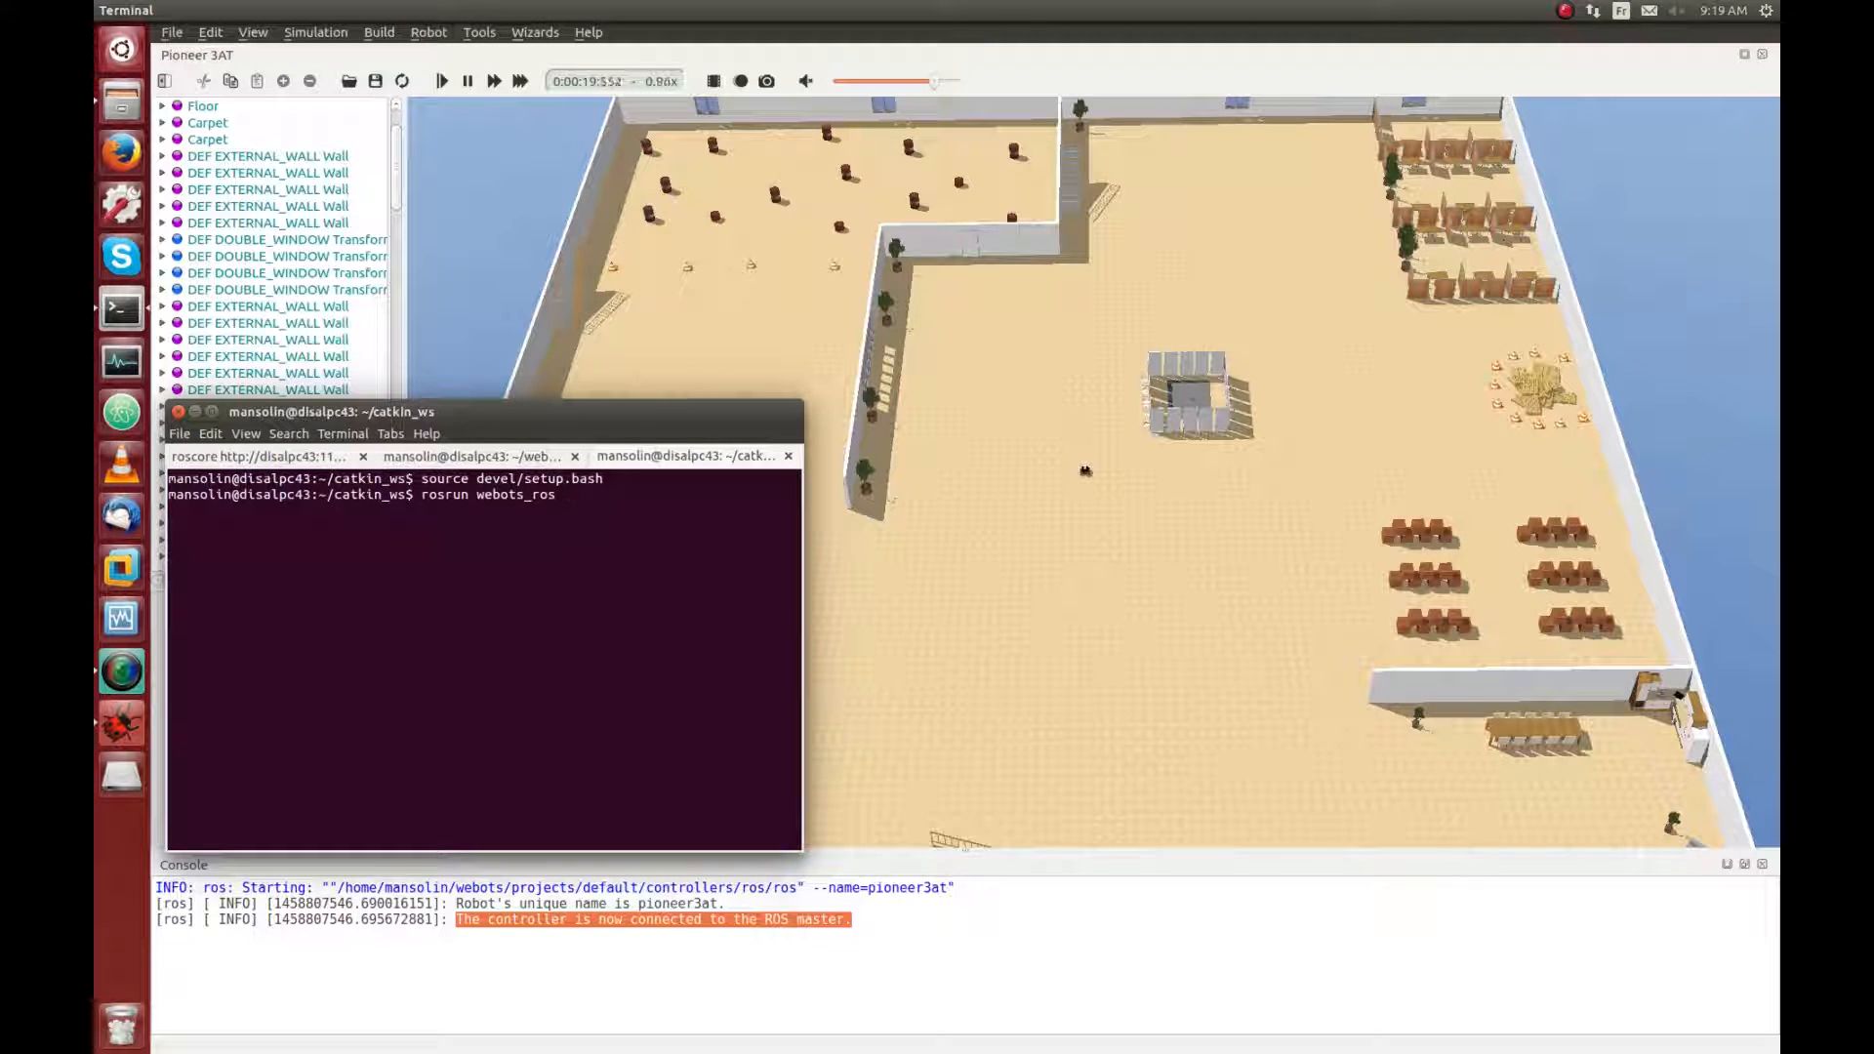
text(pioneer3at)
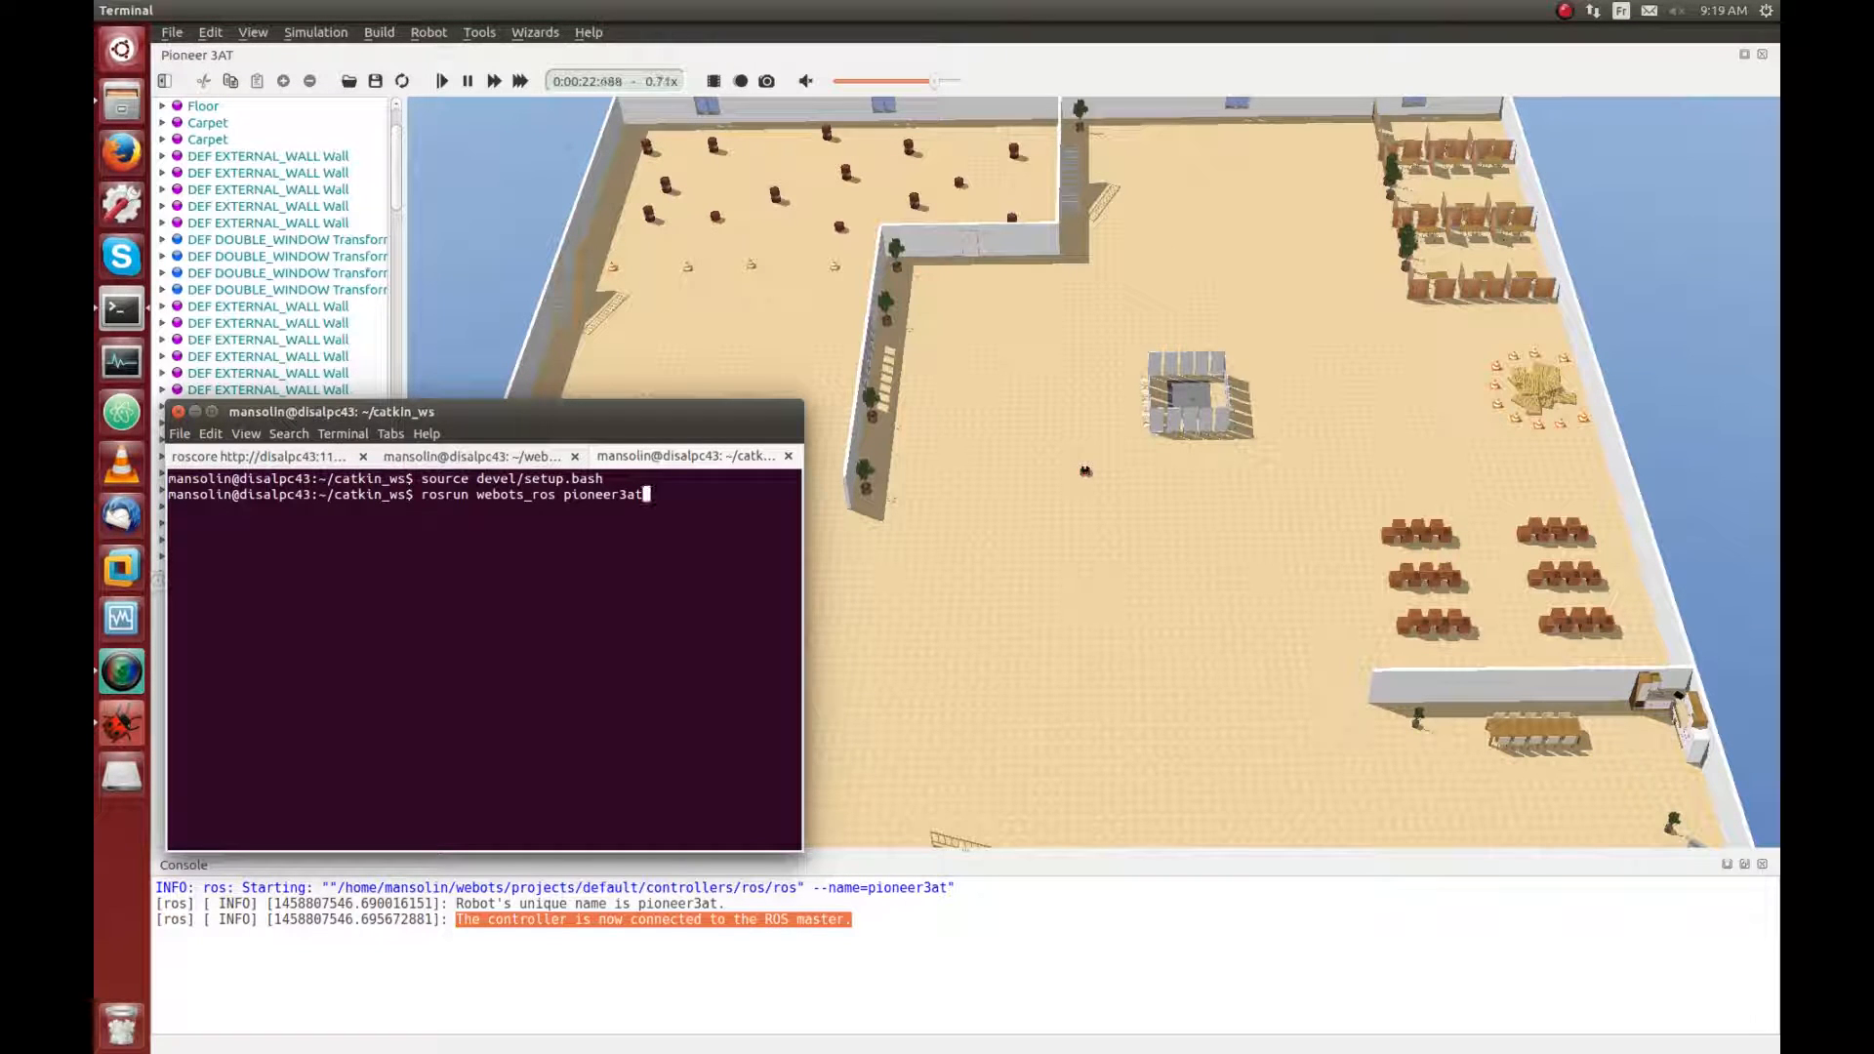
key(Return)
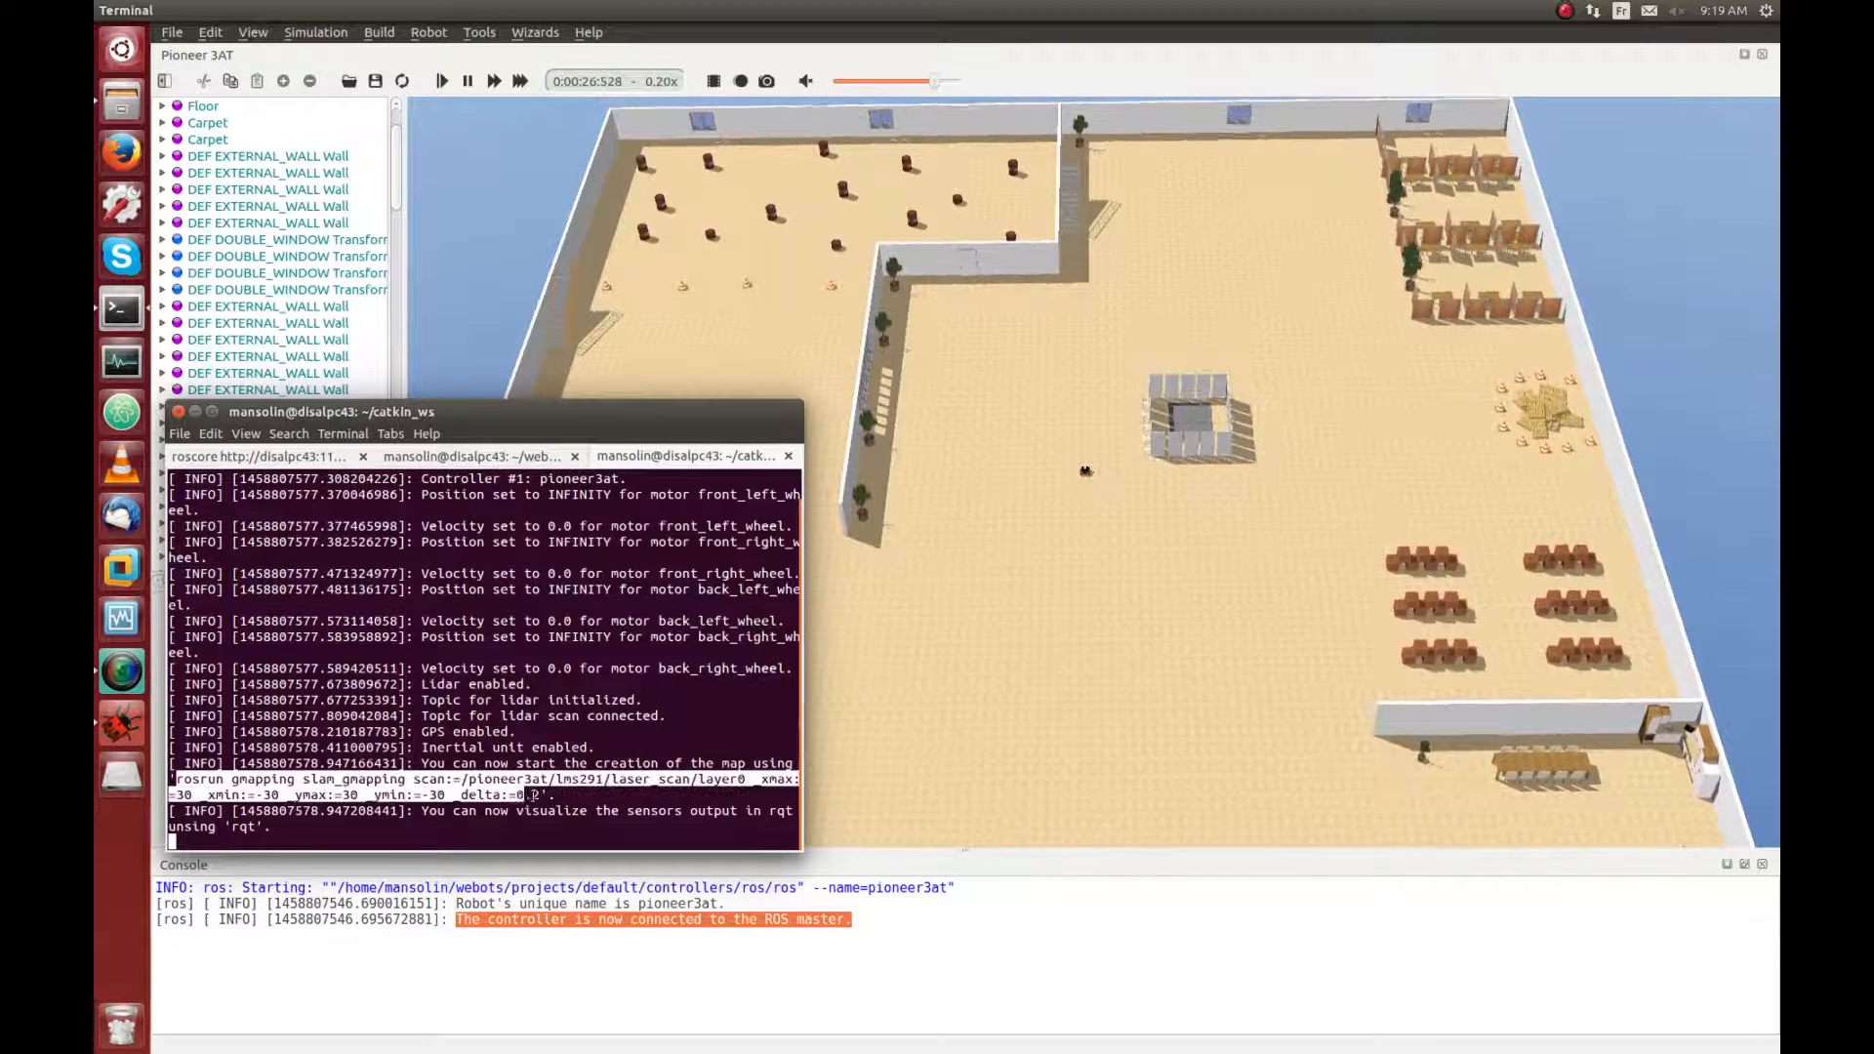
Step: In a fourth tab source the workspace and run the pasted slam_gmapping command, then add a fifth tab
right_click(539, 824)
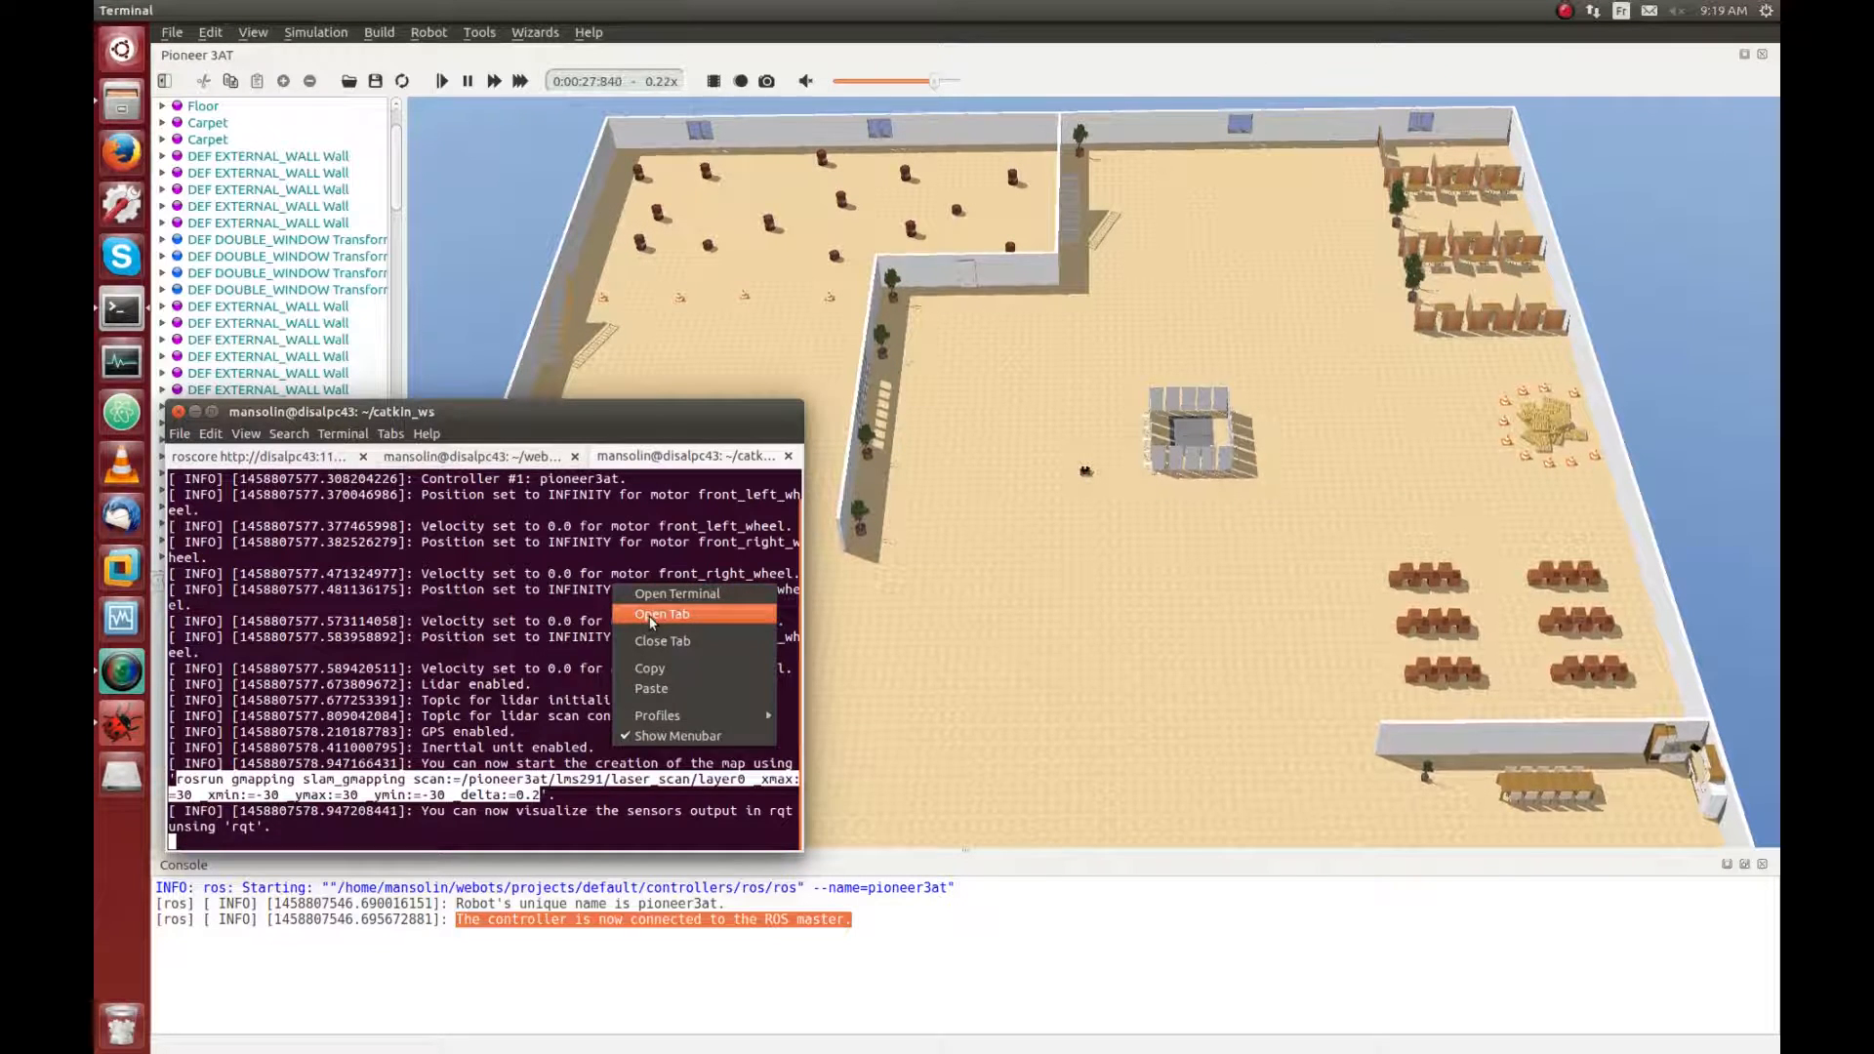
click(662, 613)
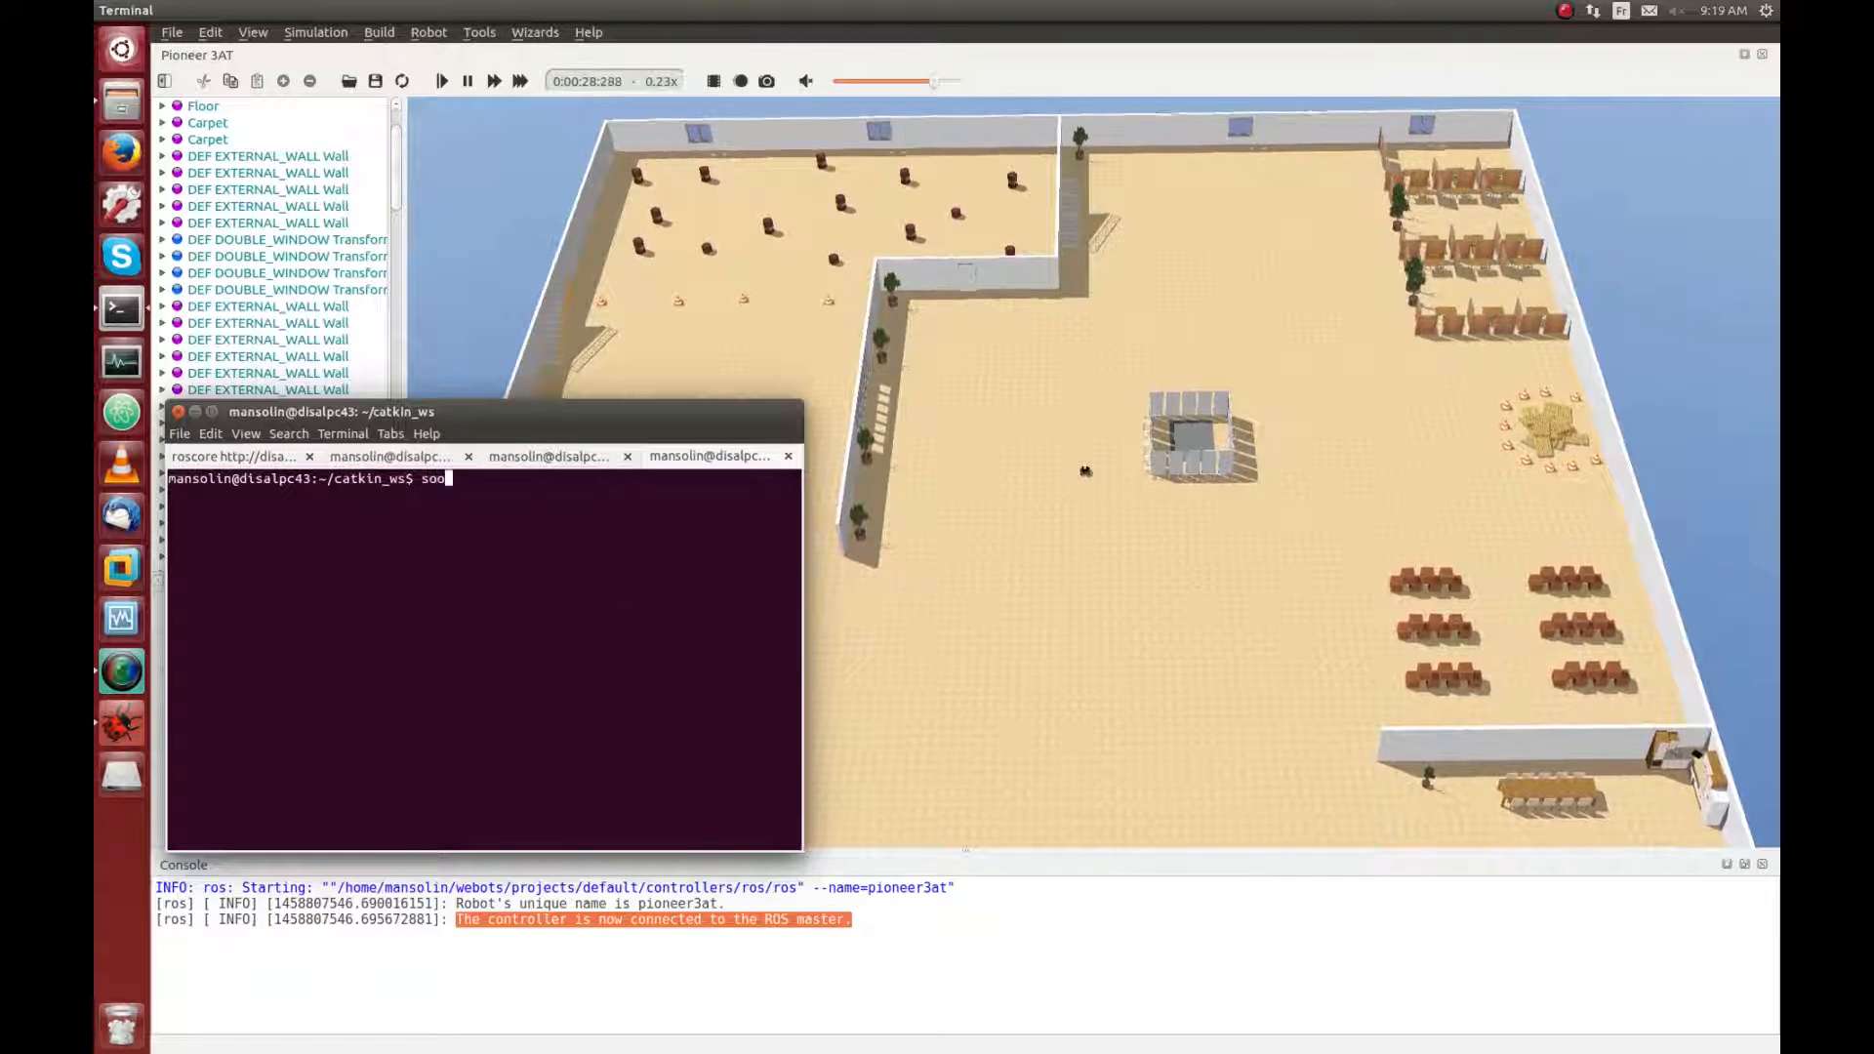
text(source devel/set)
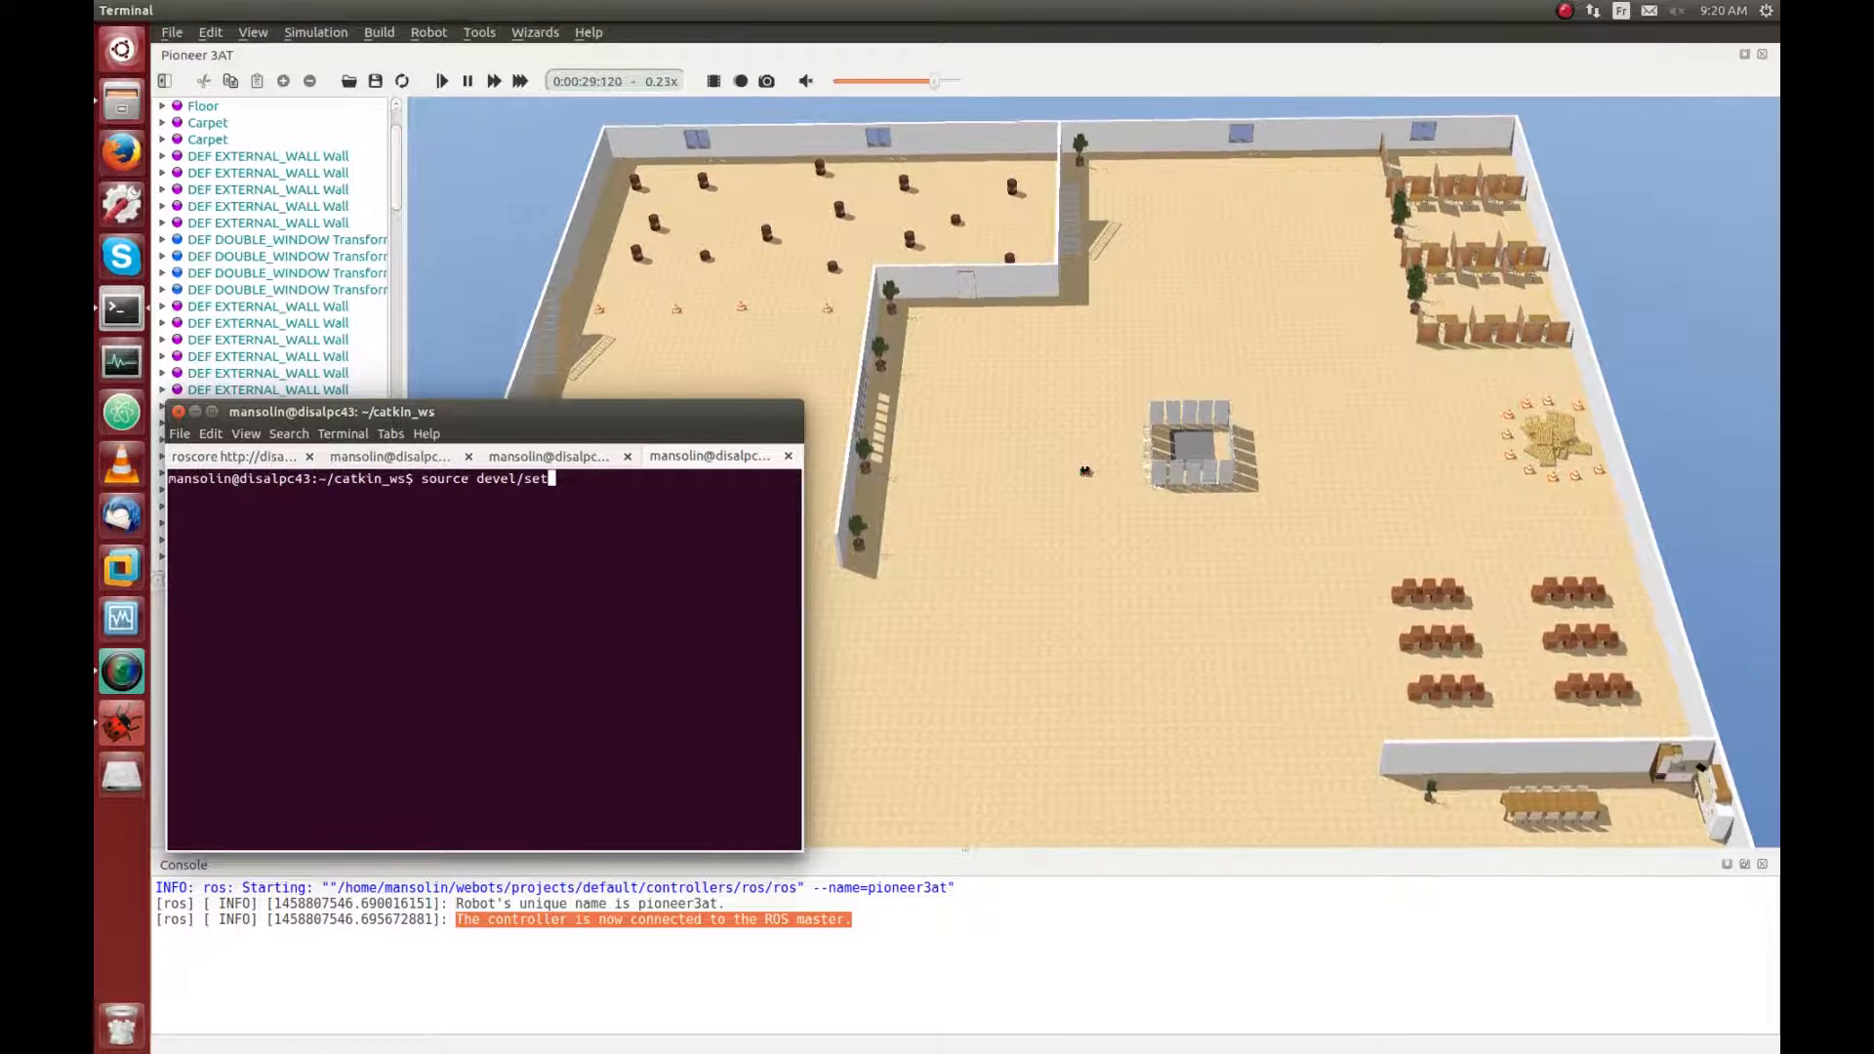
key(Return)
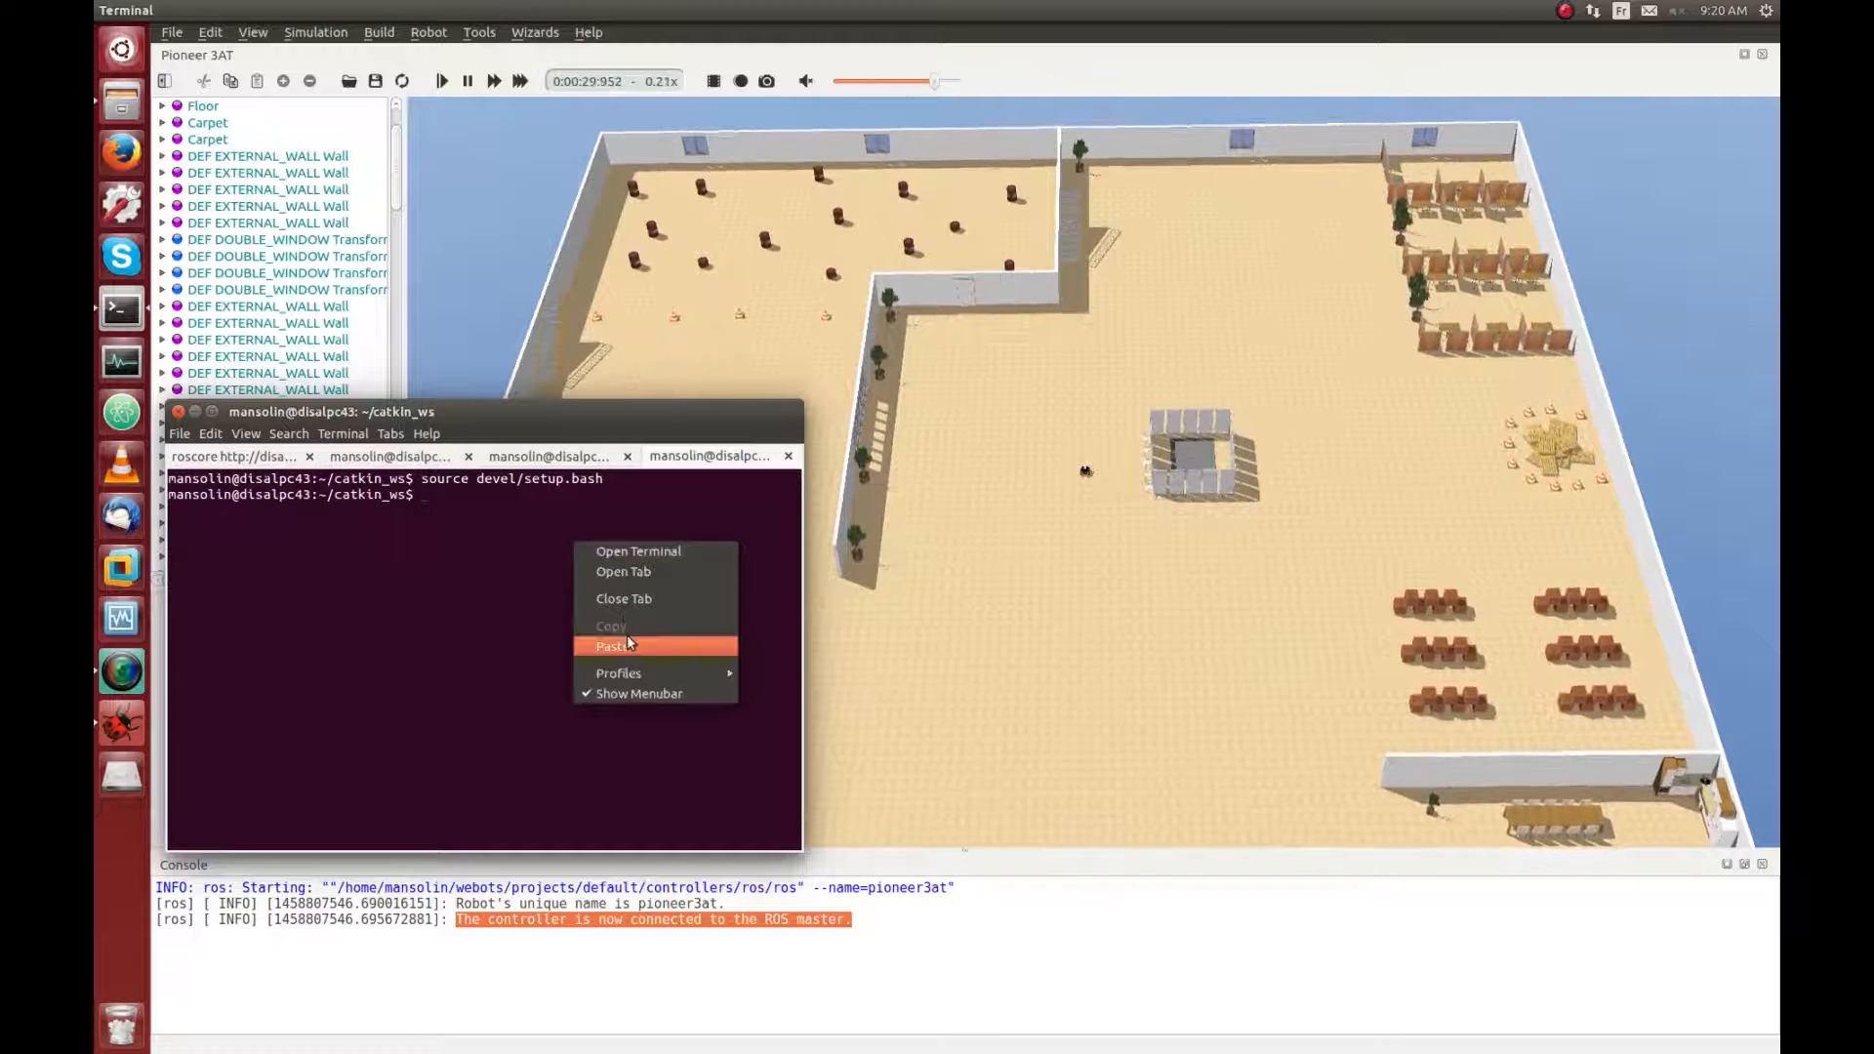
click(615, 646)
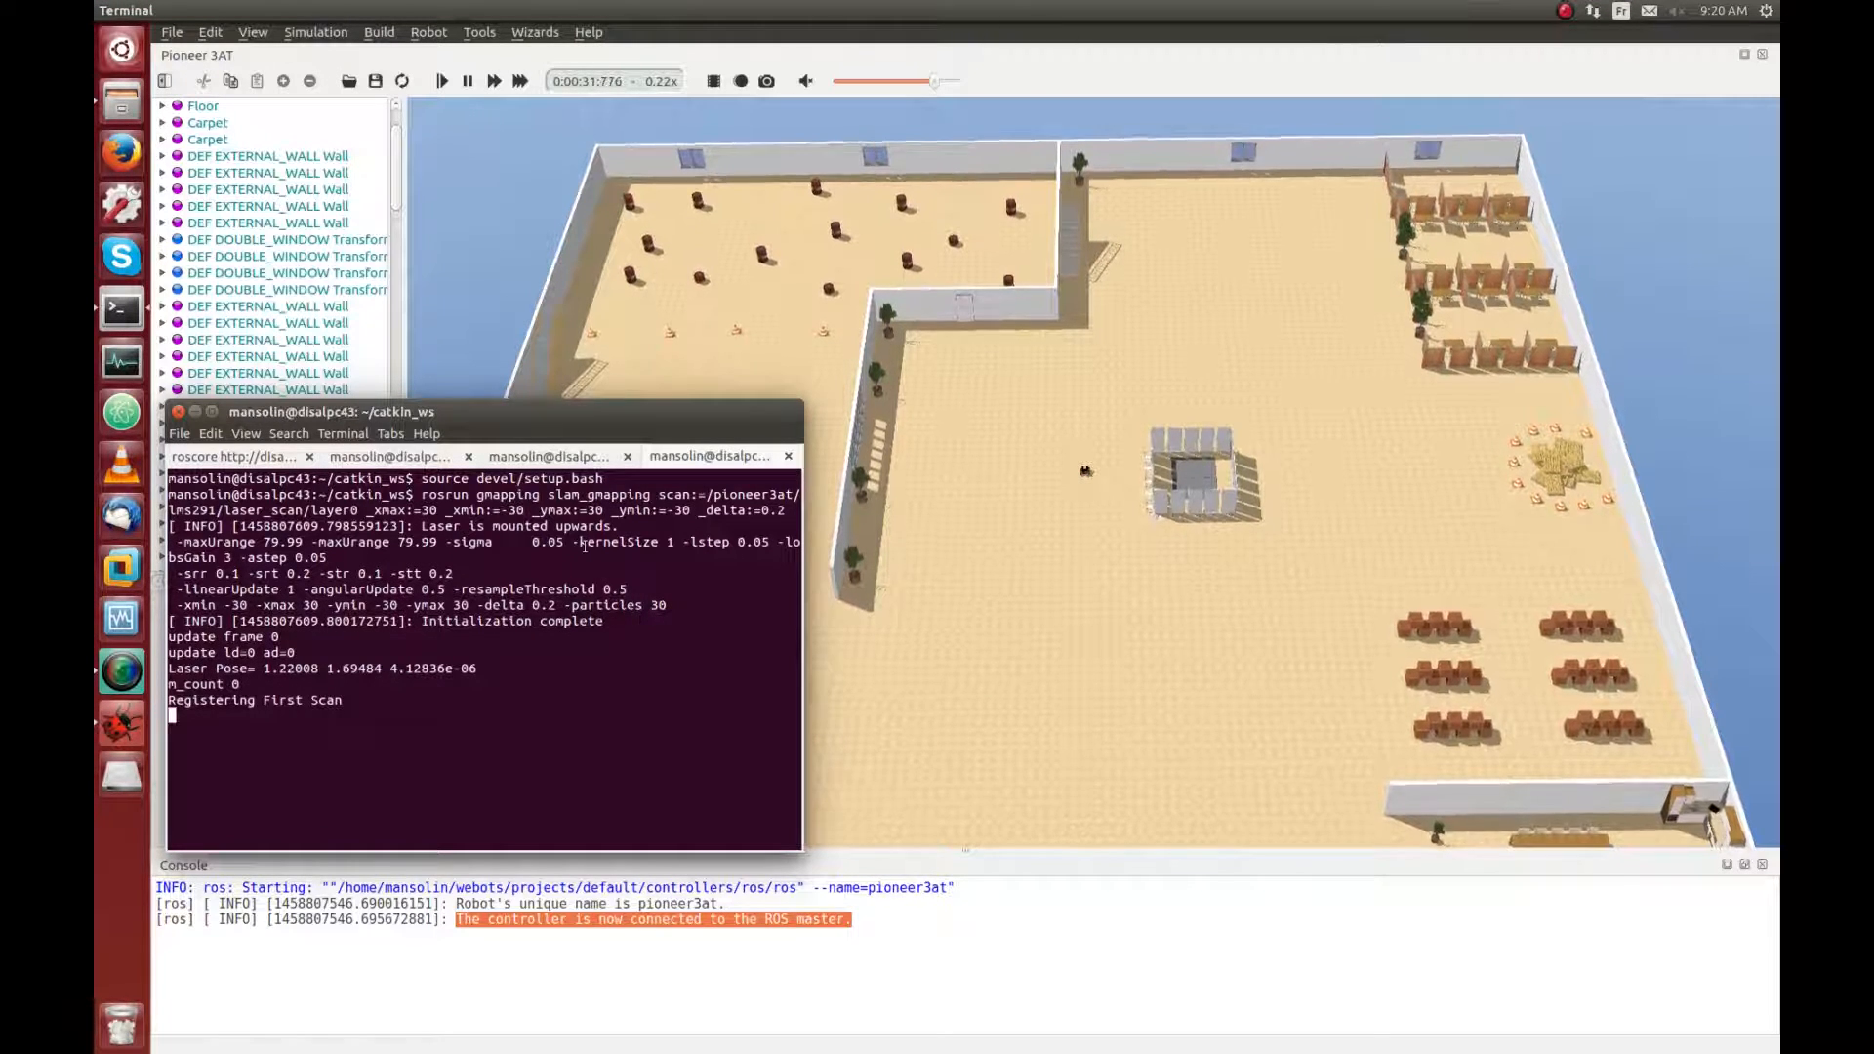
right_click(478, 574)
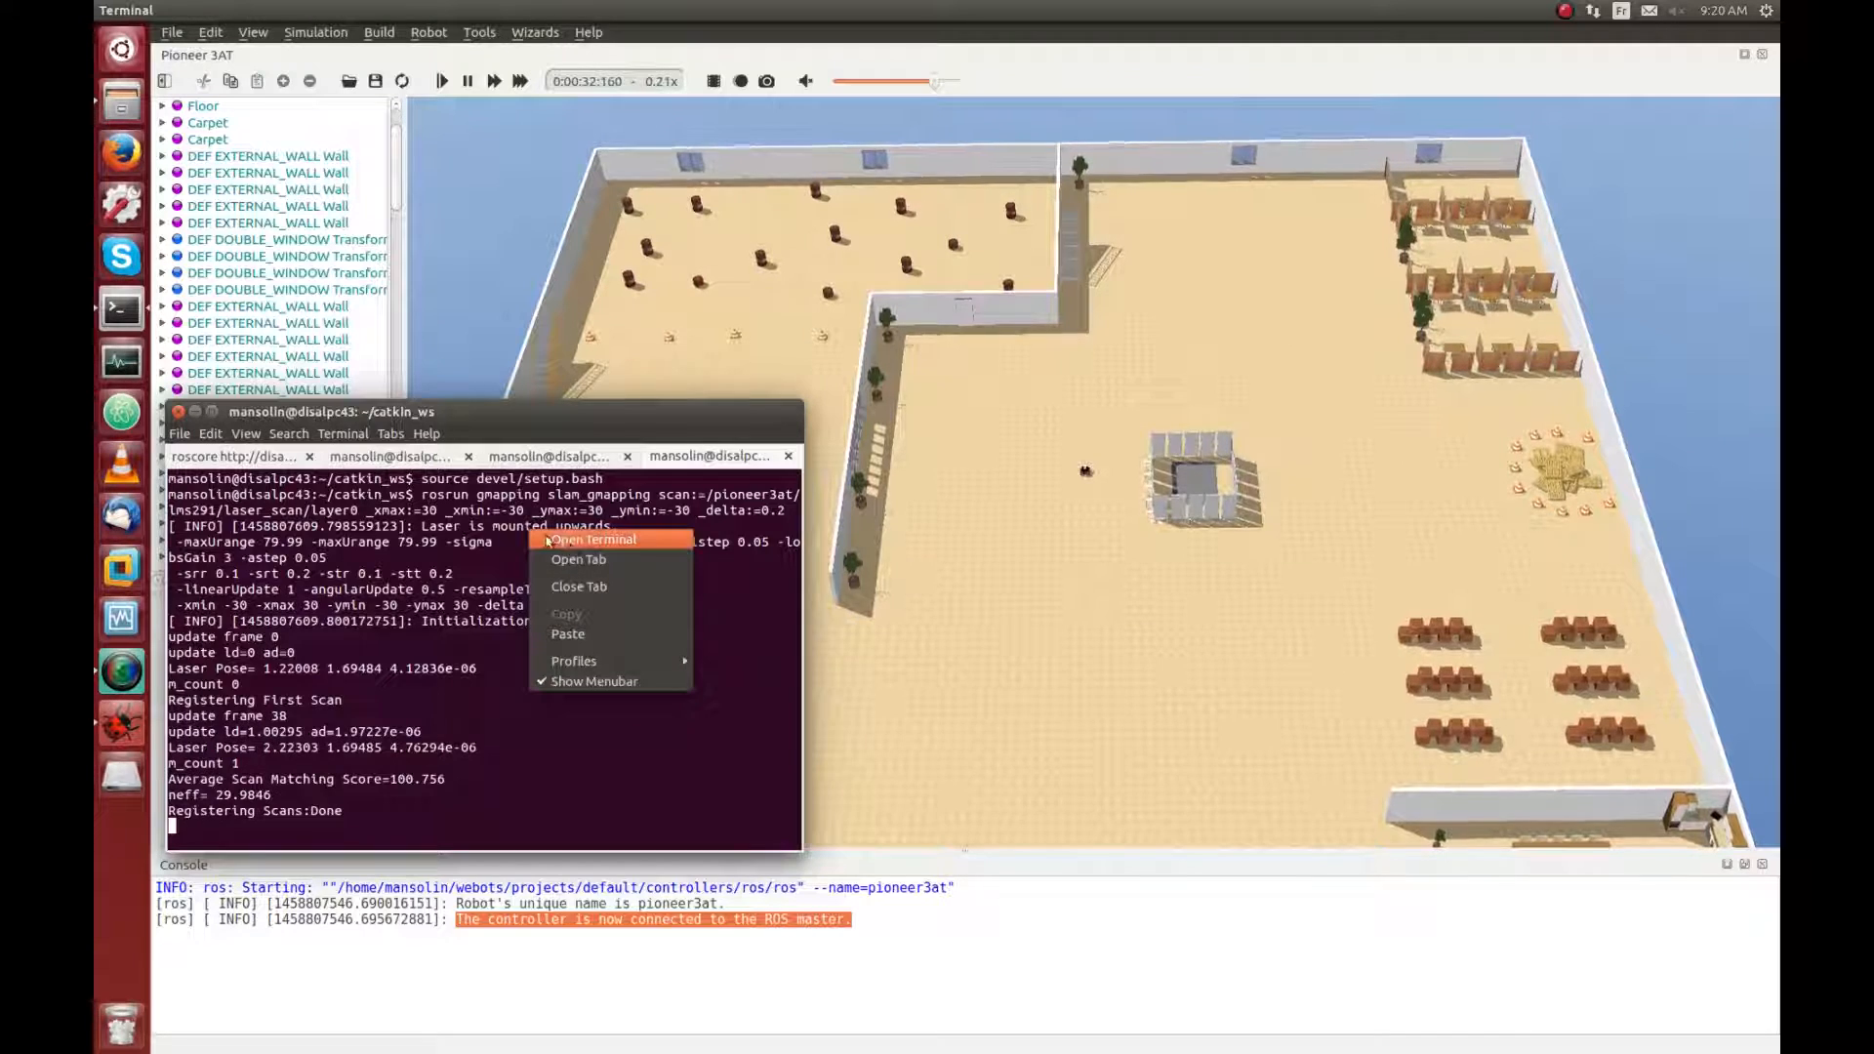
click(593, 539)
text(source devel/setup.bash)
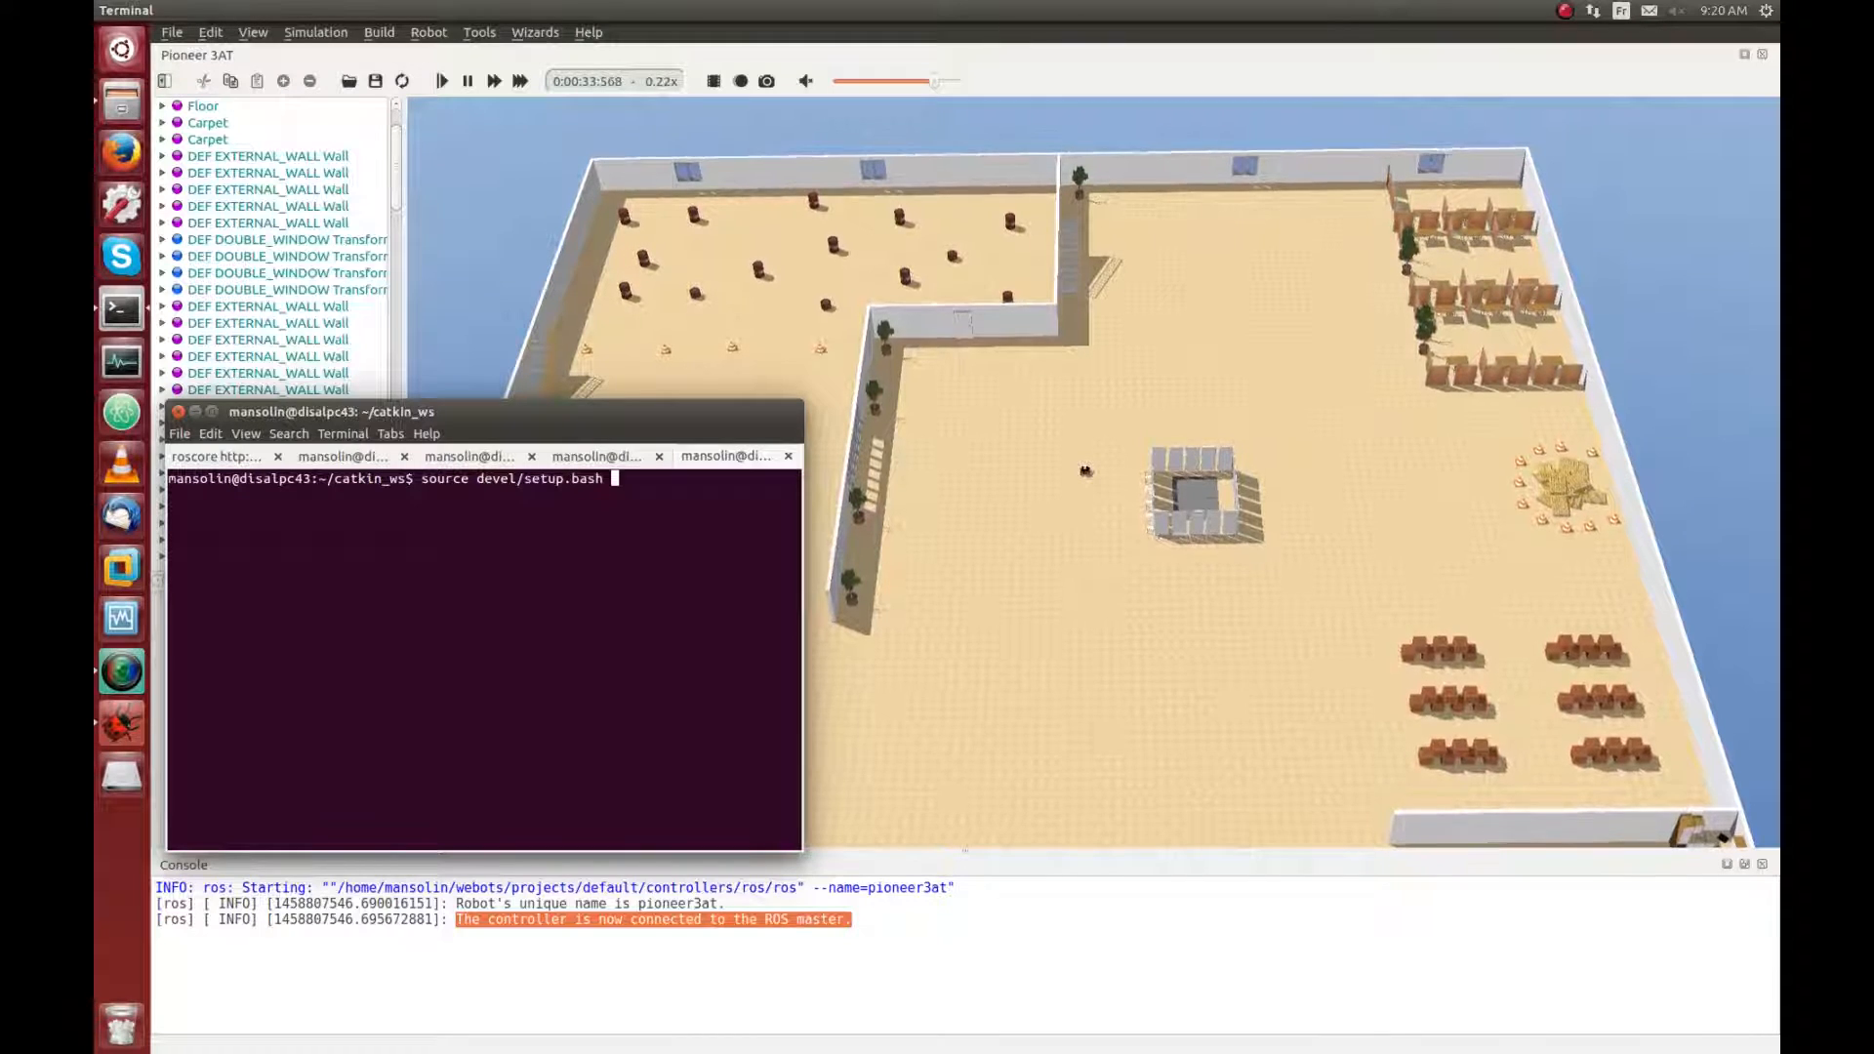
Step: Run rqt and add the Plugins > Visualization > RViz plugin showing the gmapping map
text(rqt)
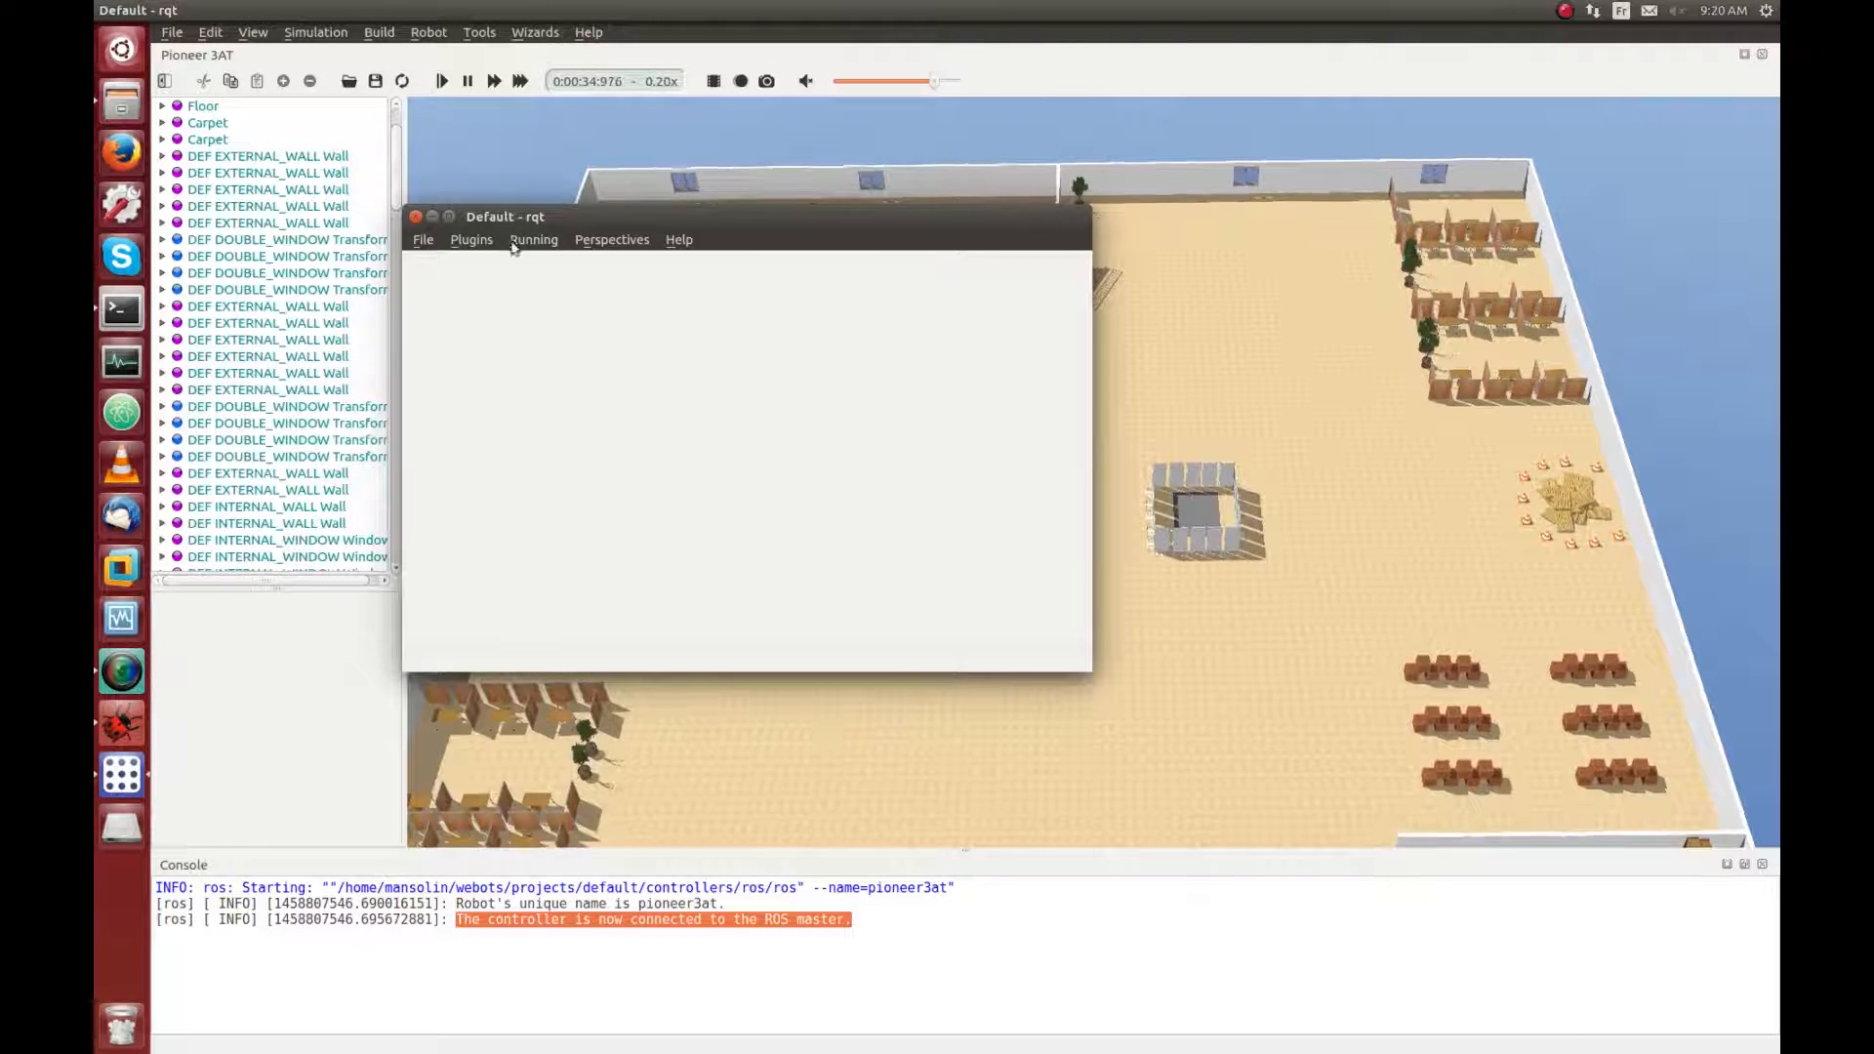
drag(504, 217, 322, 406)
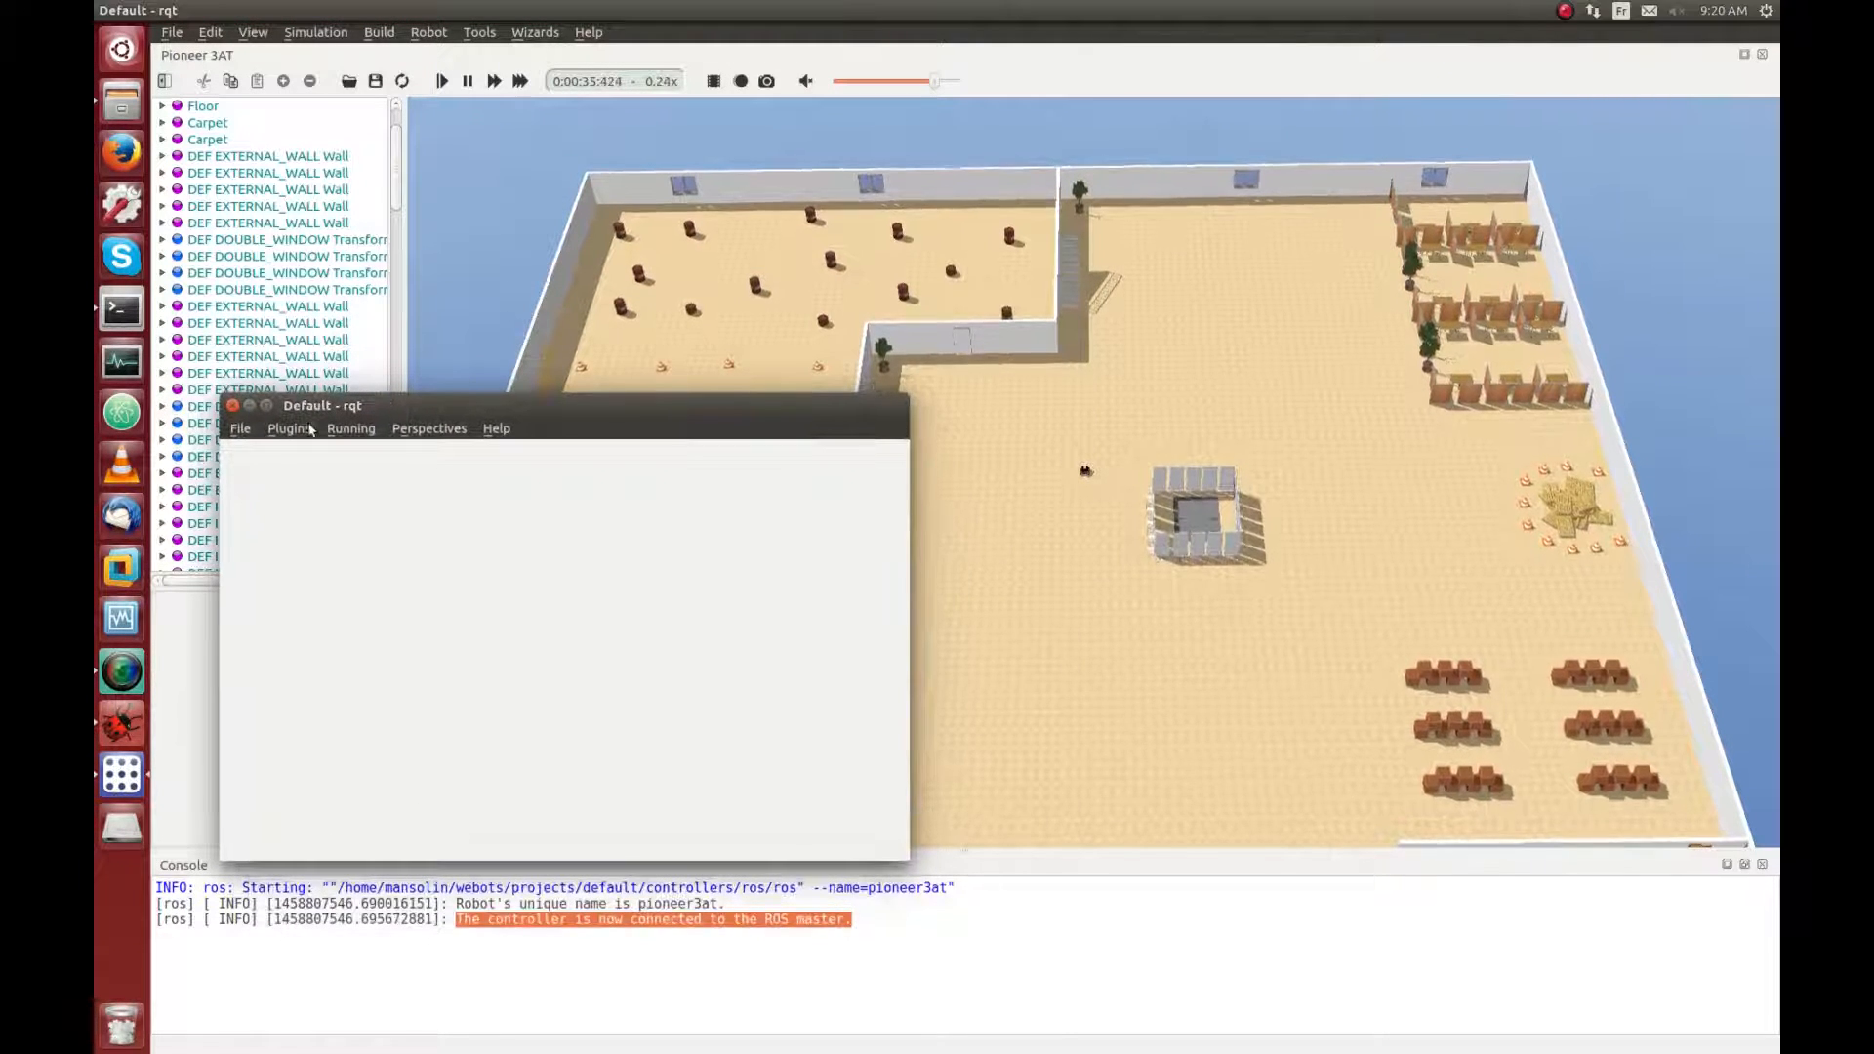
click(289, 427)
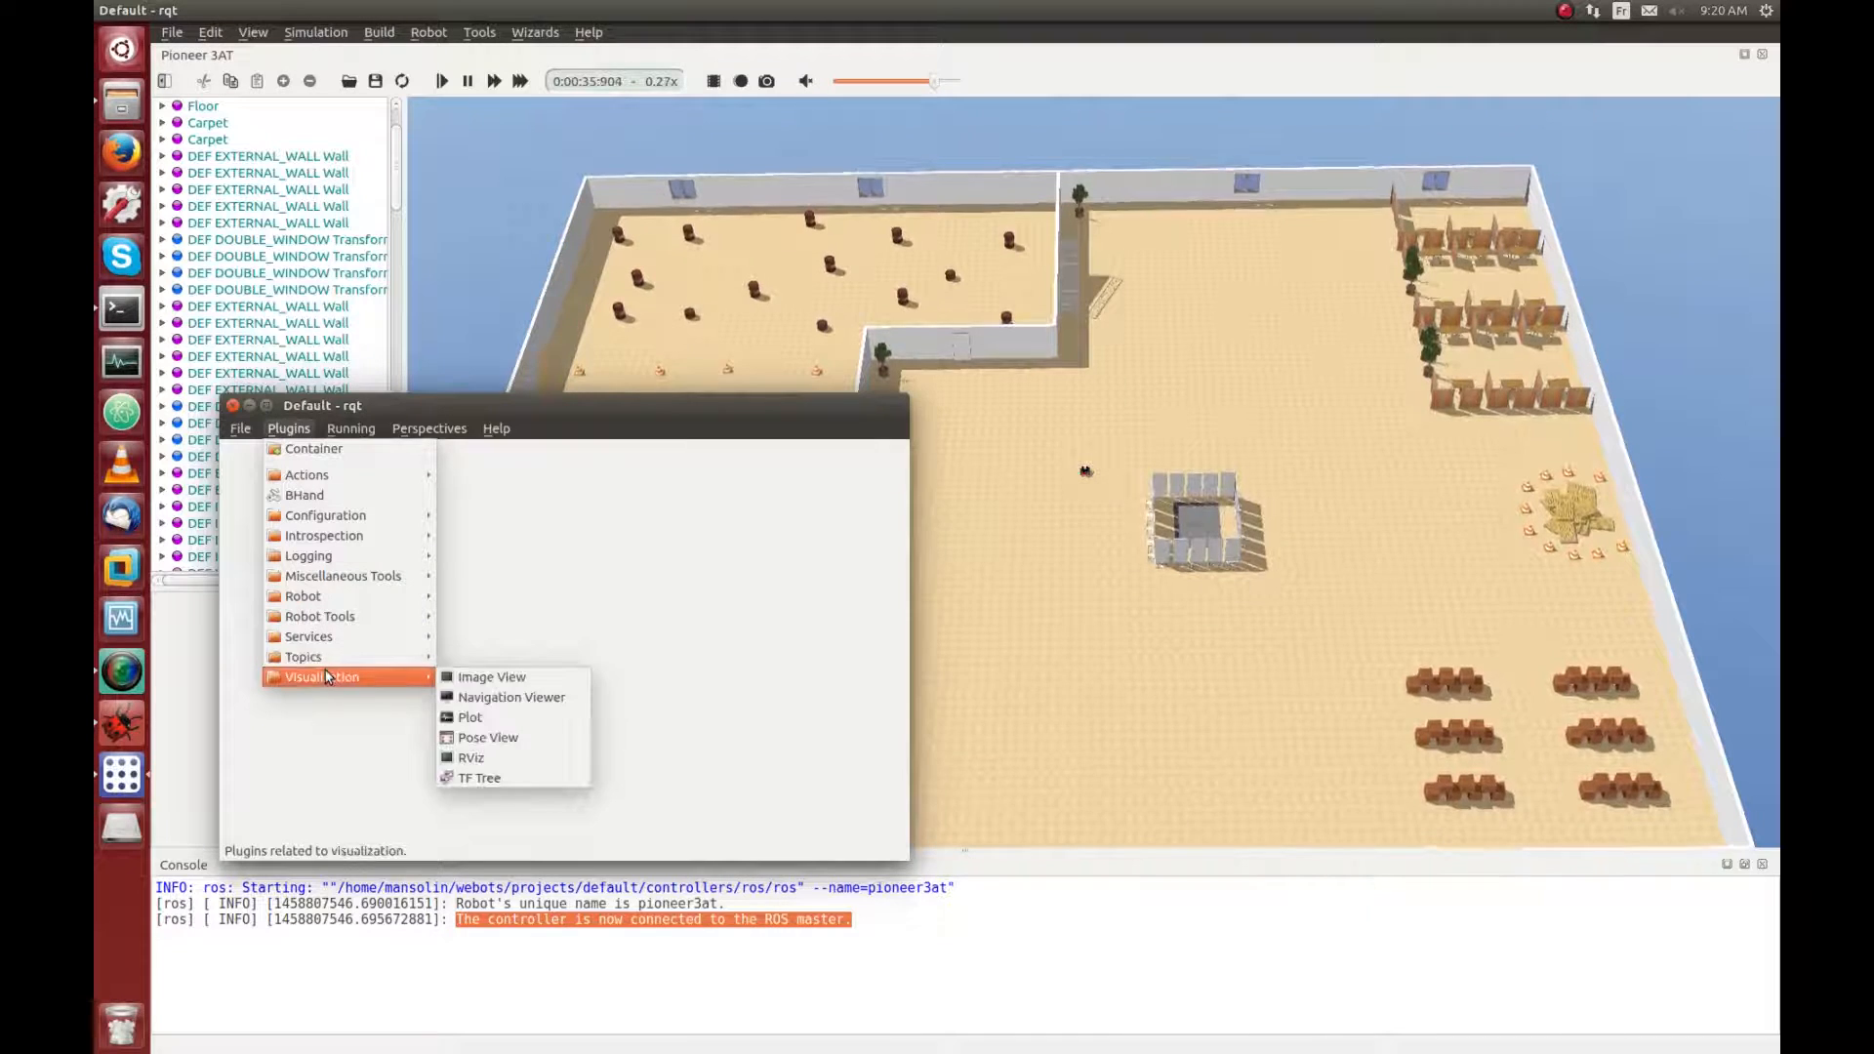
mouse_move(509, 758)
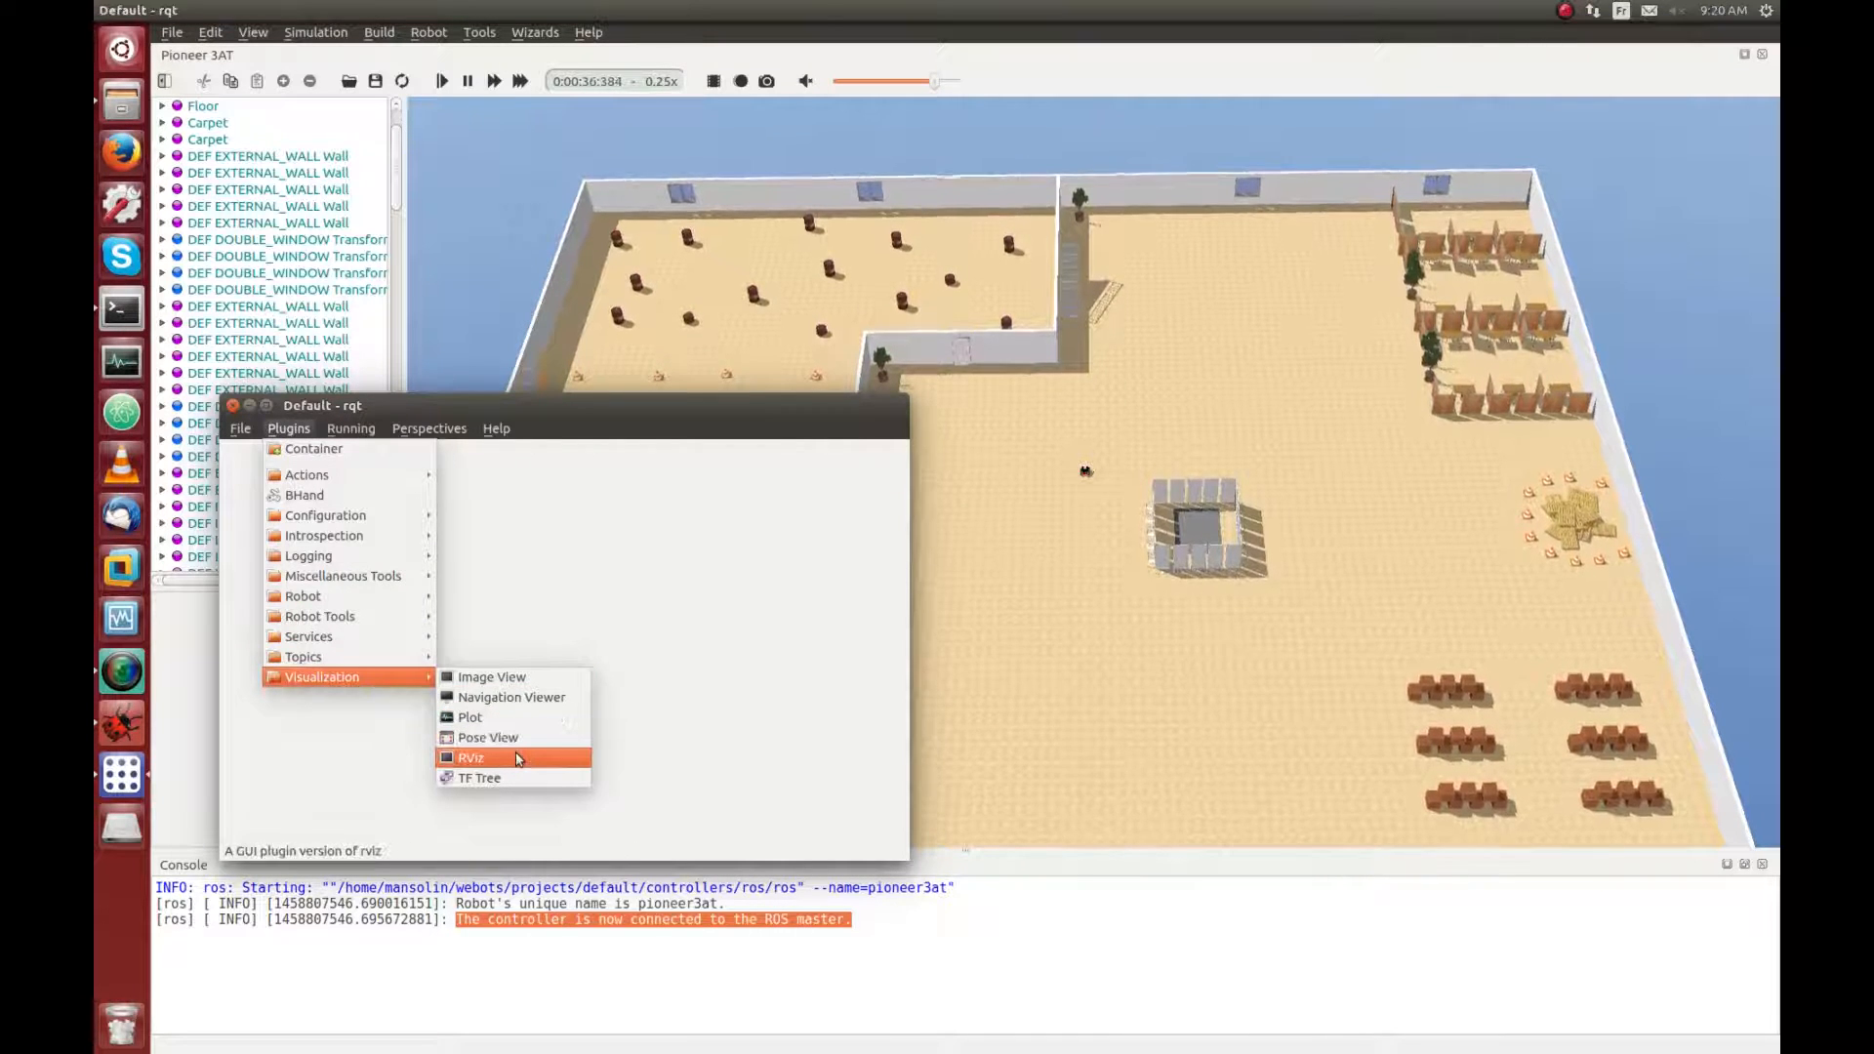
click(470, 758)
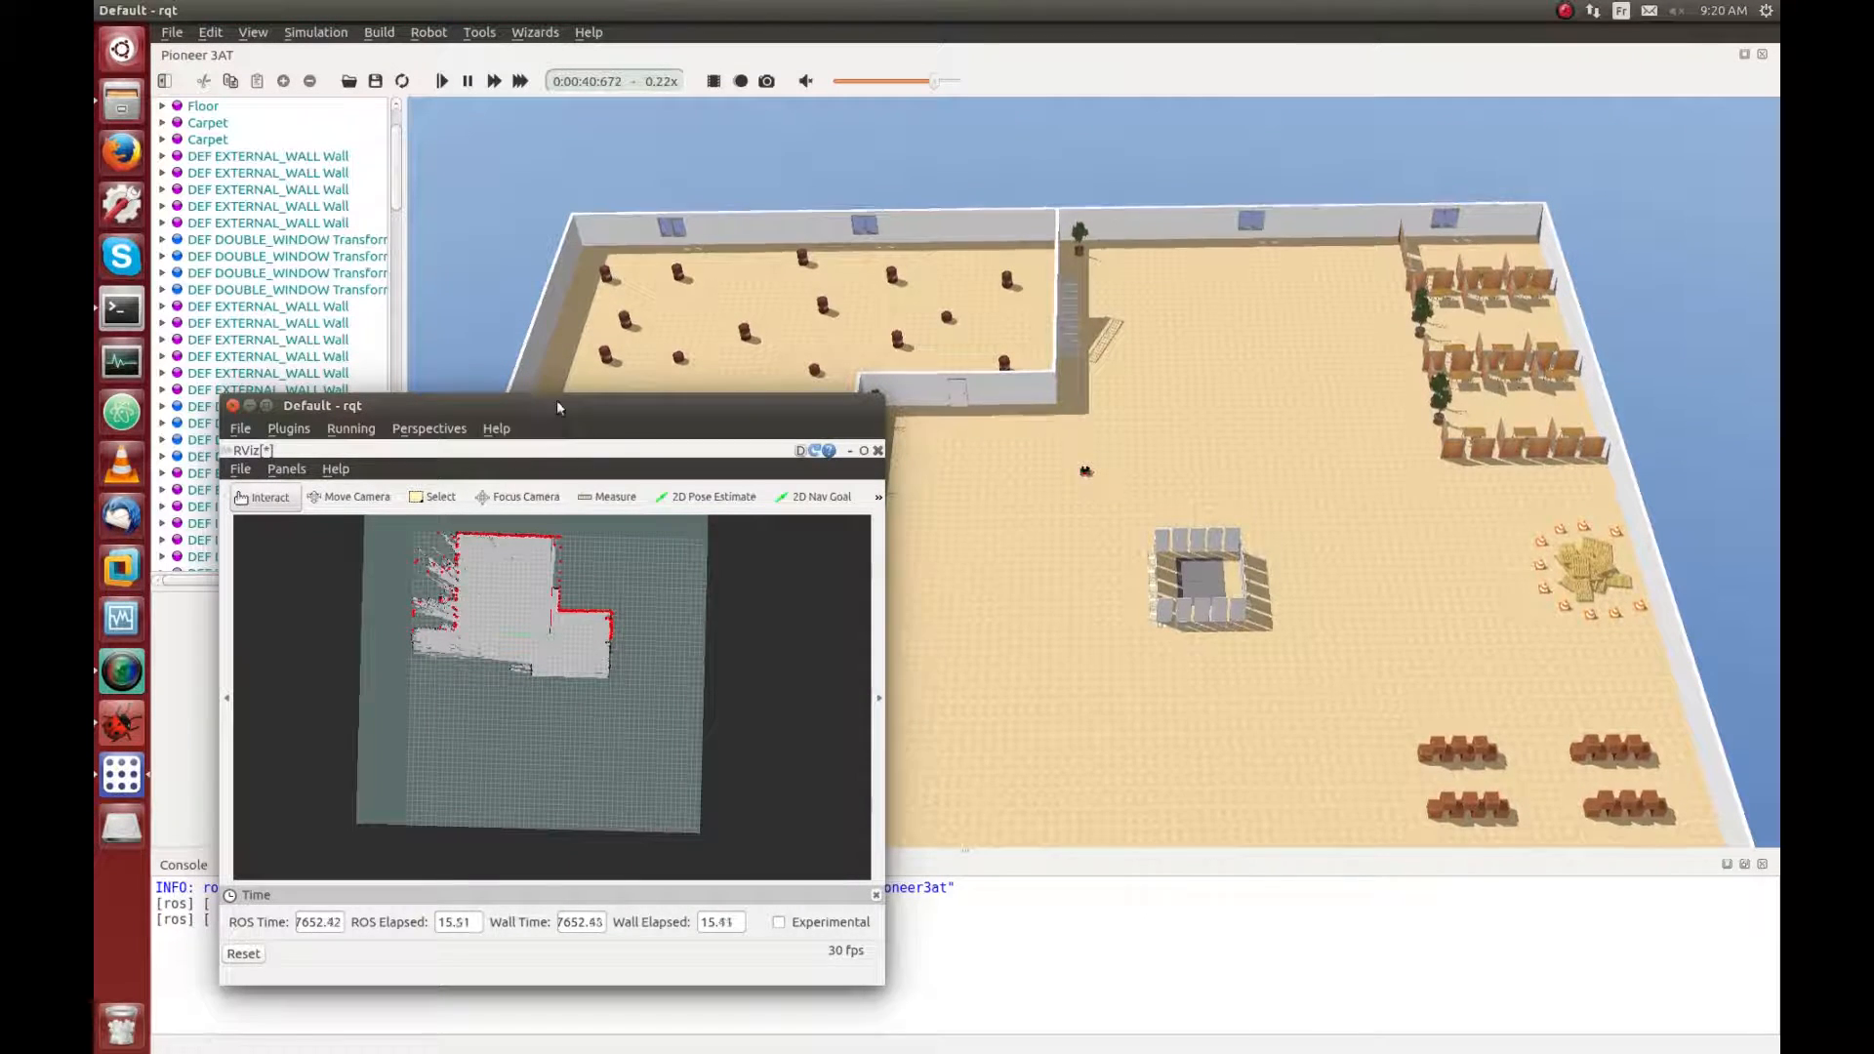
drag(557, 404, 508, 467)
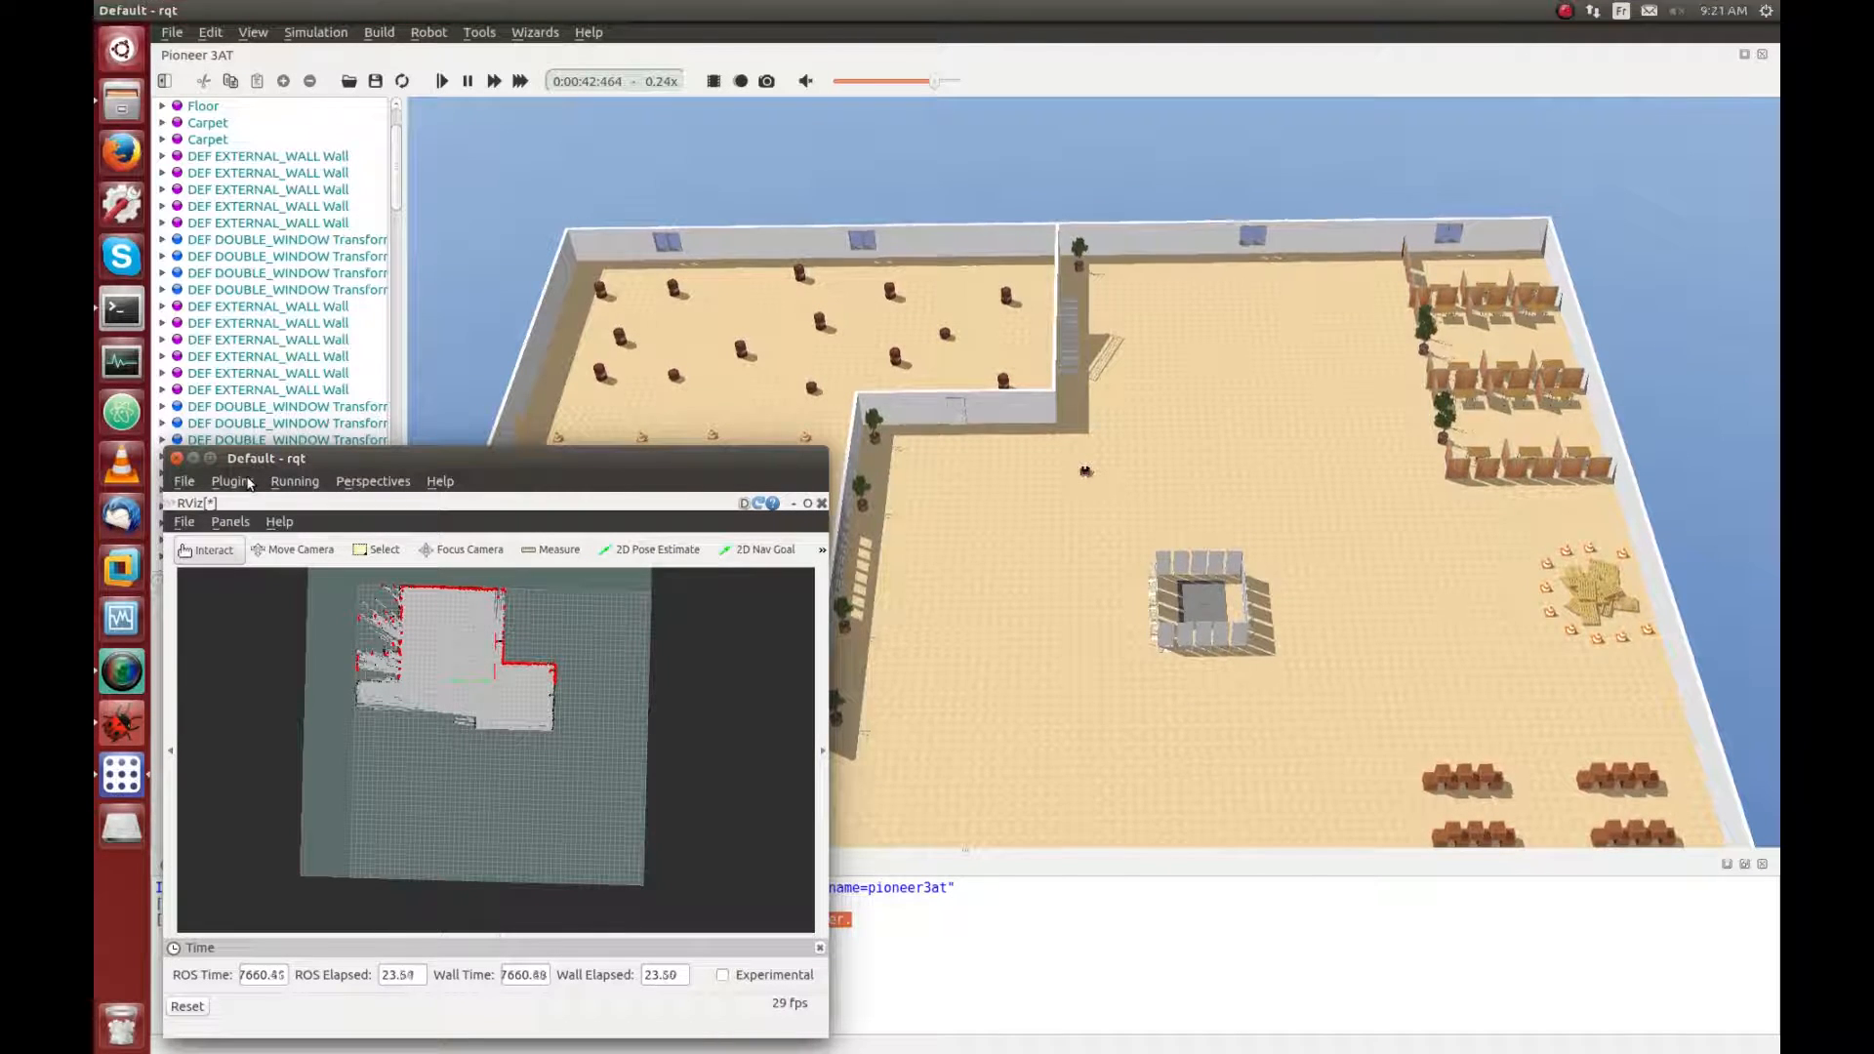
Step: Add an Image View plugin in rqt showing the Pioneer 3AT's camera feed beside the RViz map
click(233, 480)
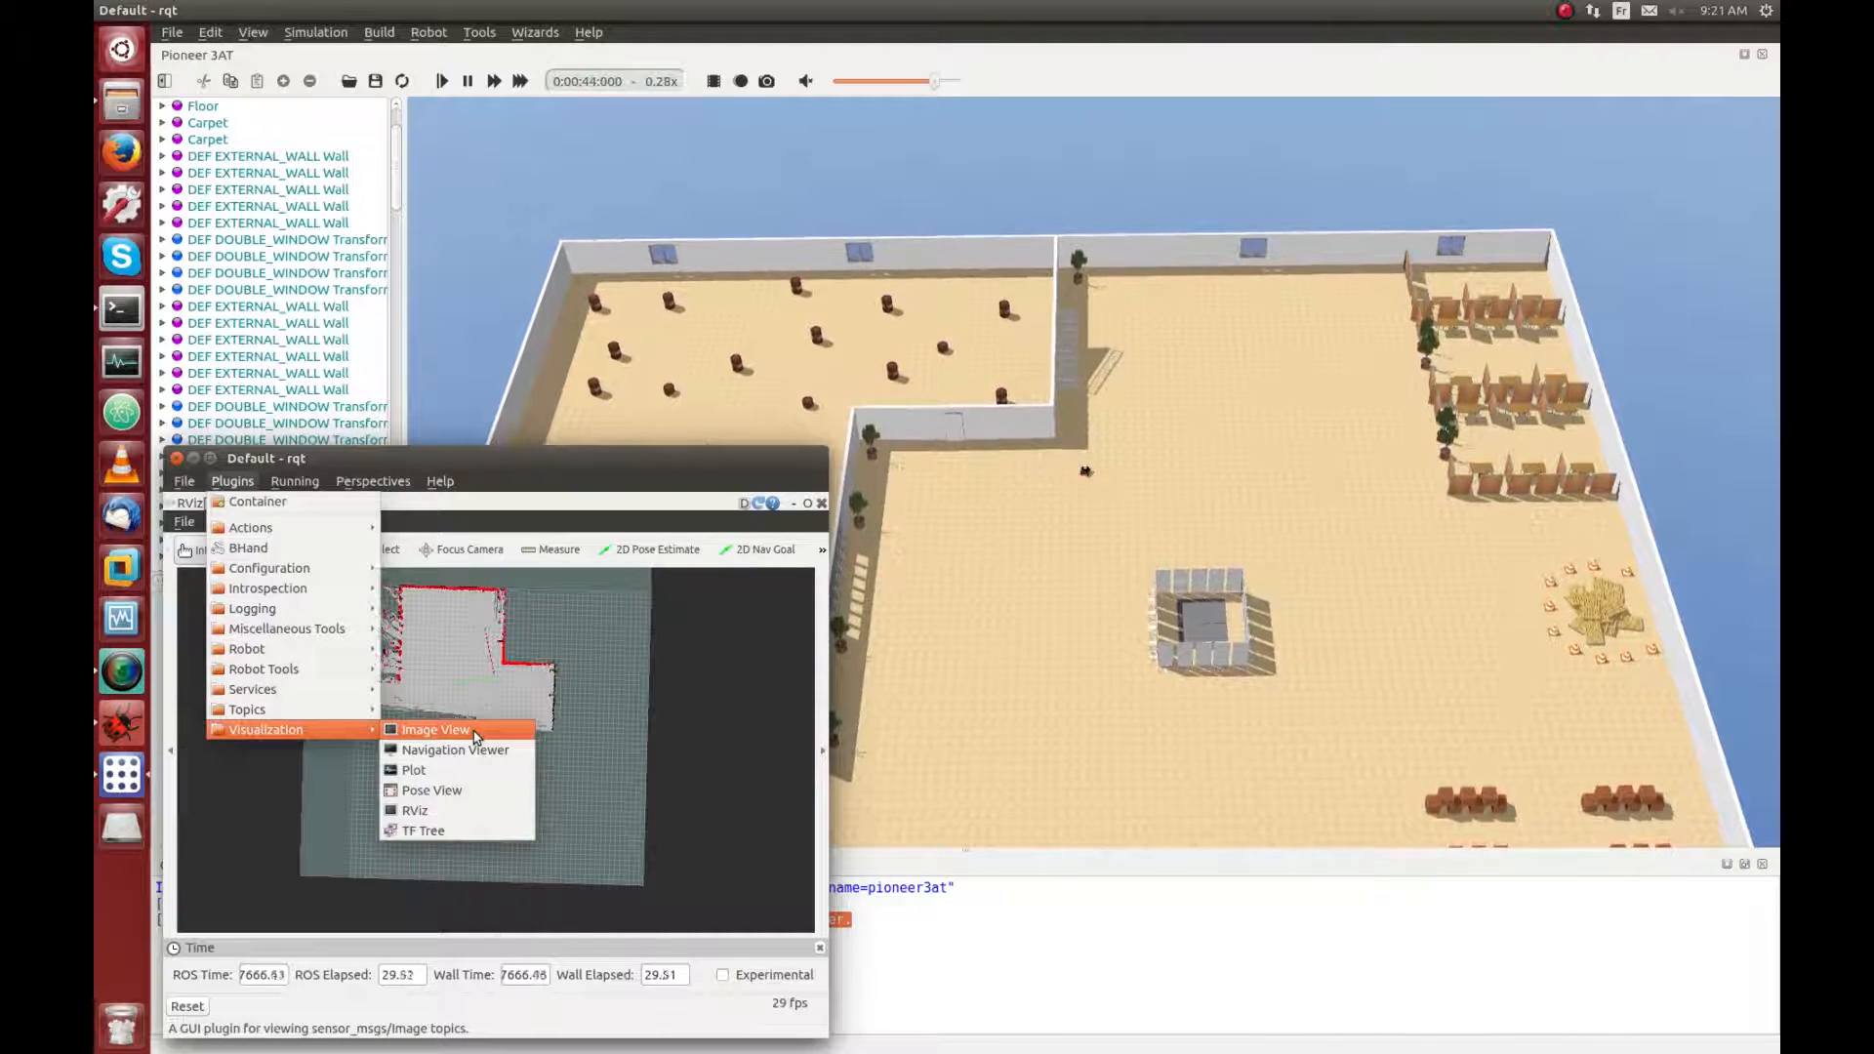
click(437, 728)
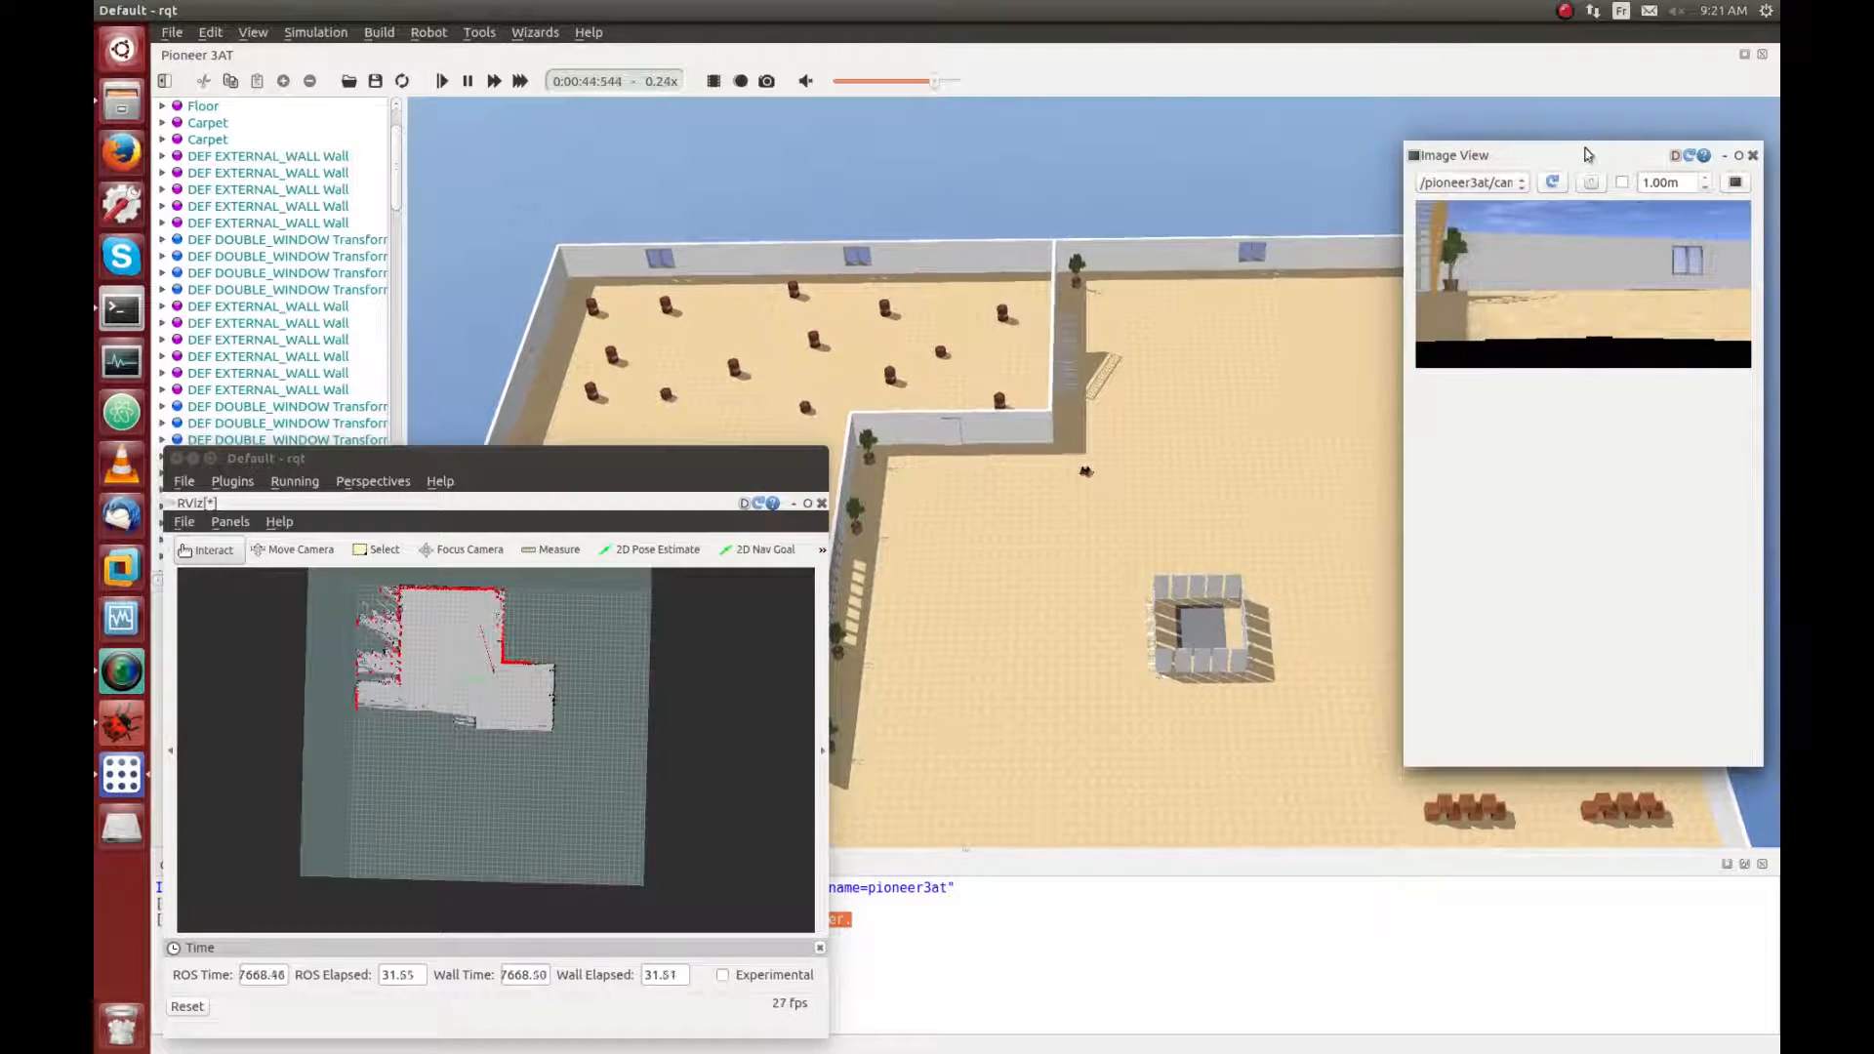